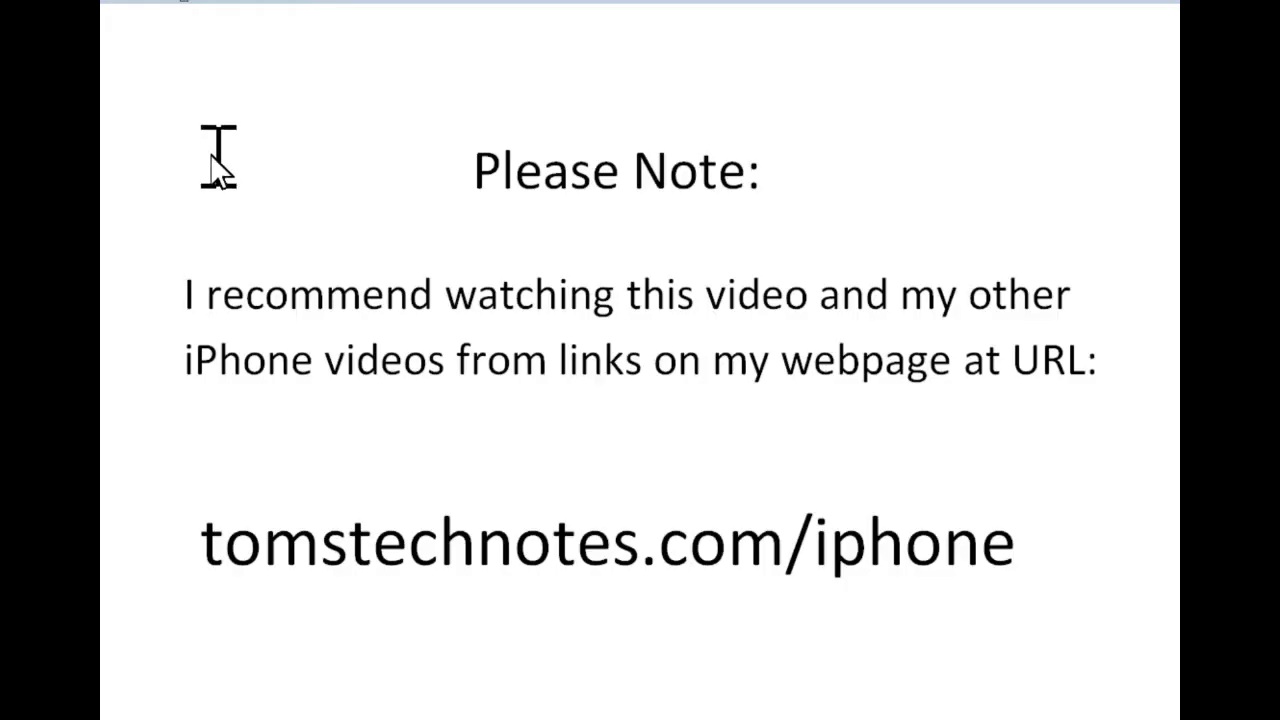
pyautogui.moveTo(136, 310)
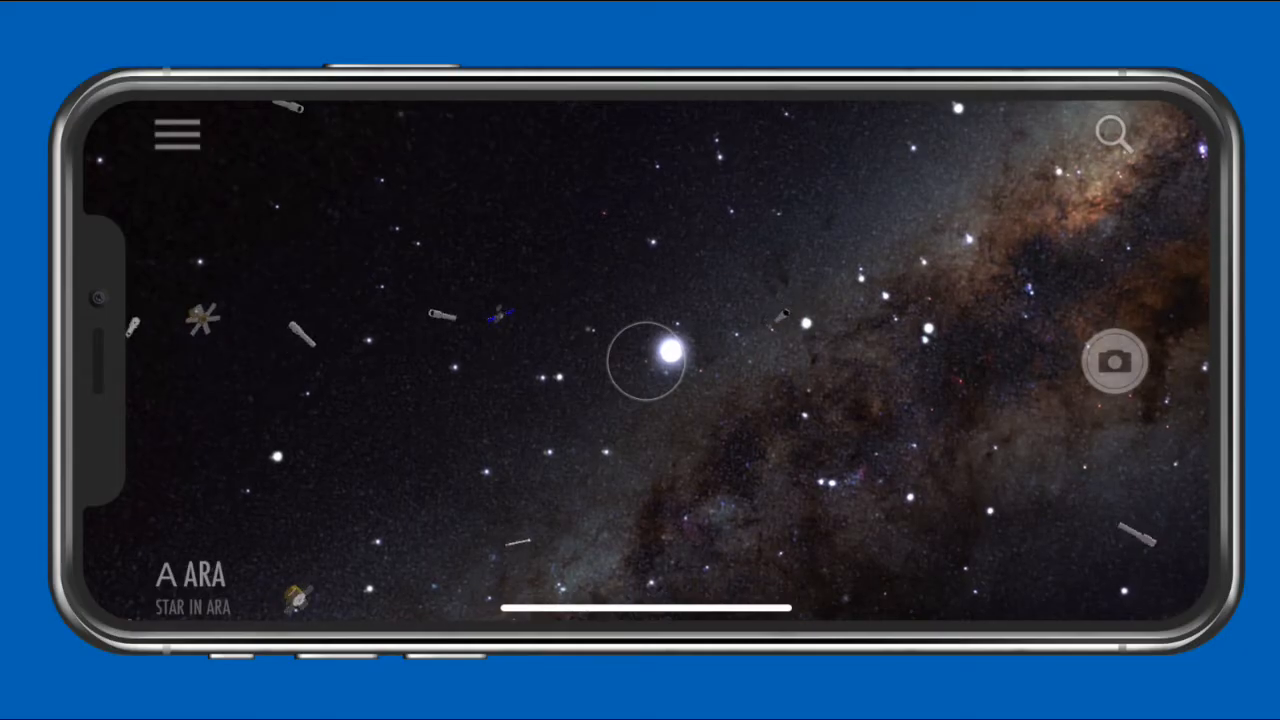
pyautogui.moveTo(564, 276)
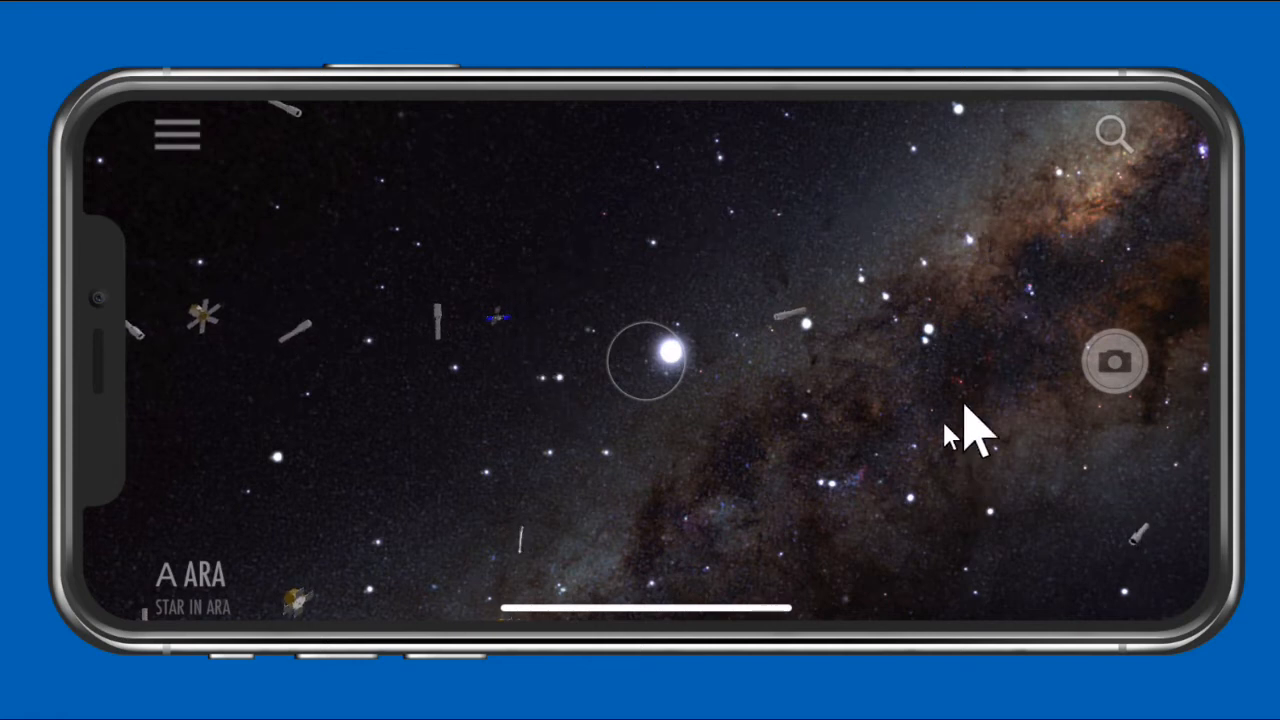
pyautogui.moveTo(464, 464)
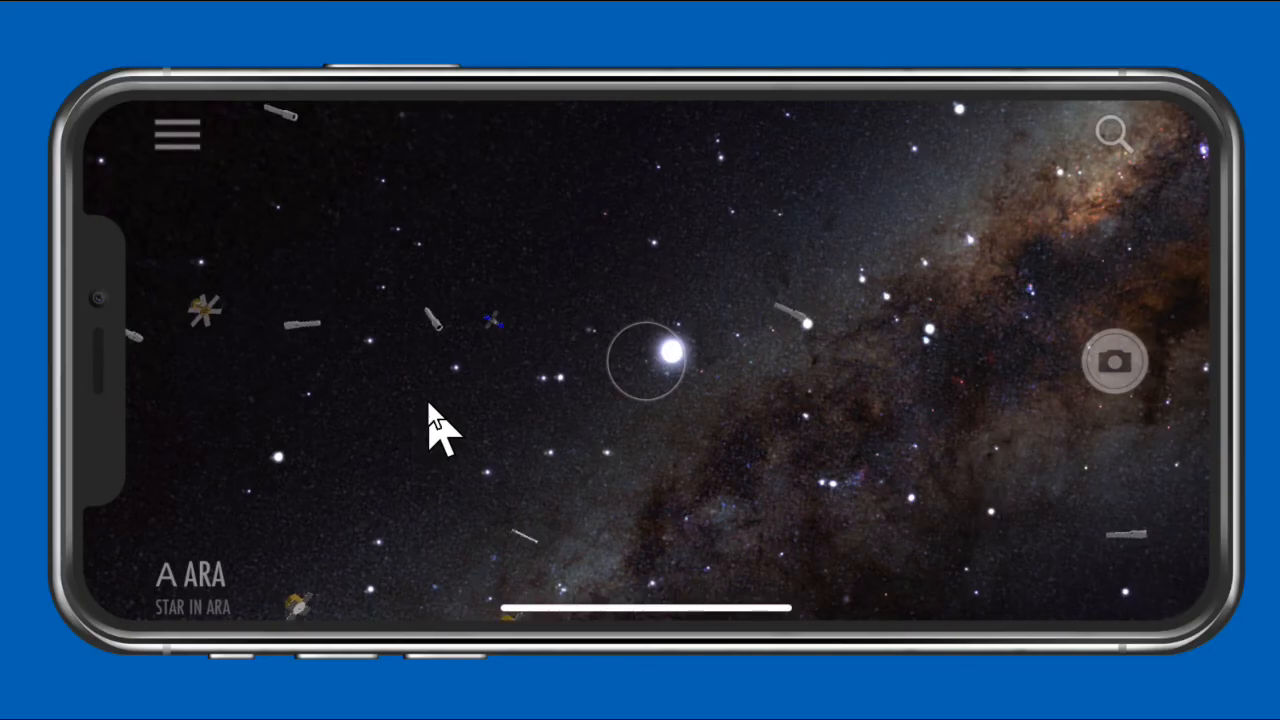
pyautogui.moveTo(496, 436)
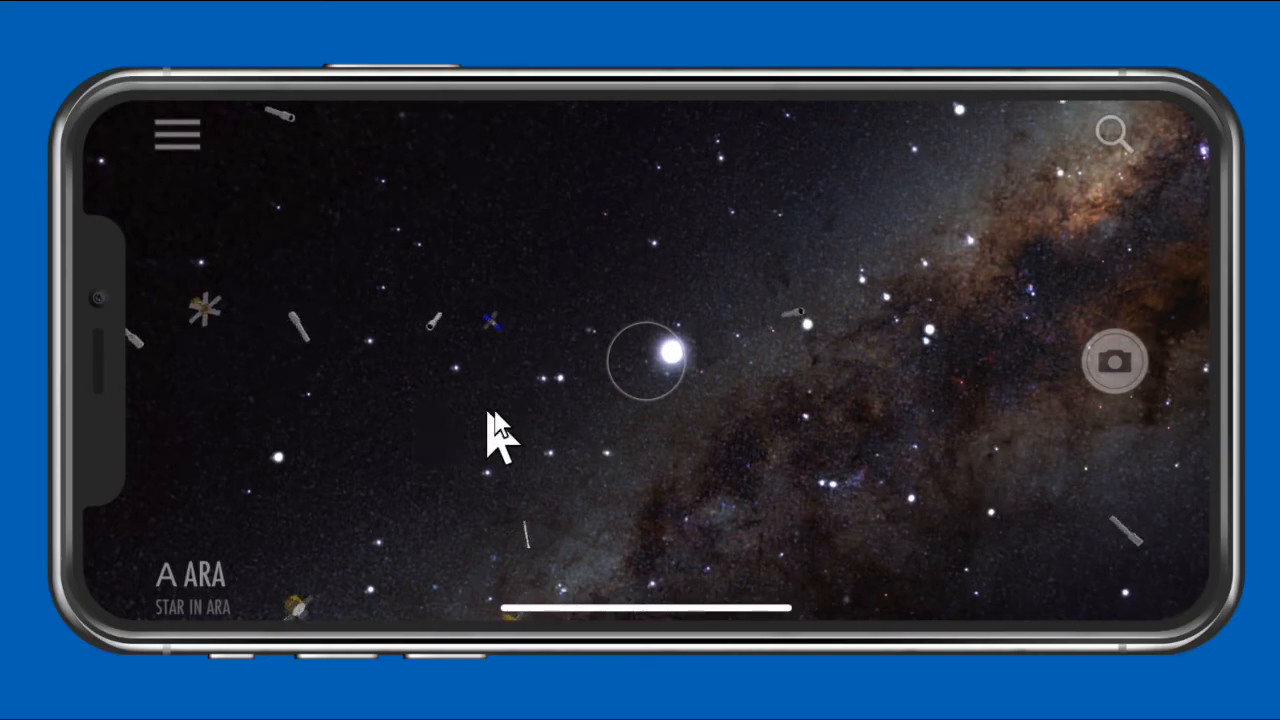
pyautogui.moveTo(644, 390)
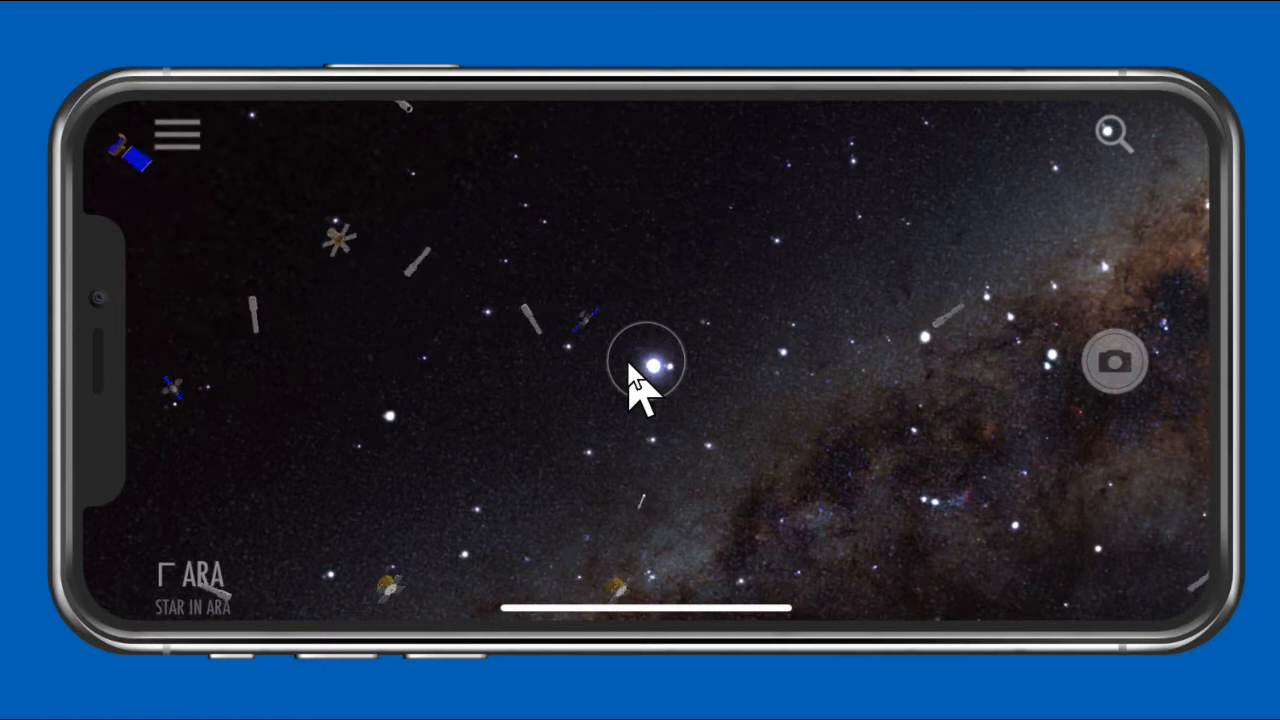
# Step: Select the star Sargas in Scorpius to show its roughly 300 light-year distance summary
pyautogui.click(656, 364)
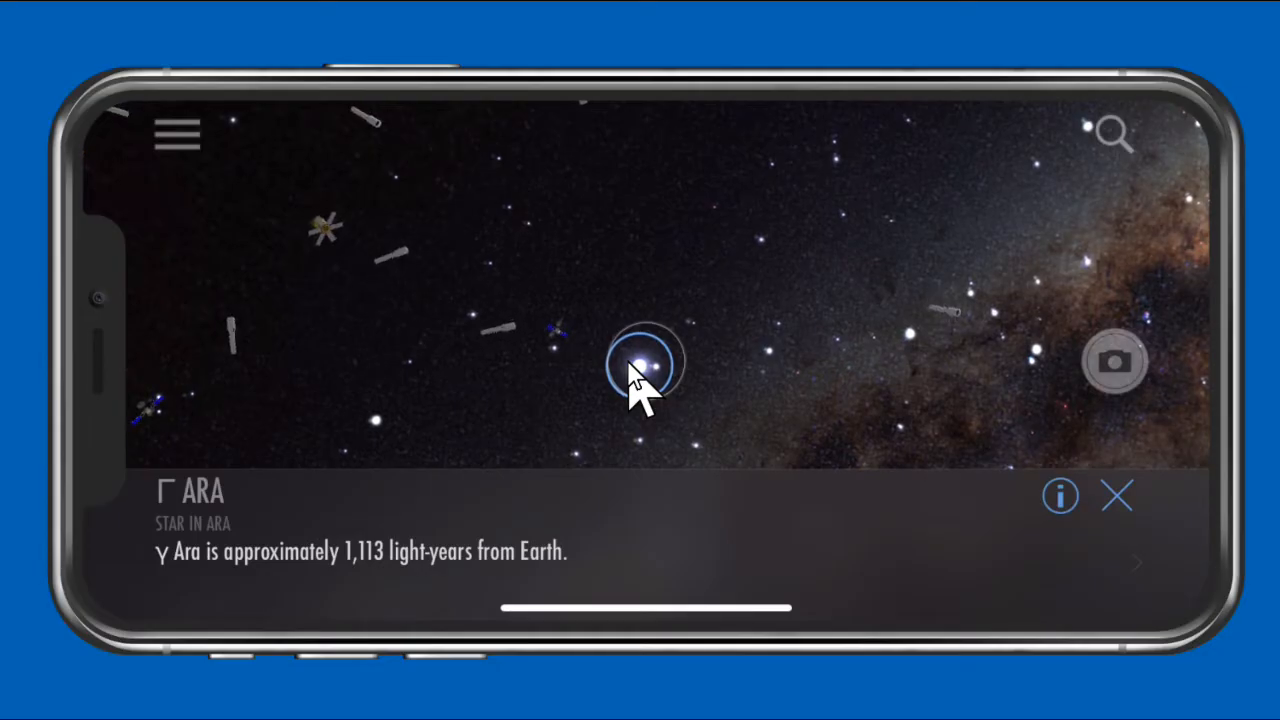
pyautogui.click(910, 330)
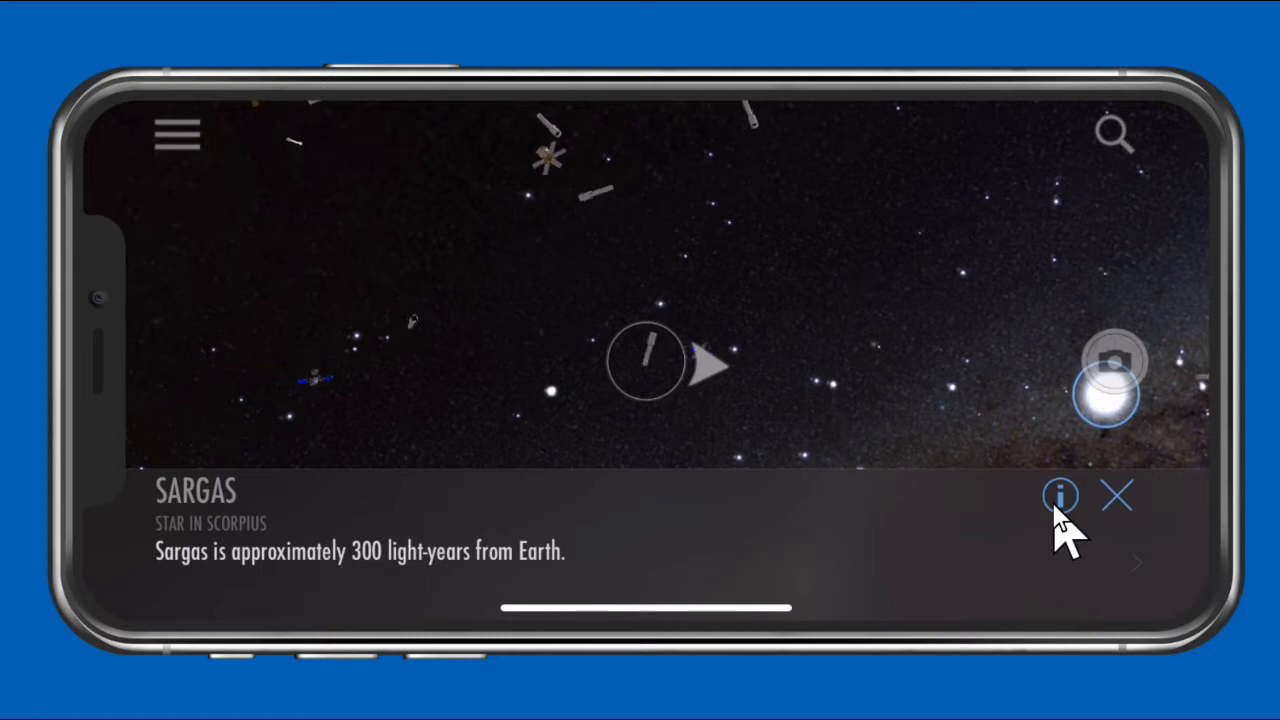
# Step: View Sargas's full detail page, favouriting it and then unfavouriting it again
pyautogui.click(1060, 496)
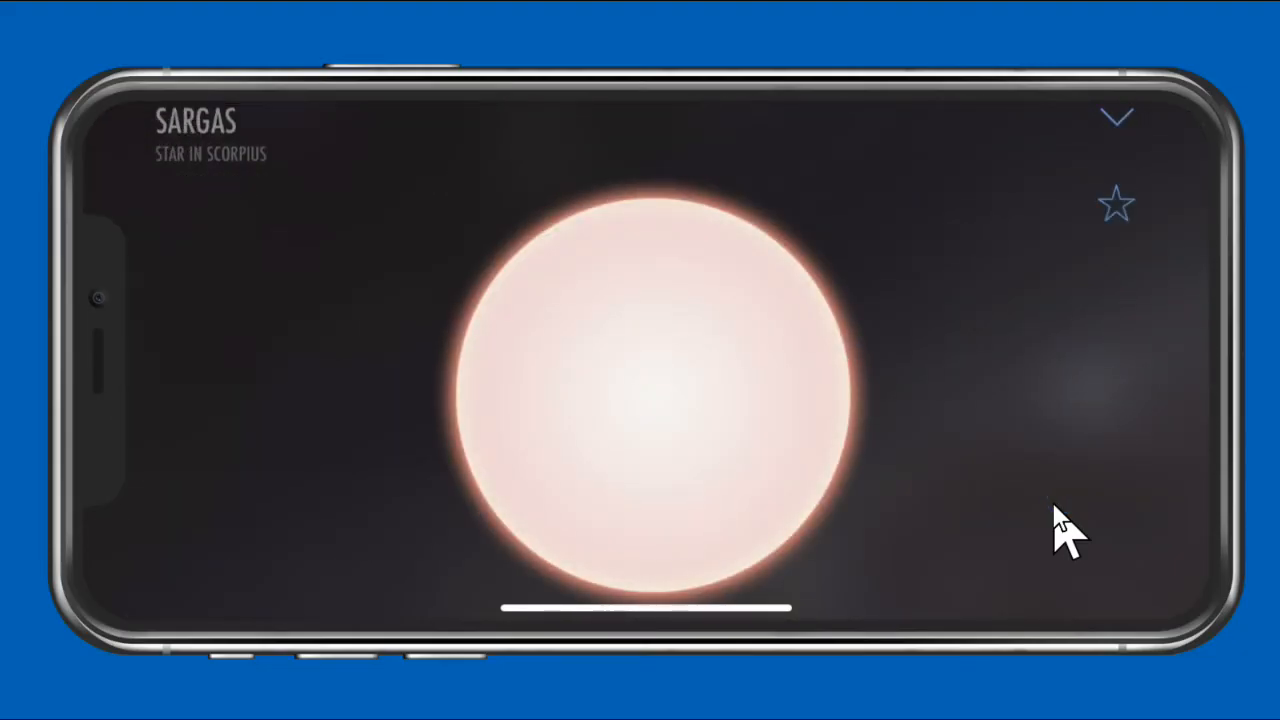
pyautogui.moveTo(1050, 500)
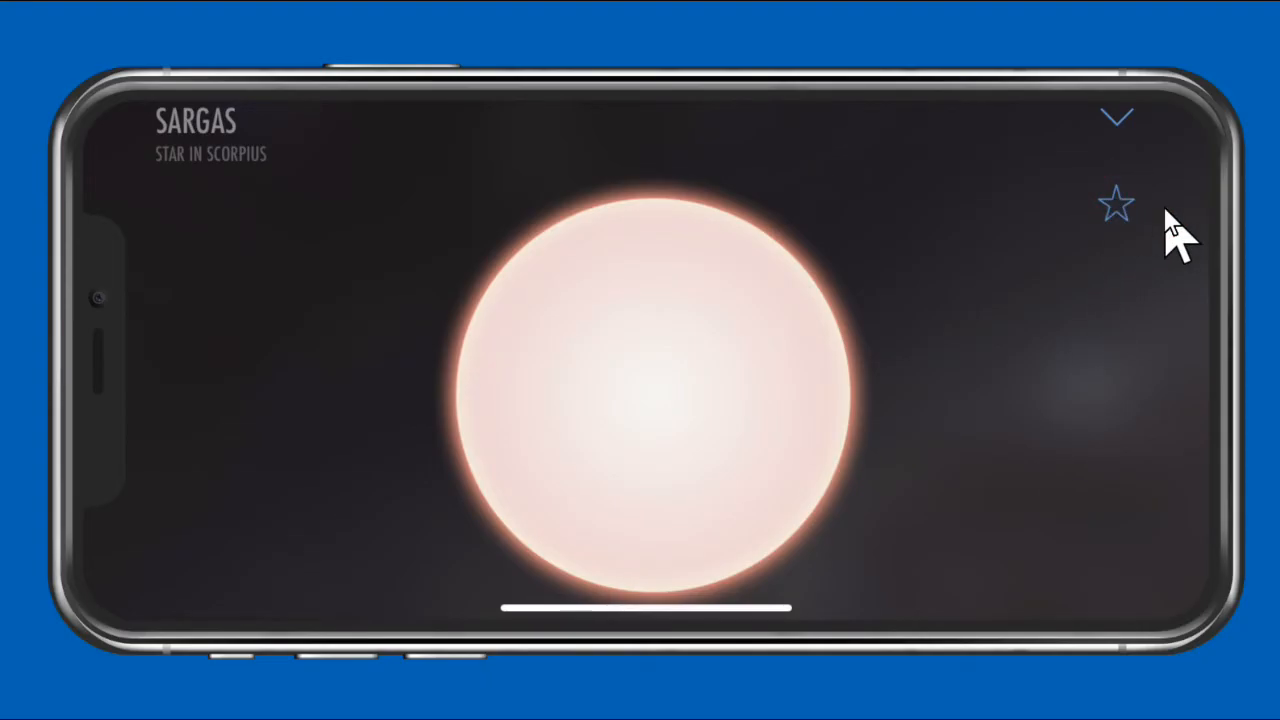
pyautogui.click(1116, 204)
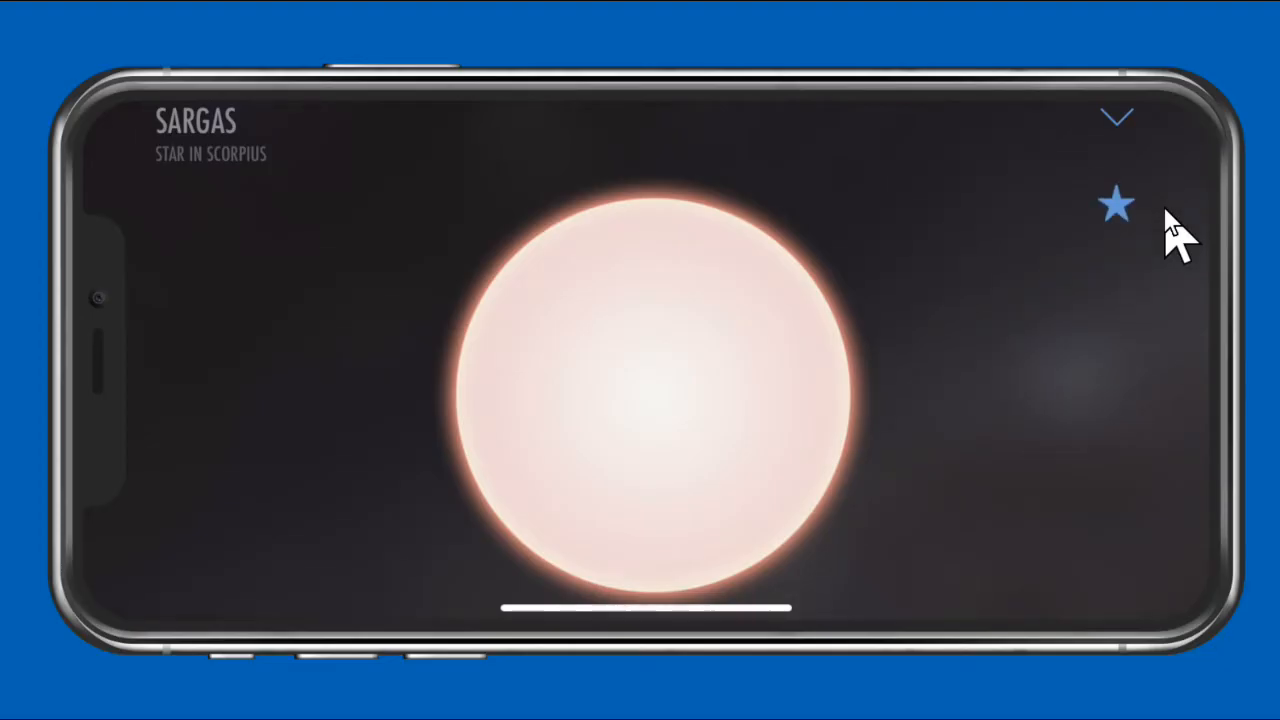
pyautogui.click(1116, 204)
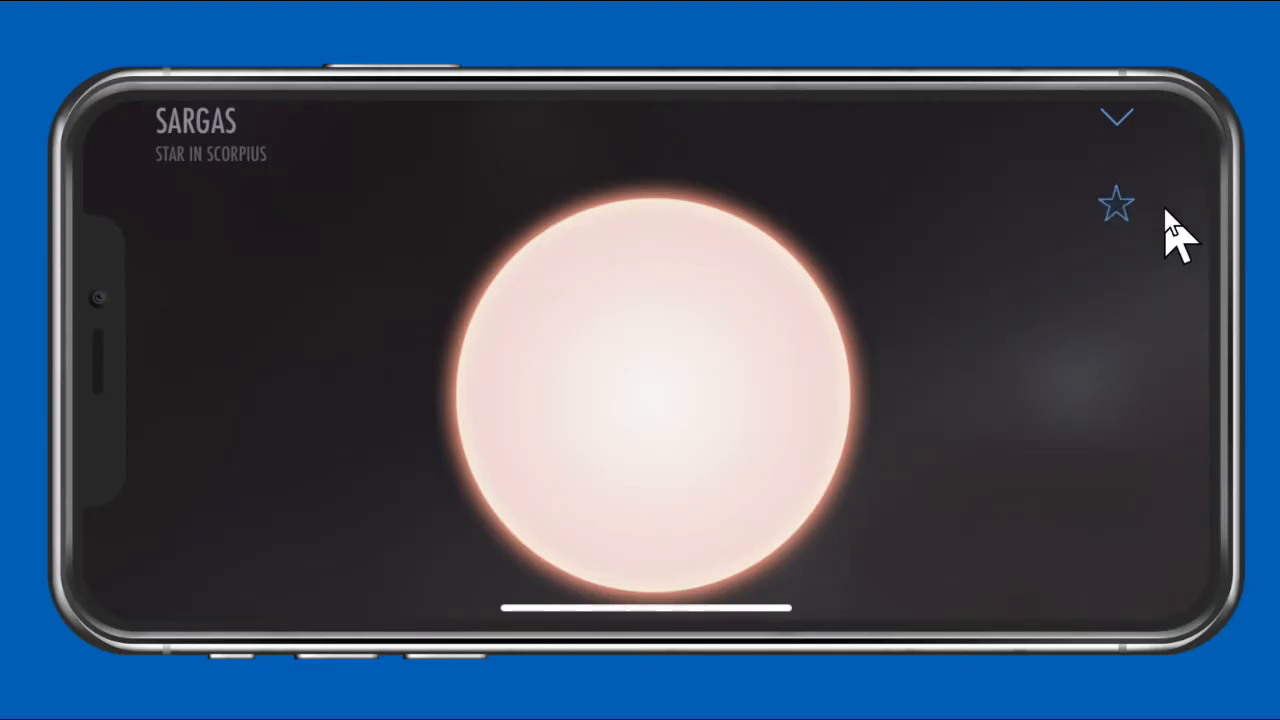
pyautogui.moveTo(1084, 260)
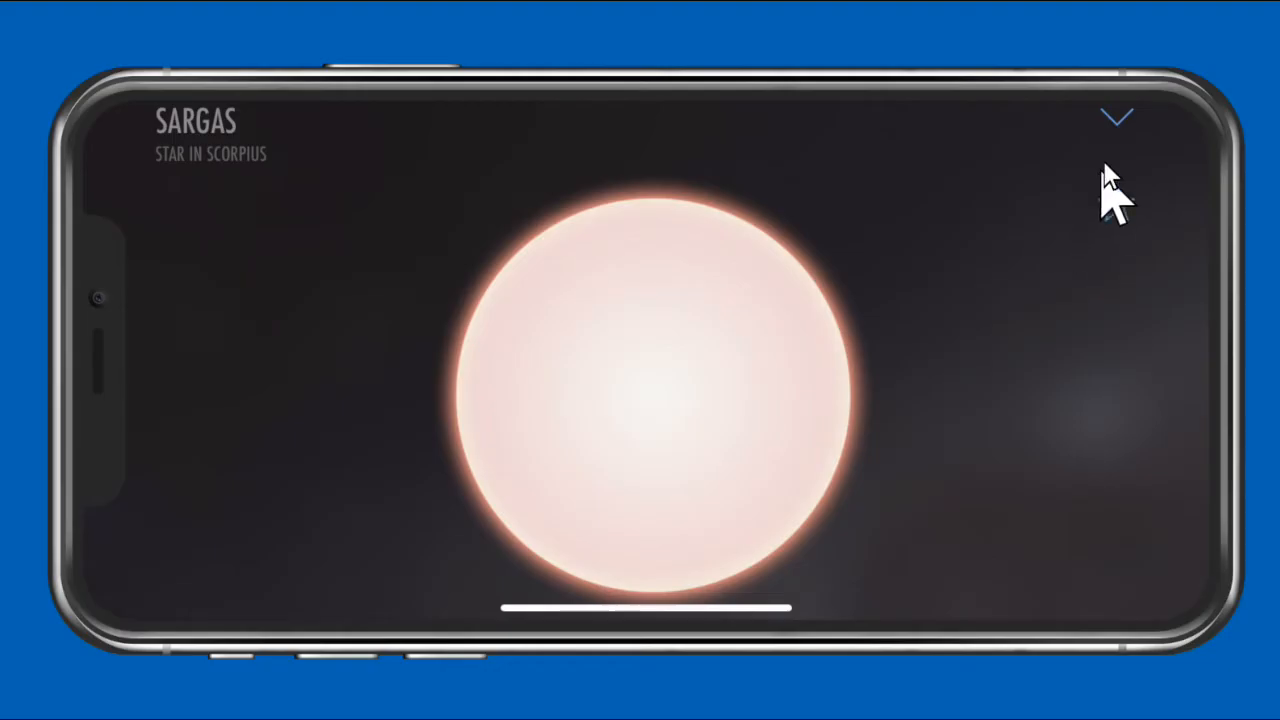
pyautogui.click(1116, 118)
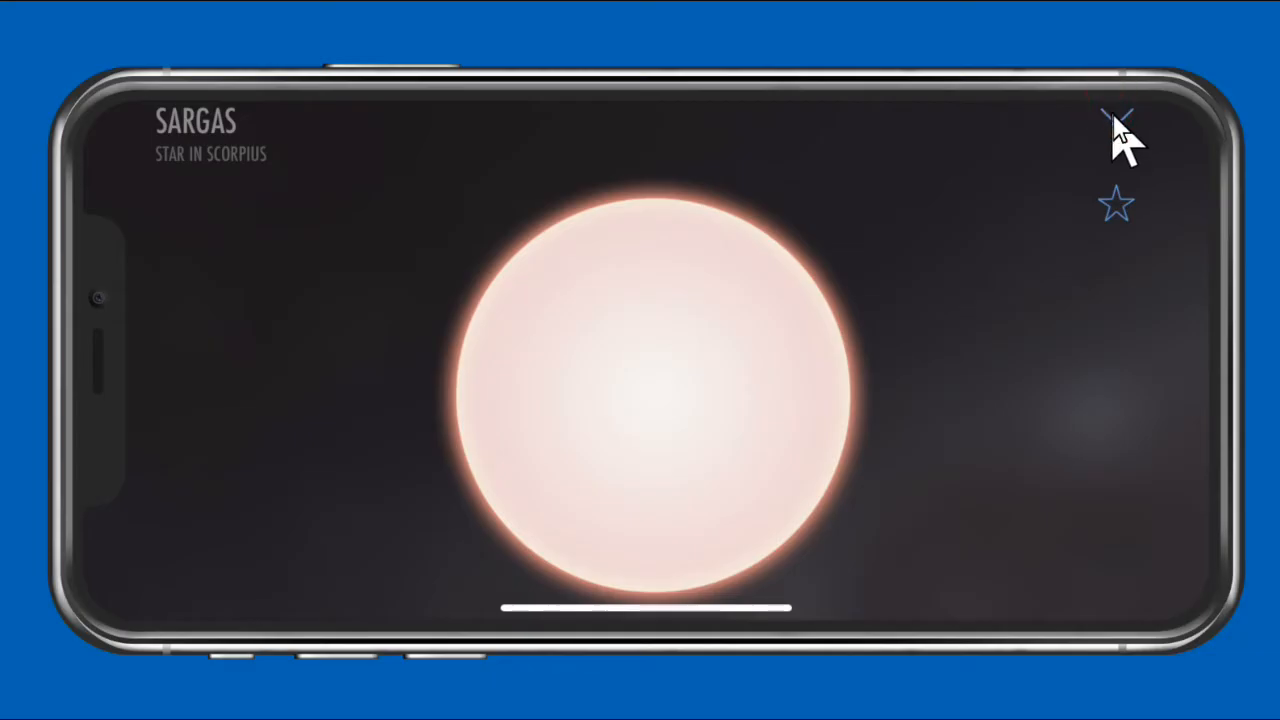
# Step: Close the Sargas details and return to the sky view toward Θ Ara
pyautogui.click(1116, 114)
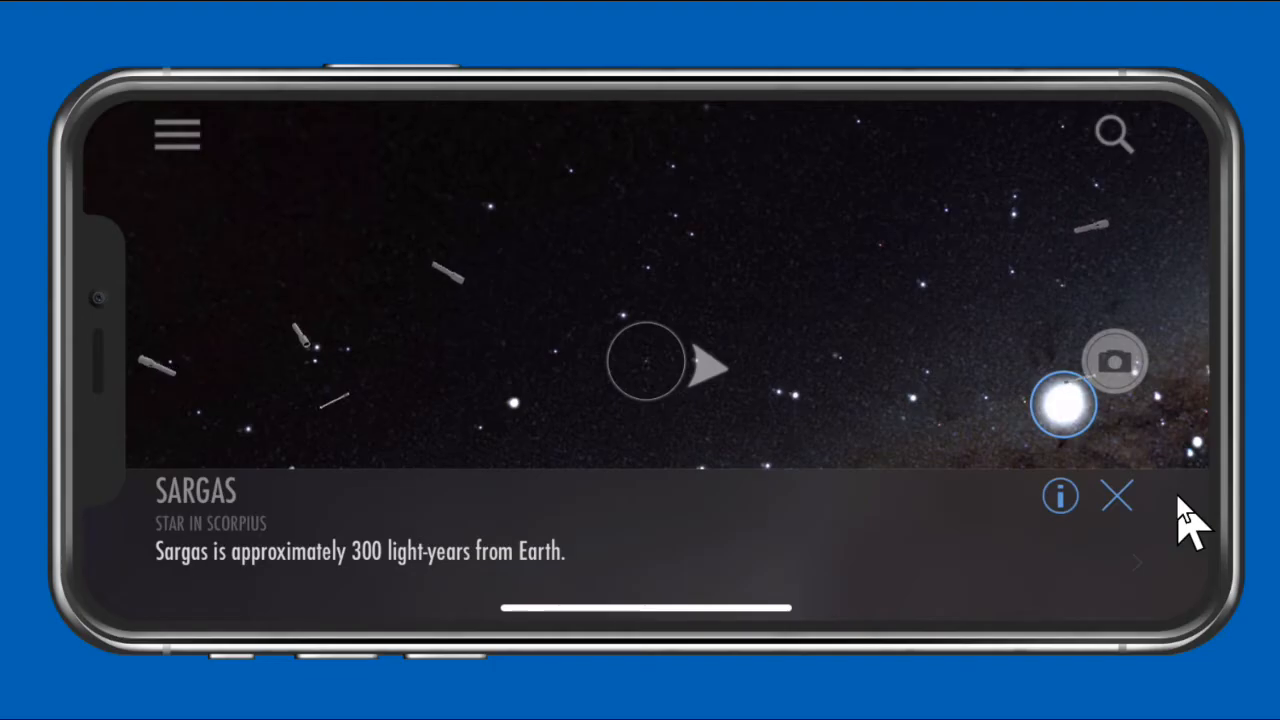
pyautogui.moveTo(736, 204)
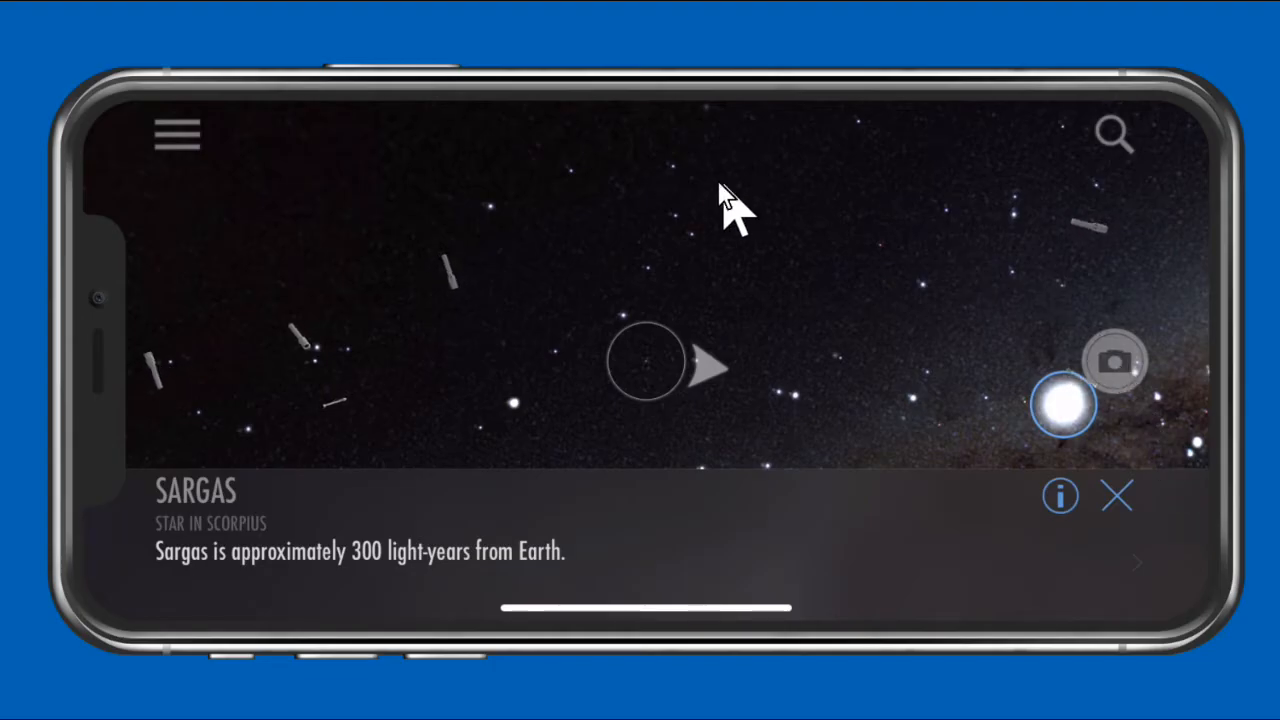
pyautogui.moveTo(884, 264)
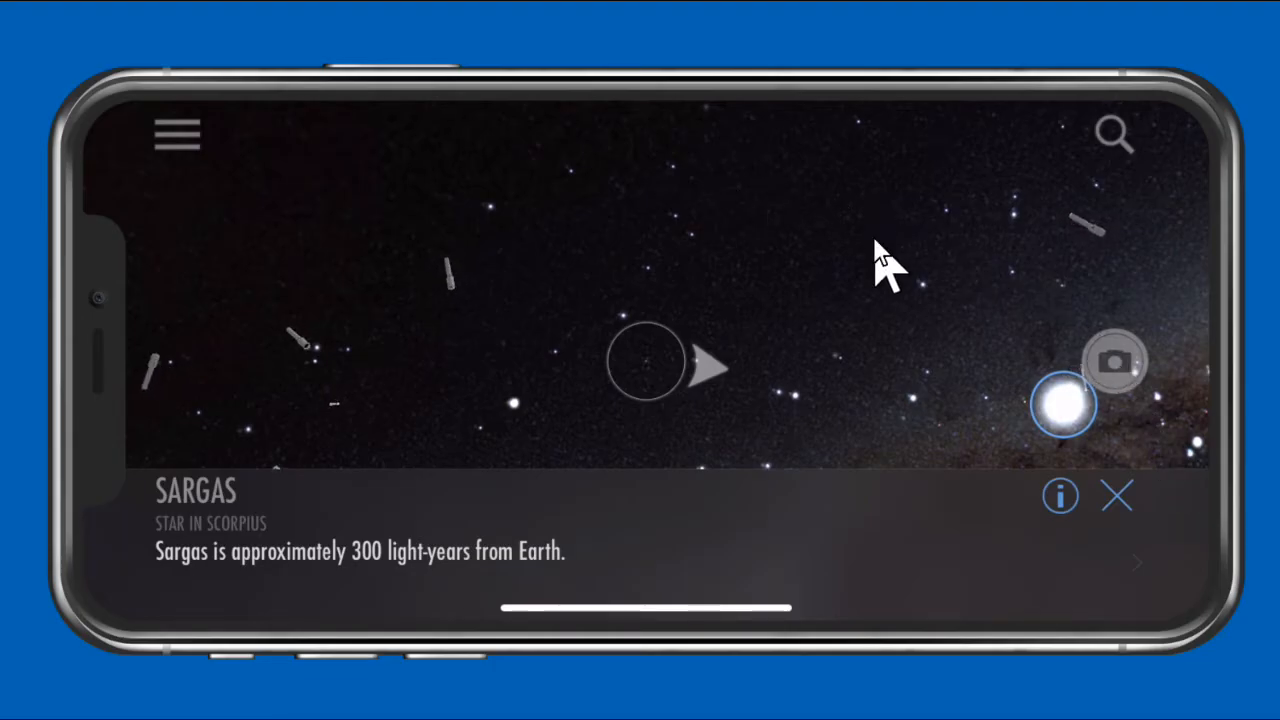
pyautogui.moveTo(830, 500)
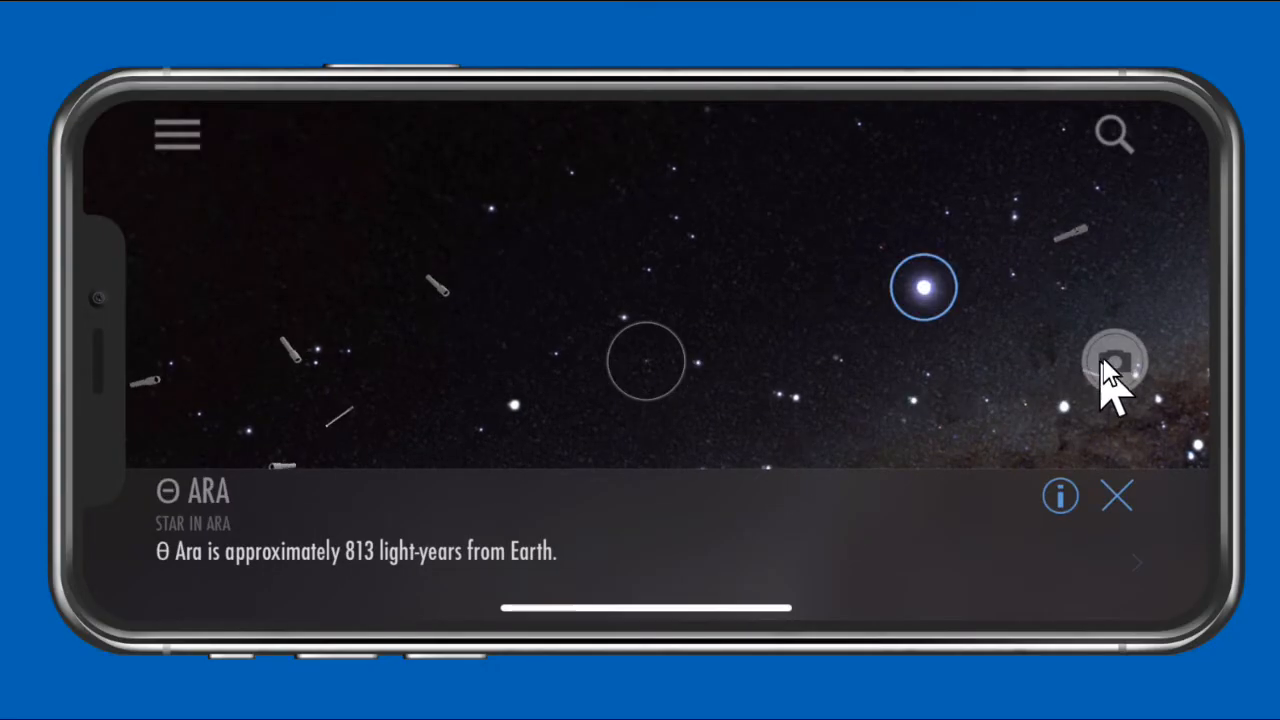
pyautogui.moveTo(1204, 424)
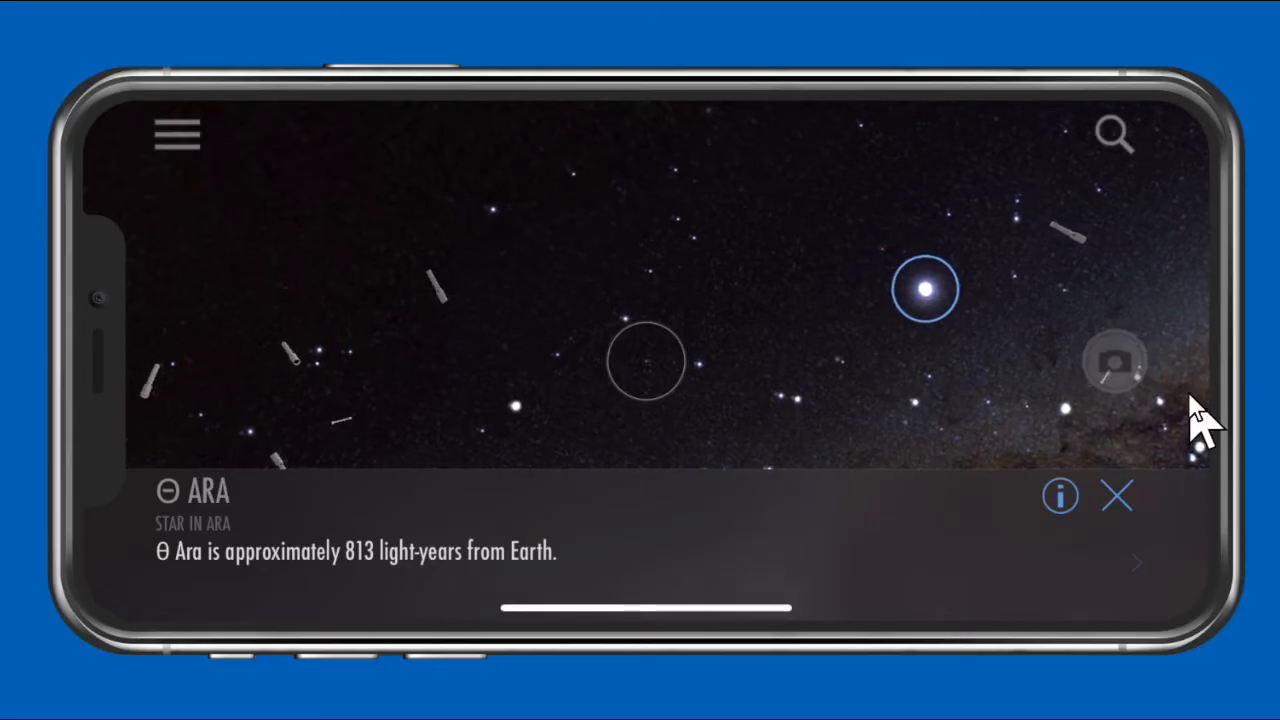
# Step: Capture a sky snapshot and save it to Files in the Pages folder on the iPhone
pyautogui.click(1116, 362)
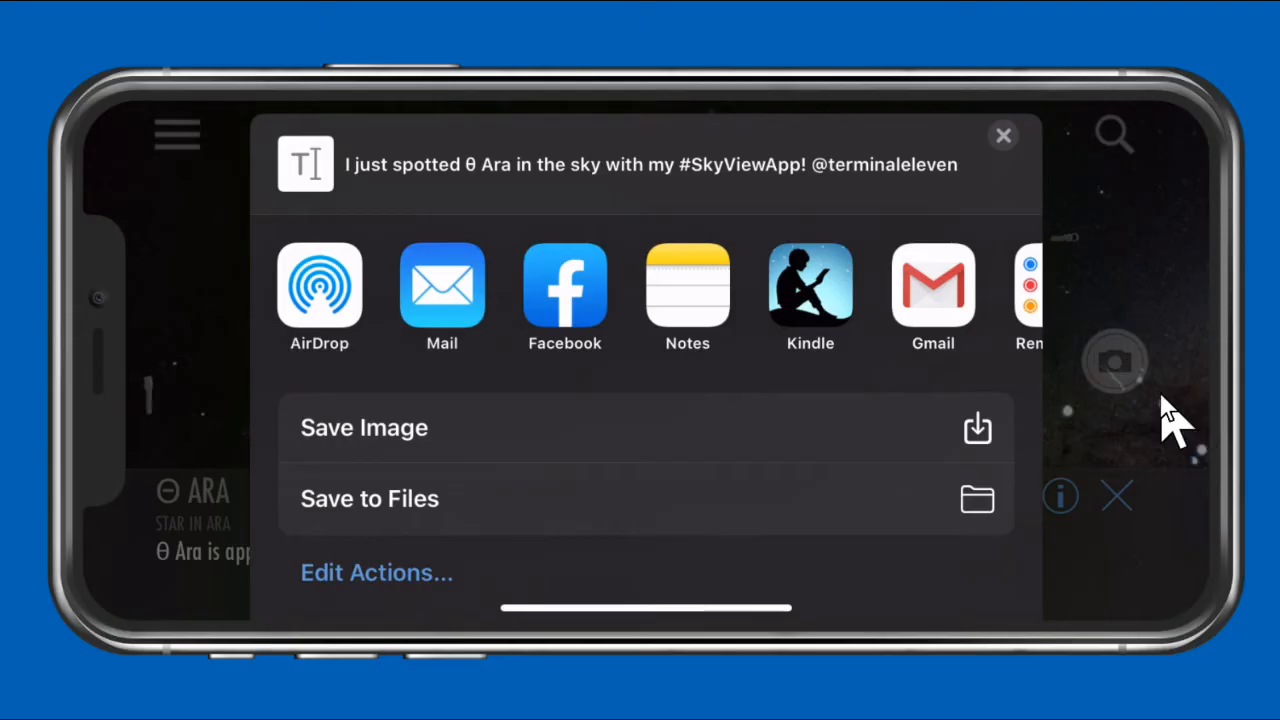
pyautogui.moveTo(330, 344)
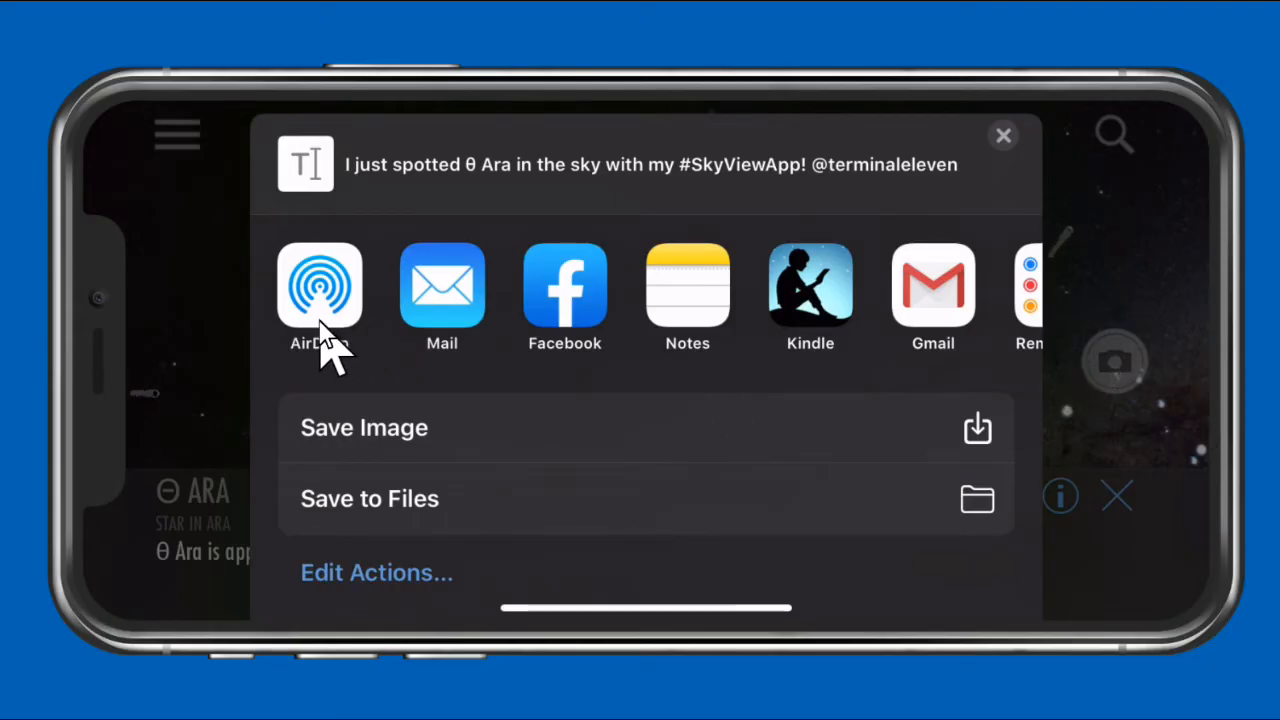
pyautogui.moveTo(564, 290)
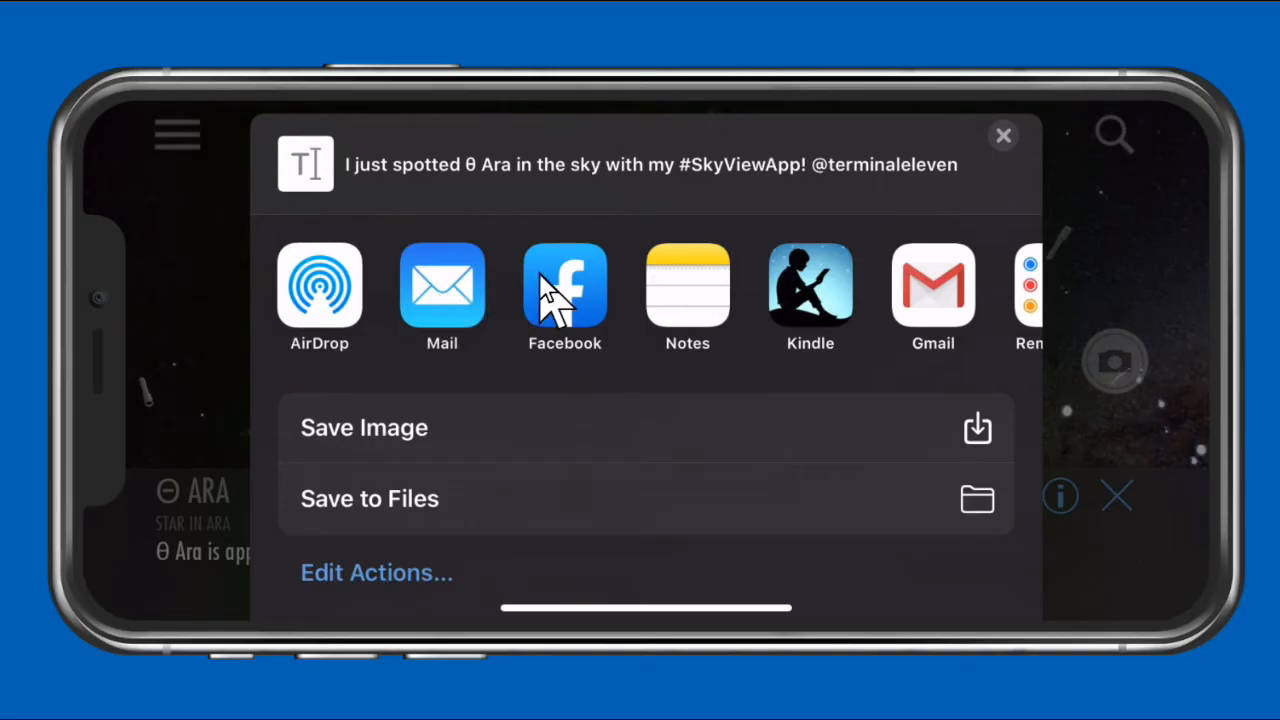
pyautogui.moveTo(660, 300)
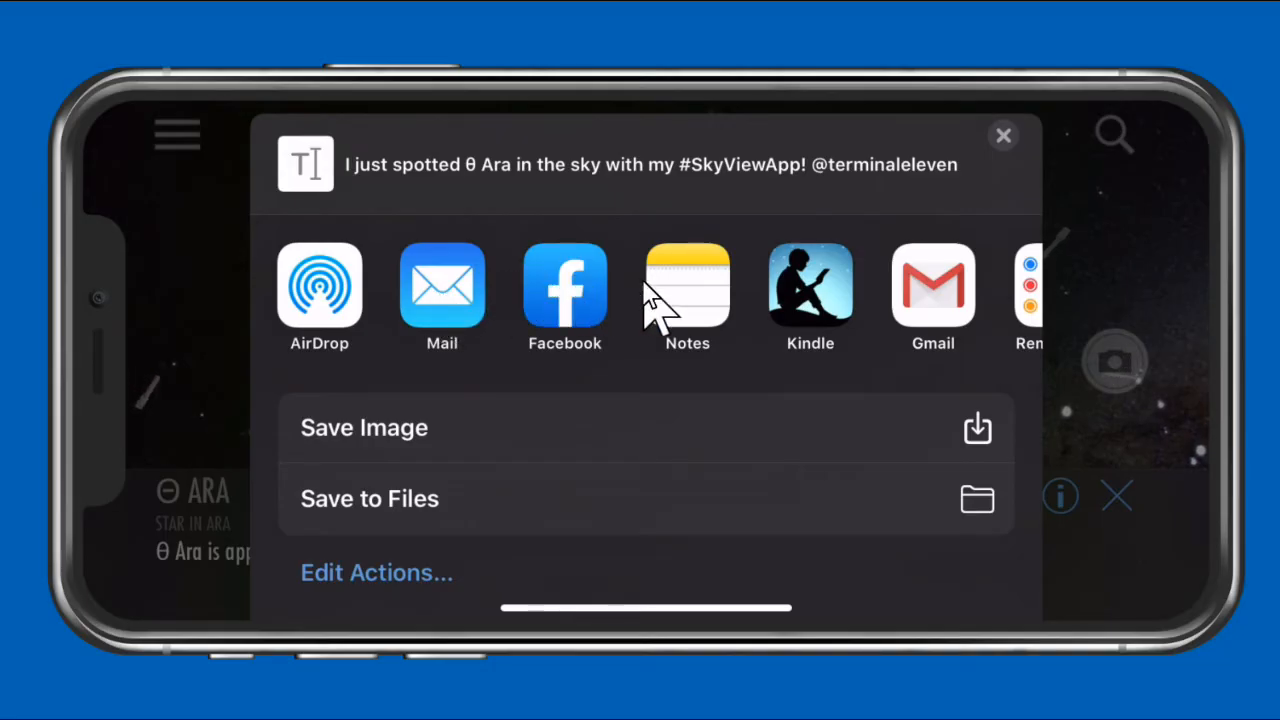
pyautogui.moveTo(816, 304)
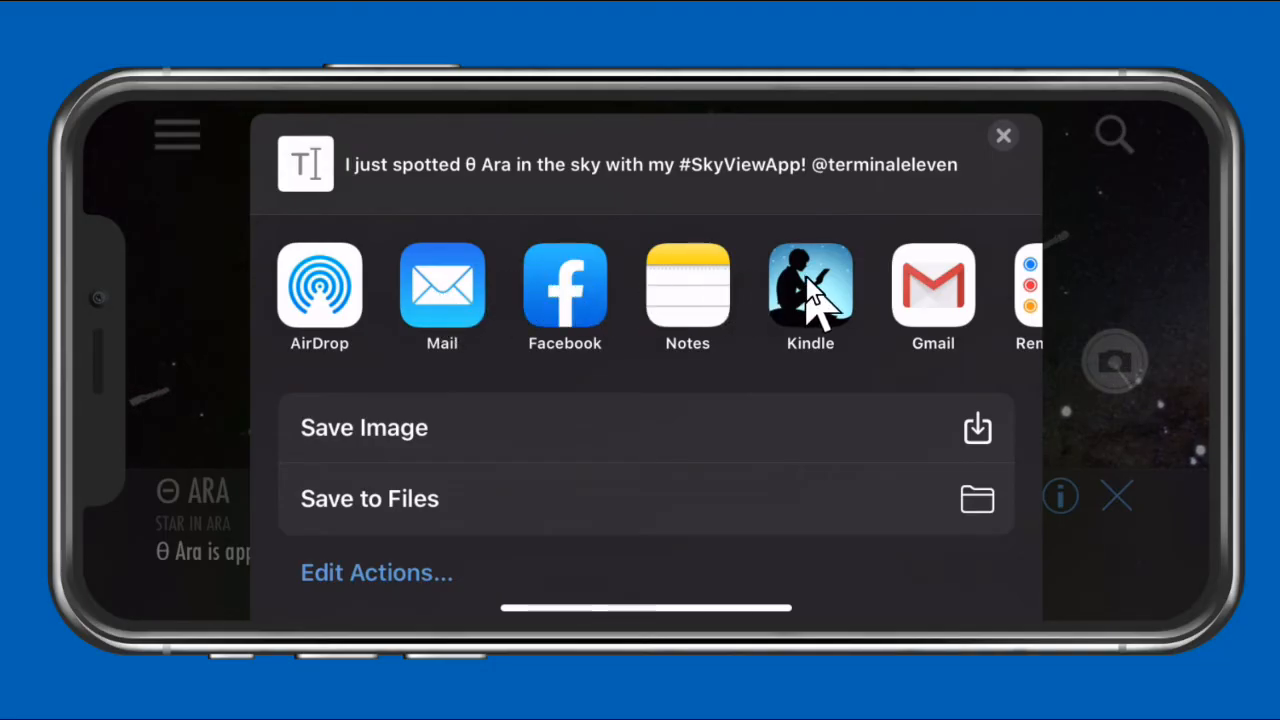
pyautogui.moveTo(880, 304)
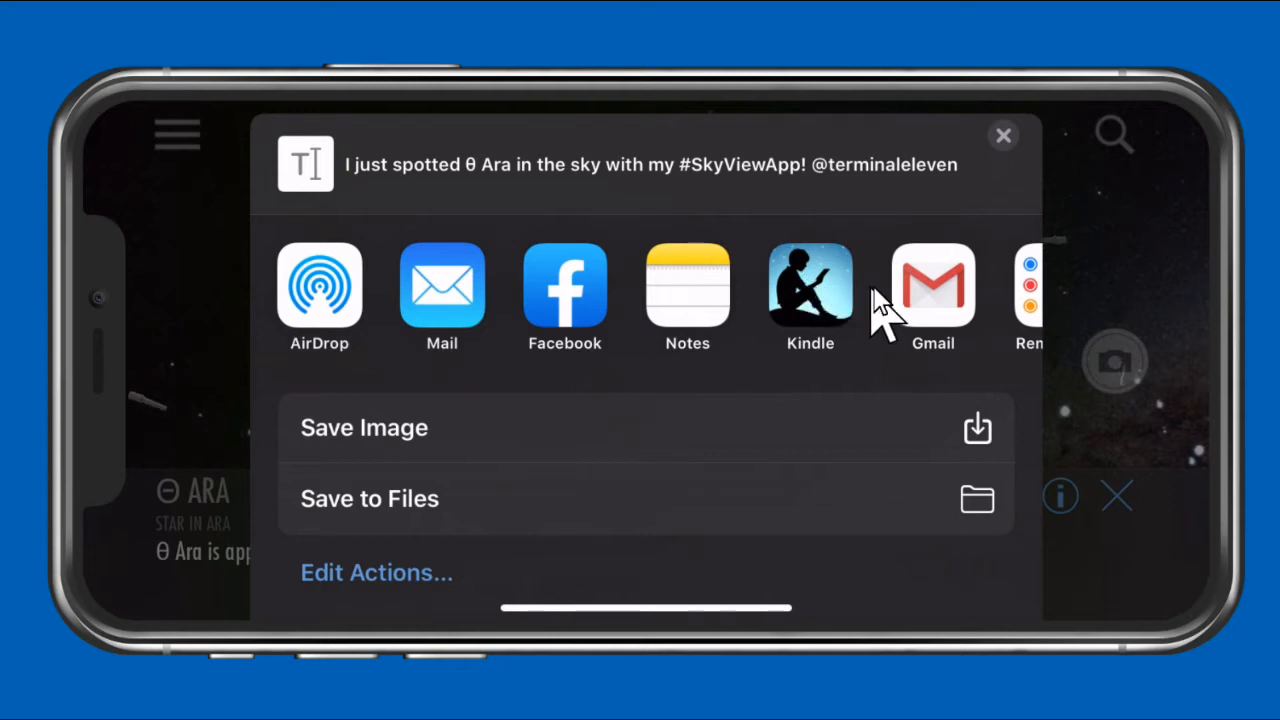
pyautogui.hscroll(-3)
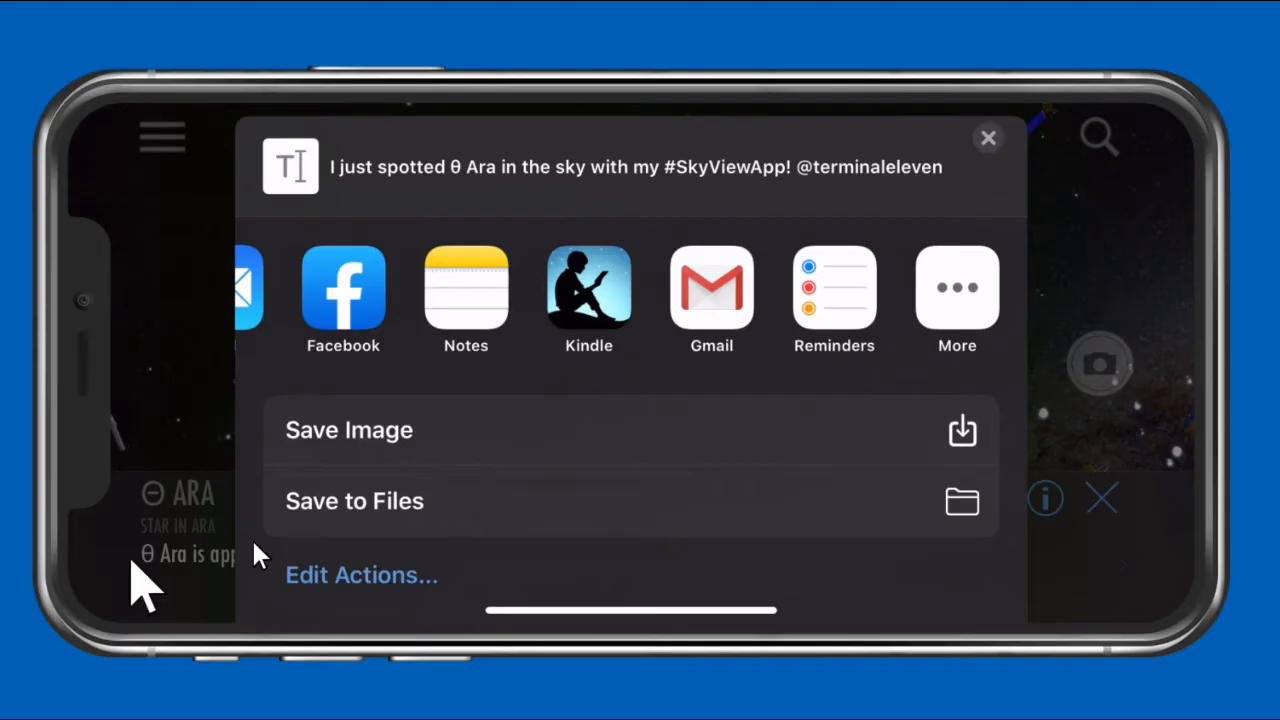
pyautogui.moveTo(364, 460)
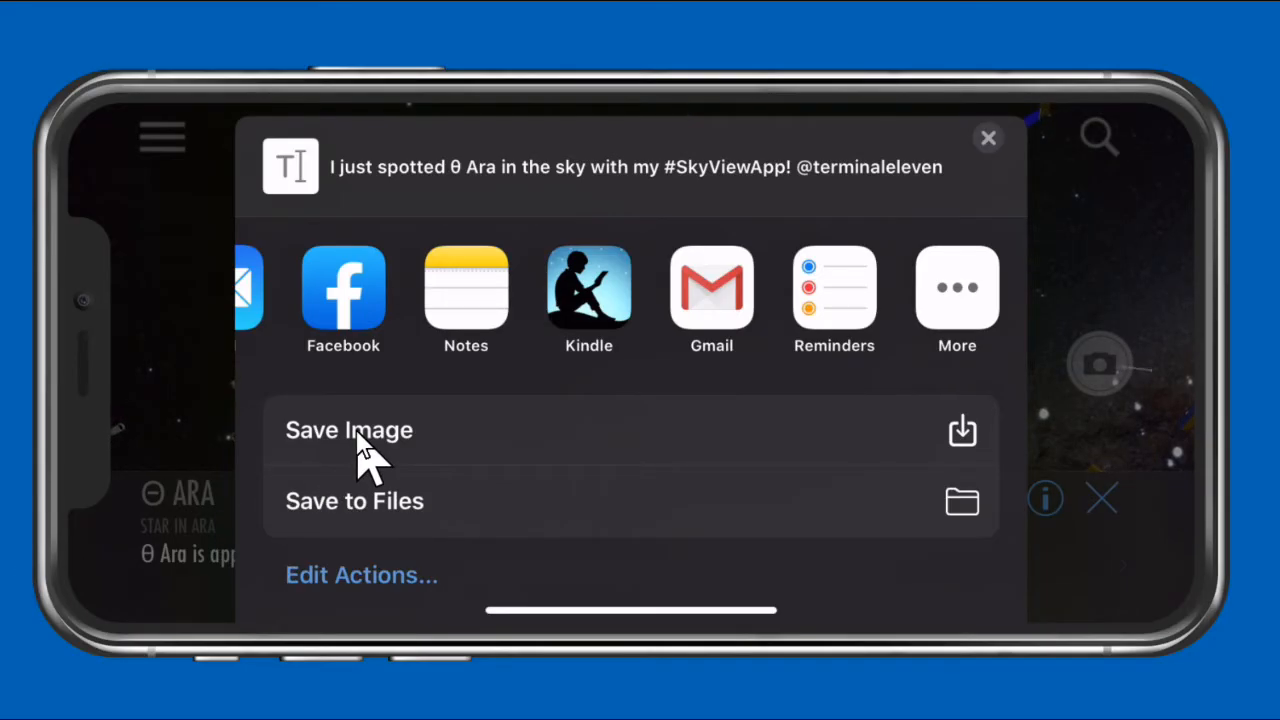
pyautogui.moveTo(376, 516)
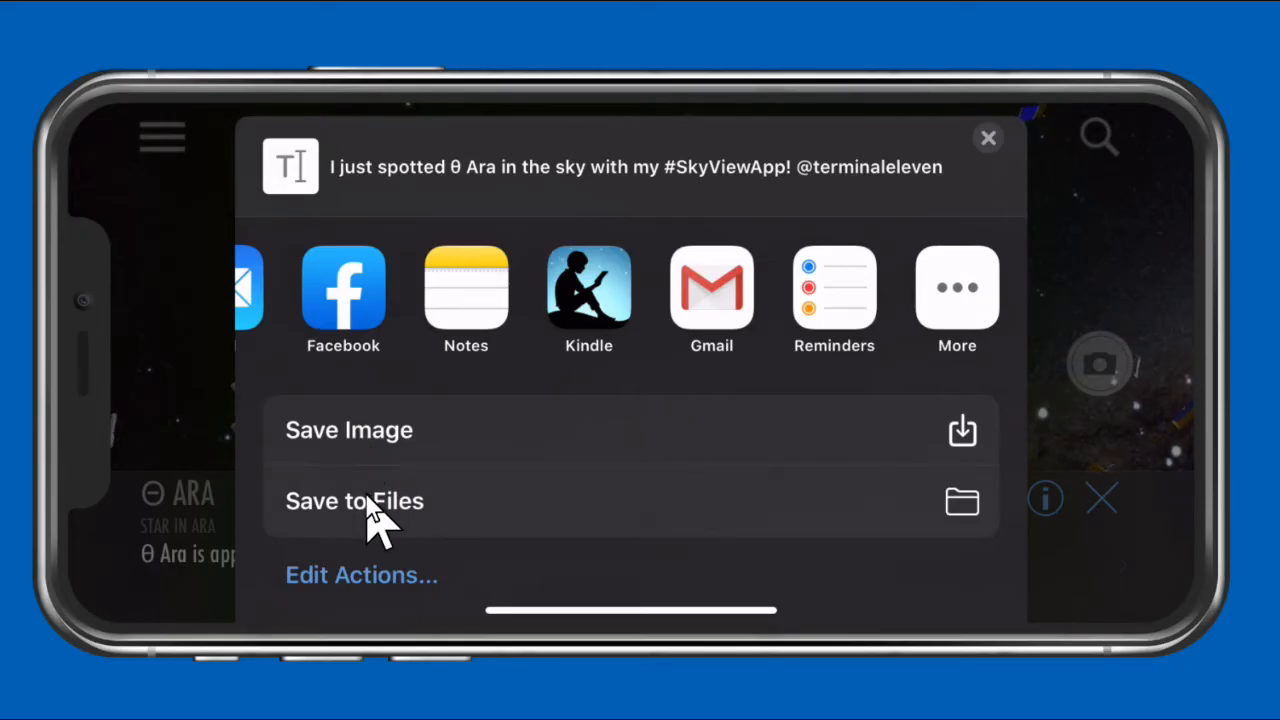
pyautogui.click(354, 500)
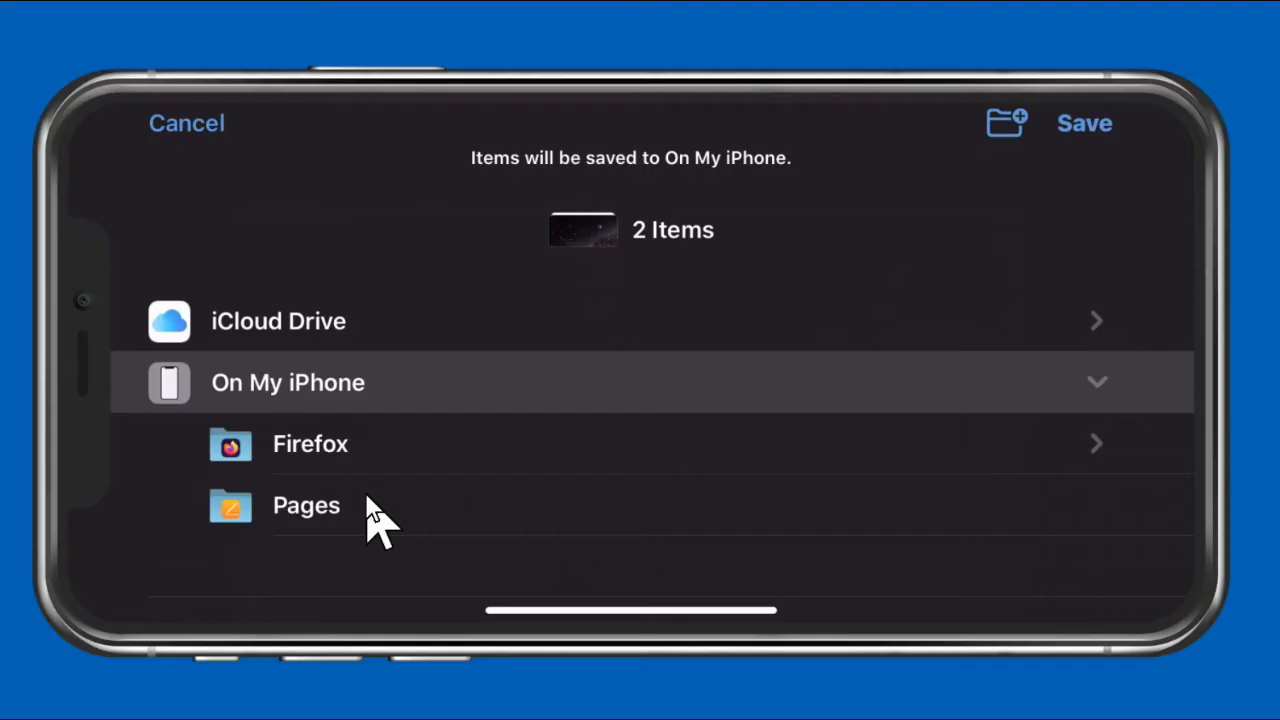
pyautogui.click(310, 444)
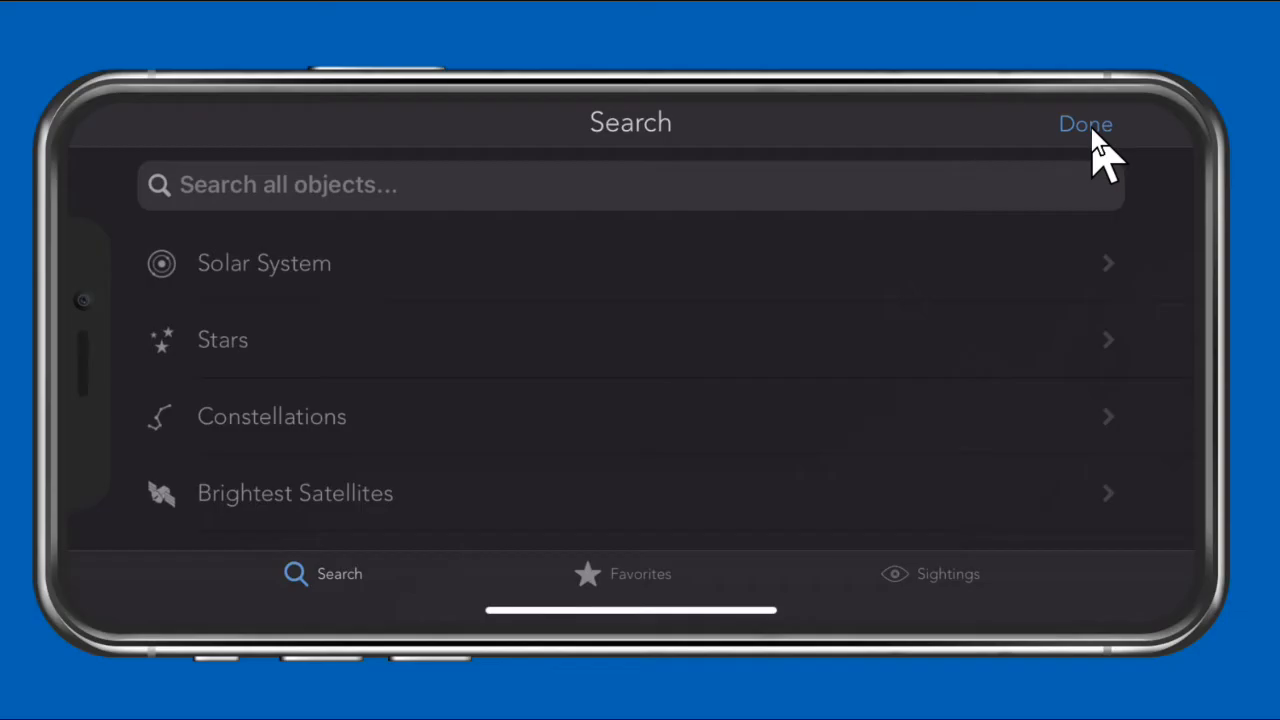
# Step: Search for Mars and locate it in the live sky view with its info card
pyautogui.write('Mars')
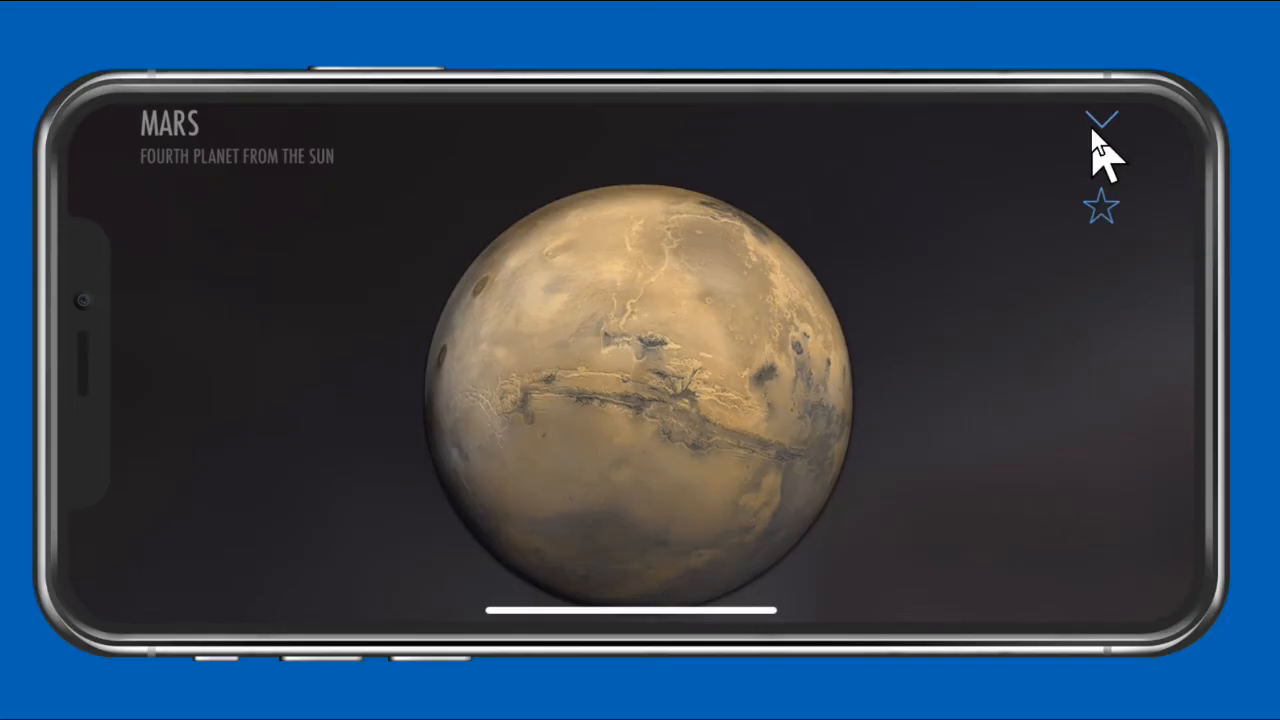
pyautogui.click(1100, 120)
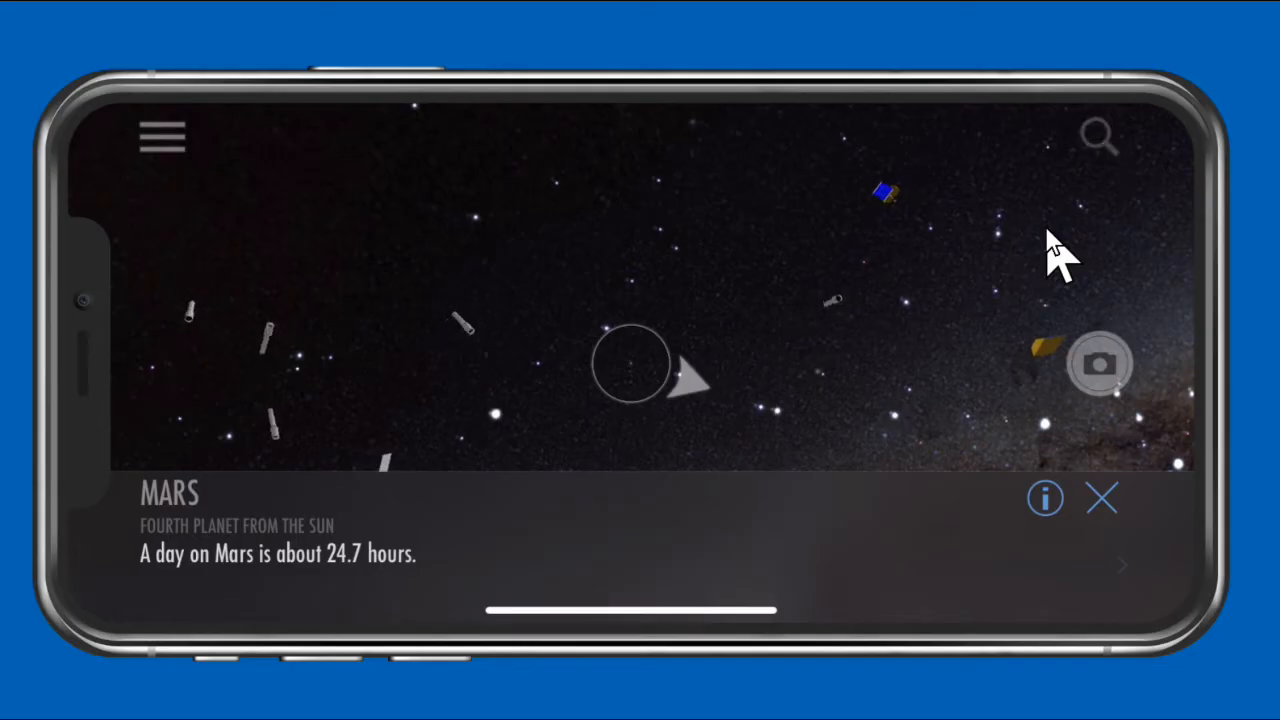
# Step: Browse the Stars catalogue in Search, then return to the categories and open Sightings
pyautogui.click(1098, 136)
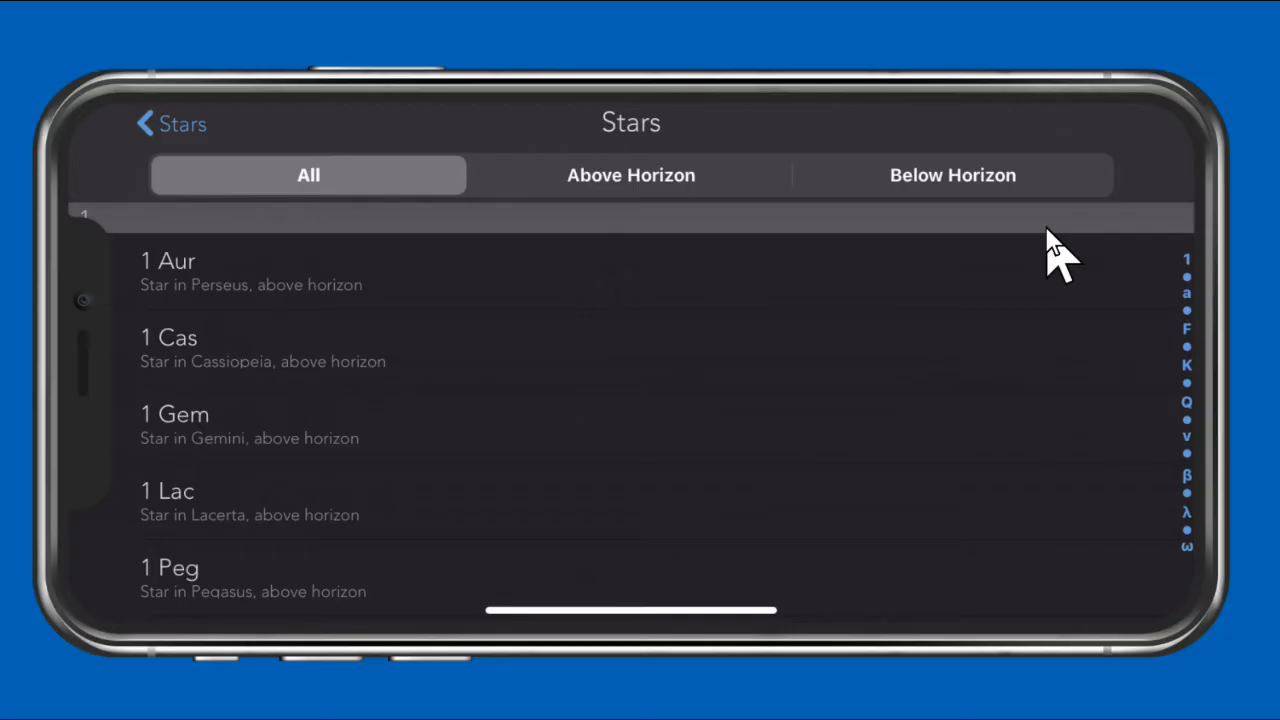
pyautogui.click(170, 124)
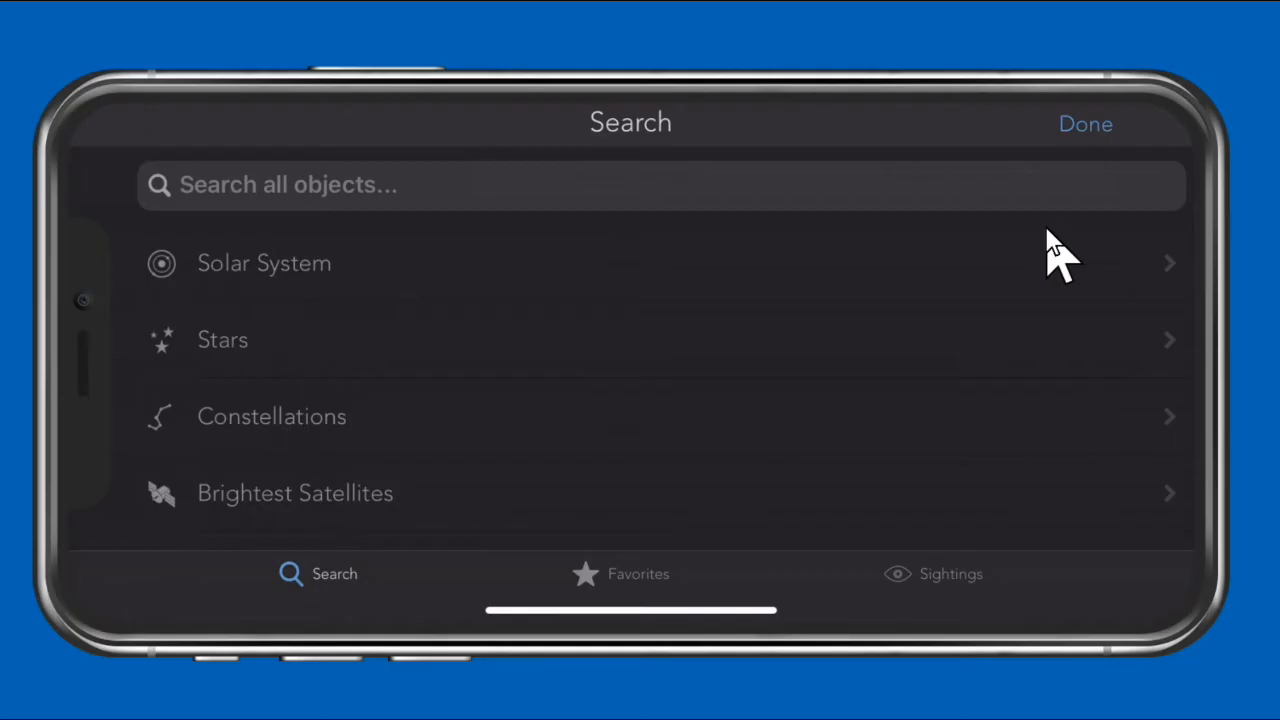
pyautogui.click(620, 572)
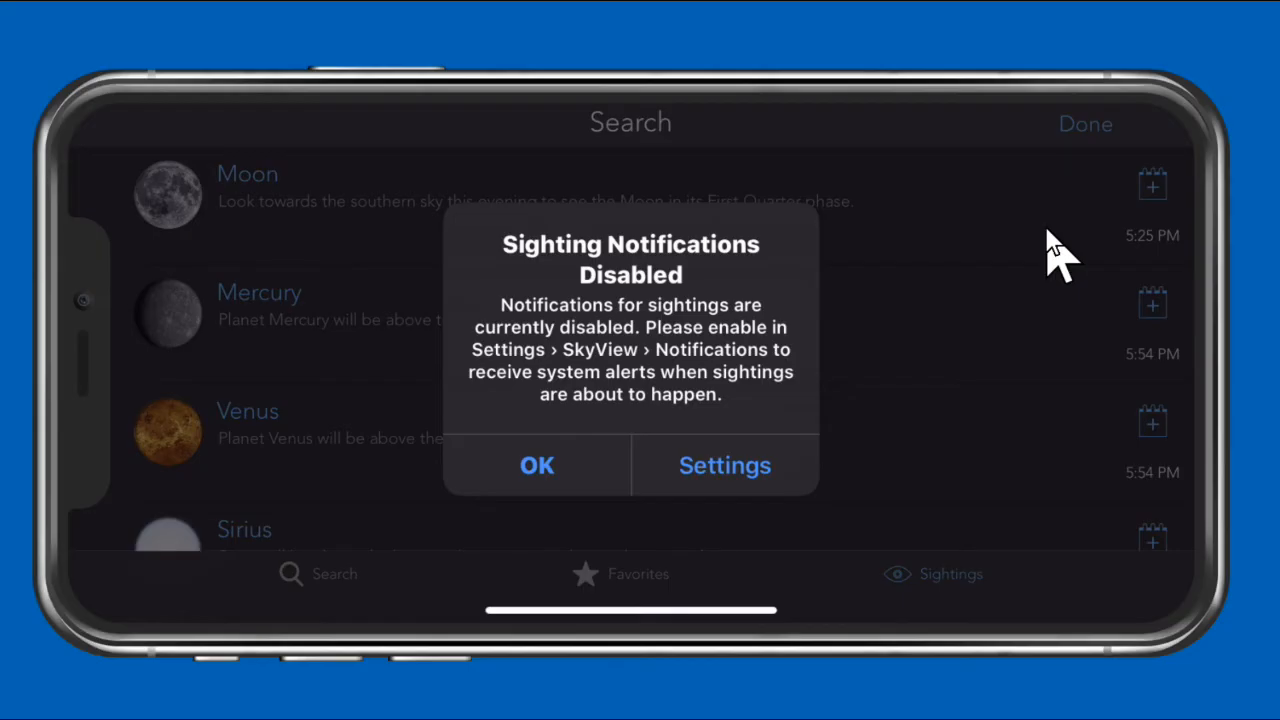
# Step: Dismiss the sighting notifications alert and the Mars info bar on the sky view
pyautogui.click(536, 464)
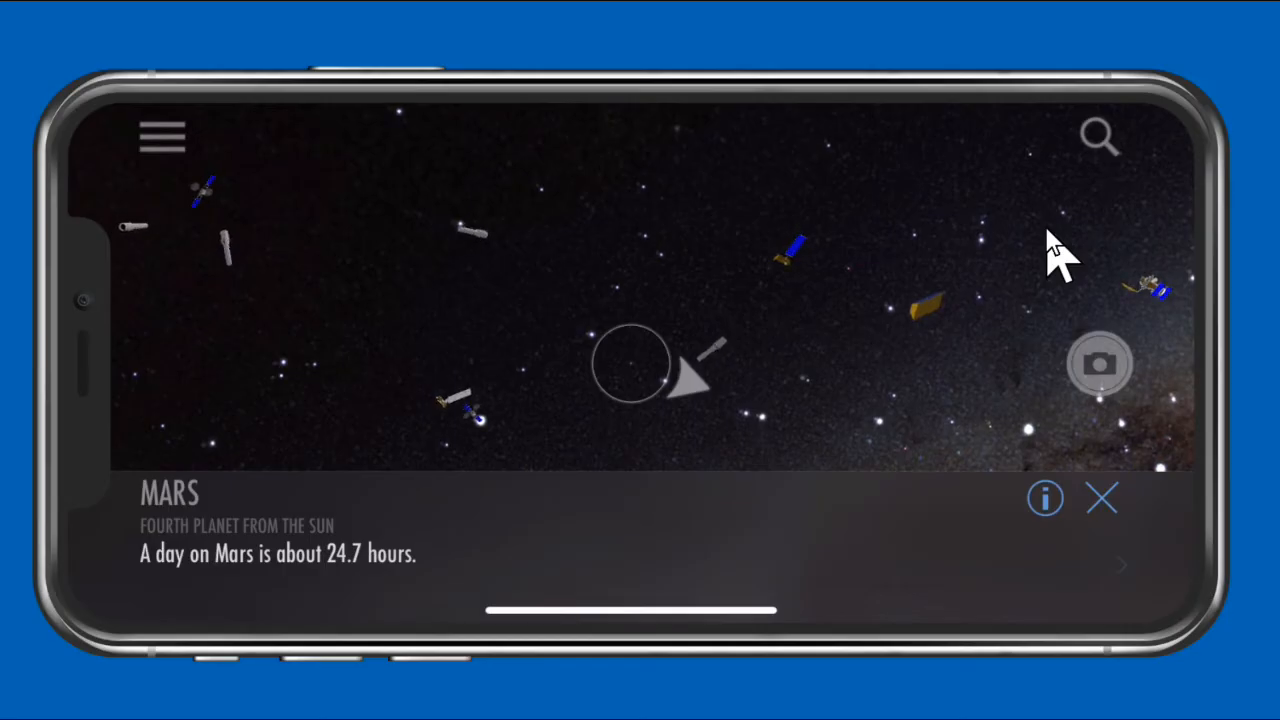
pyautogui.click(1100, 498)
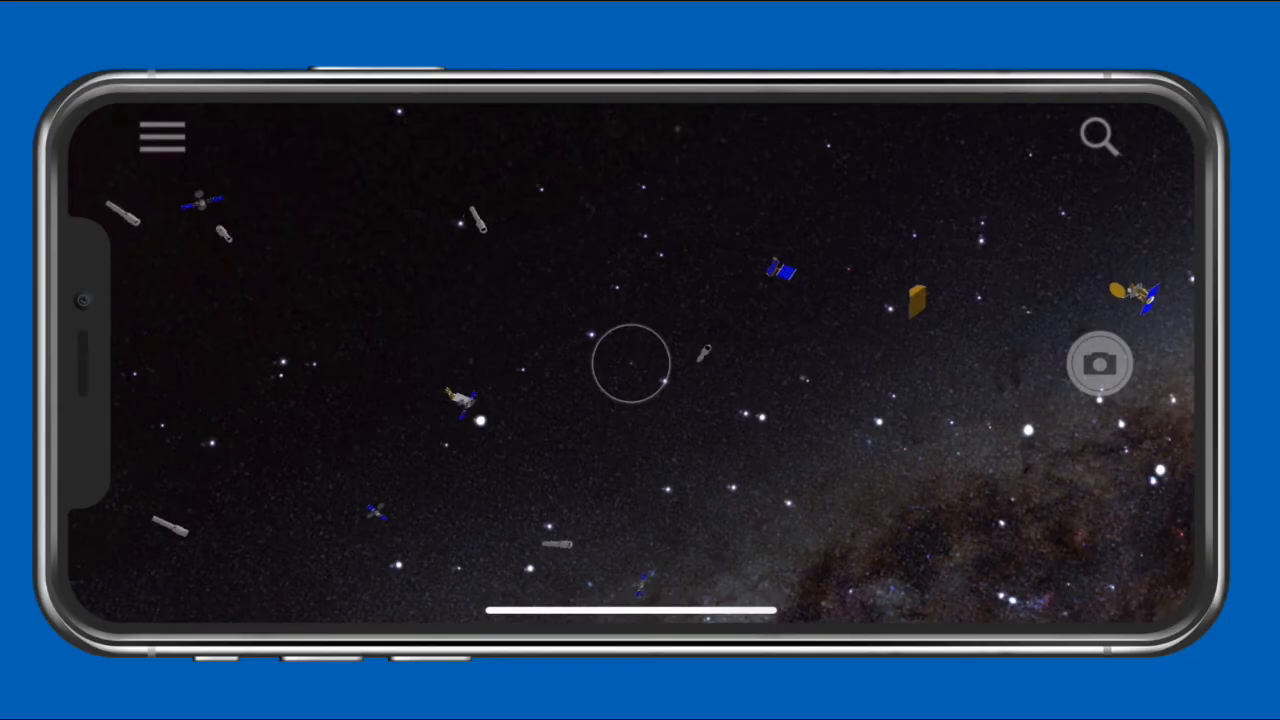
# Step: Reduce star density from the quick controls and capture a #SkyViewApp snapshot to share
pyautogui.click(1100, 364)
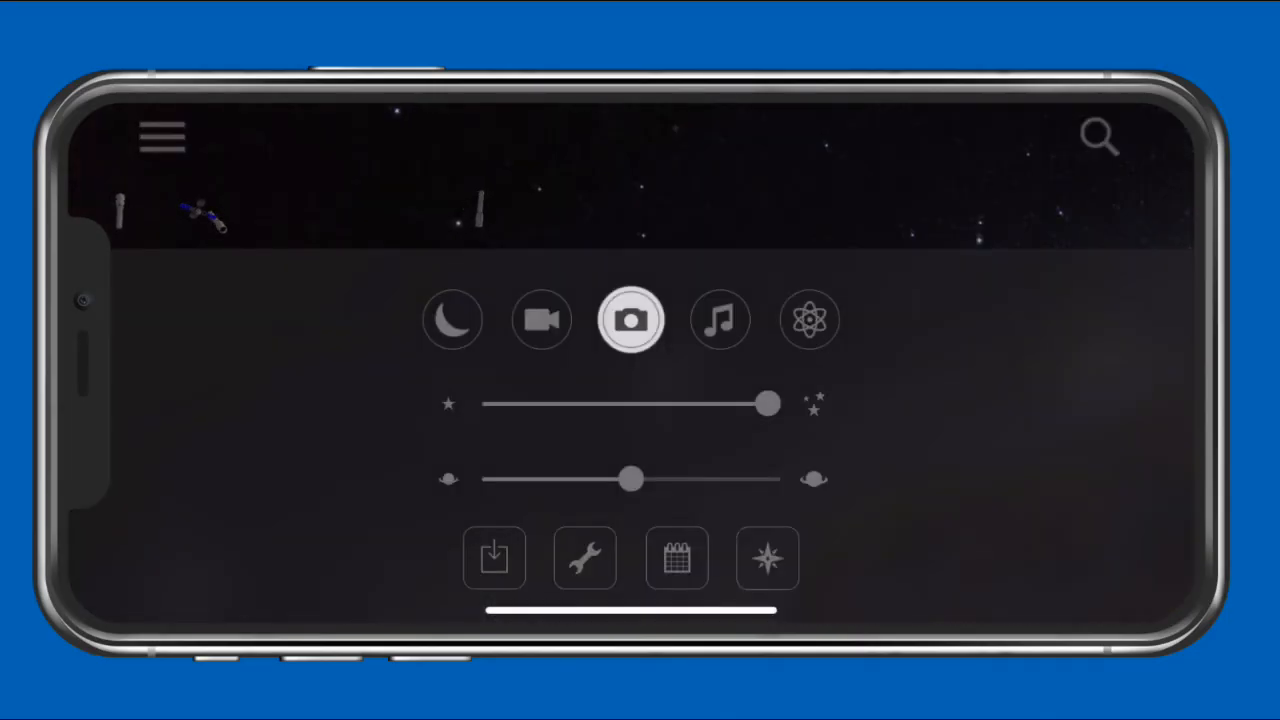
pyautogui.moveTo(820, 440)
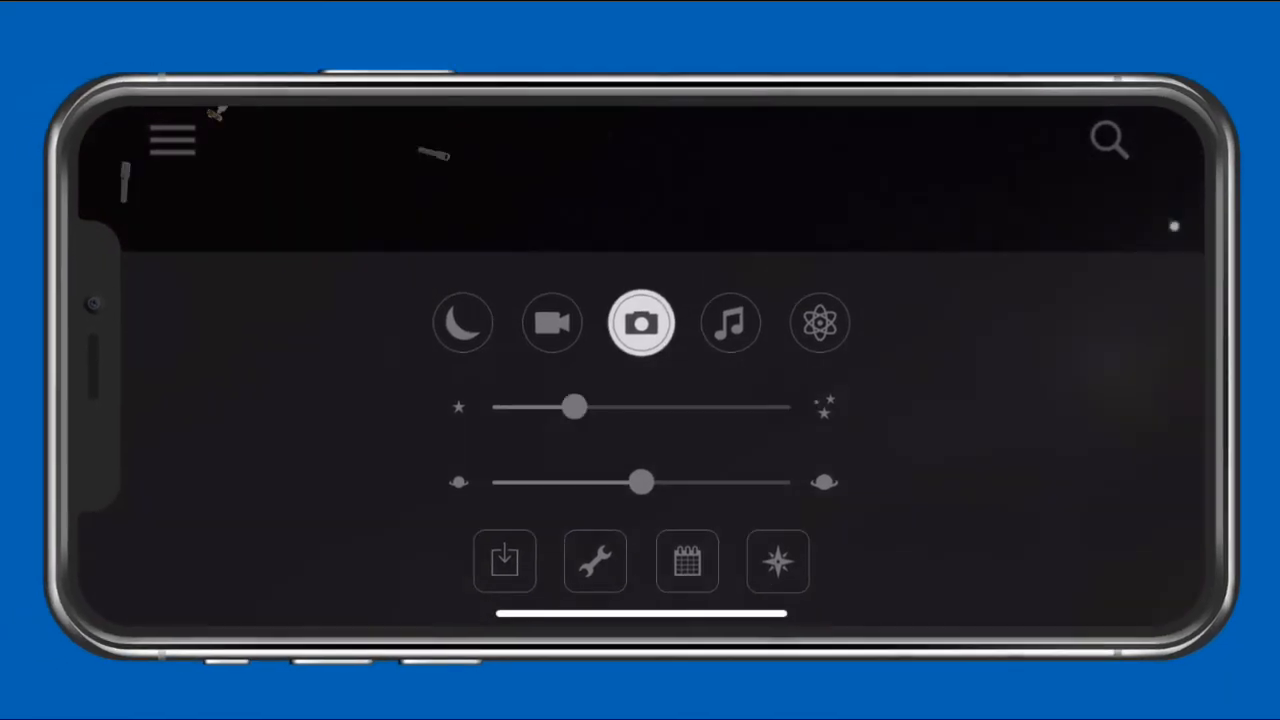
pyautogui.moveTo(704, 536)
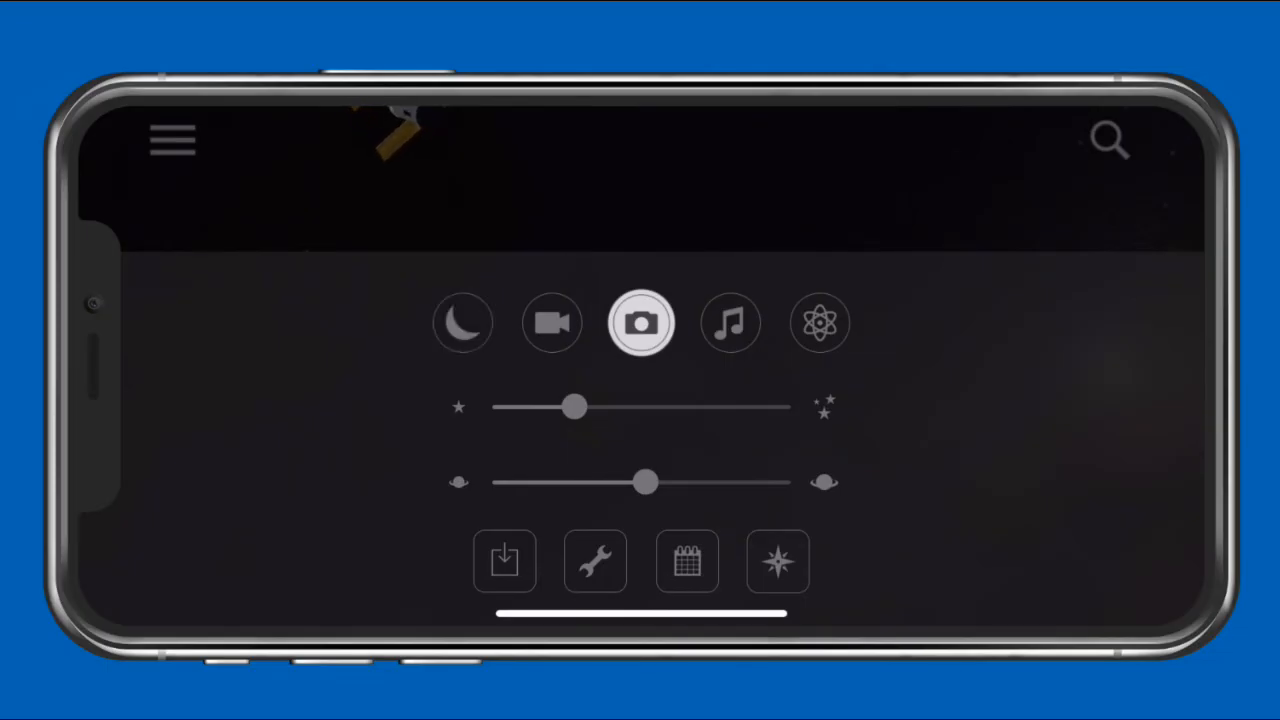
pyautogui.click(640, 322)
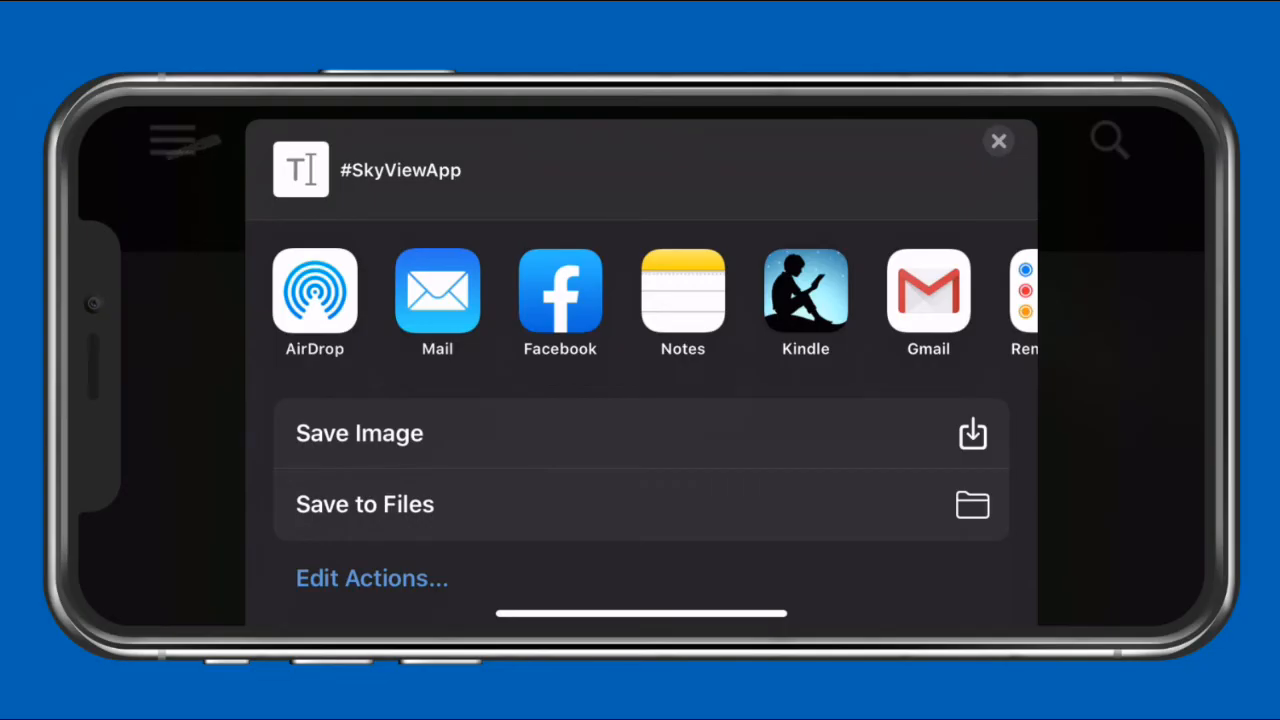
# Step: Close the share sheet, view Mercury in the sky and reopen the quick display controls
pyautogui.click(996, 140)
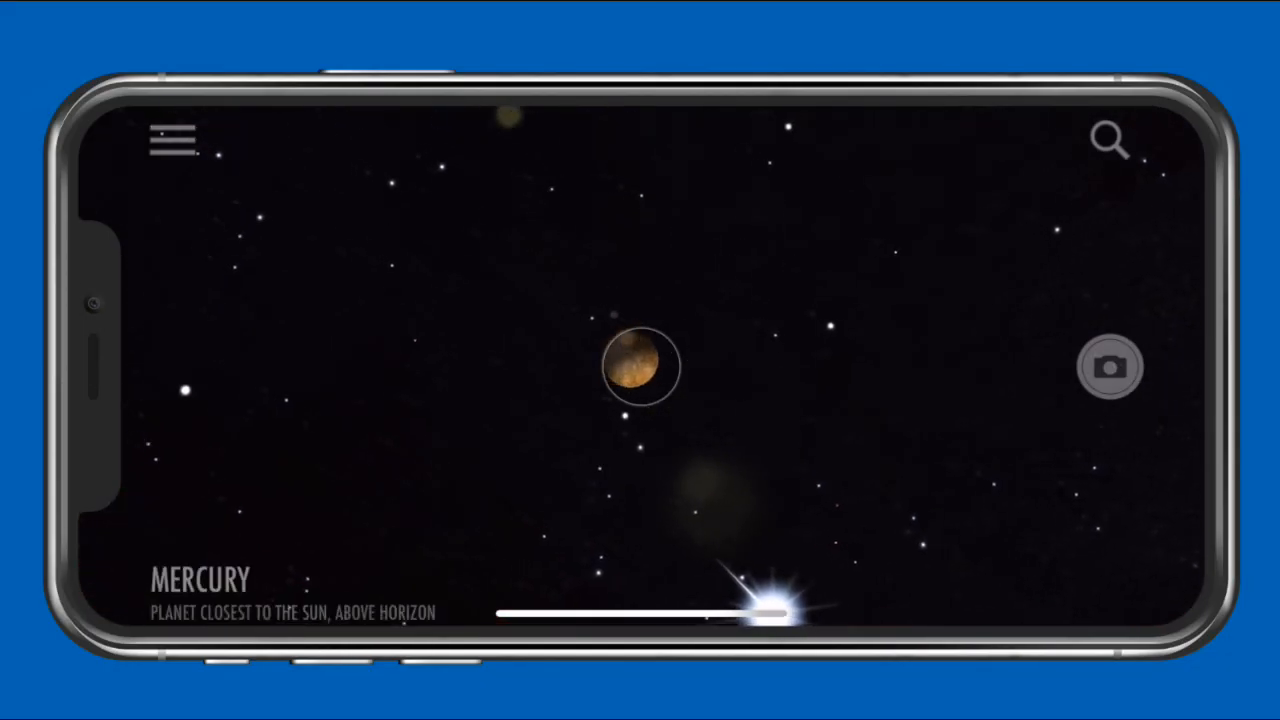
pyautogui.click(1110, 366)
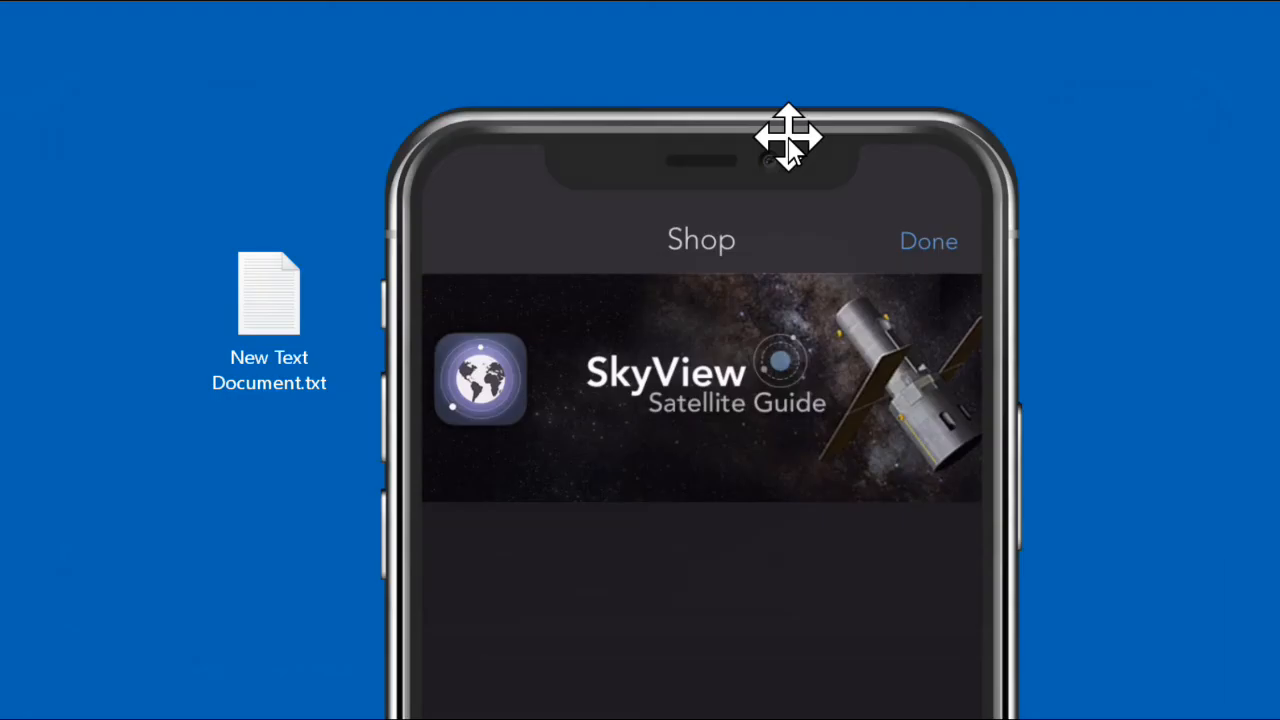
pyautogui.moveTo(700, 410)
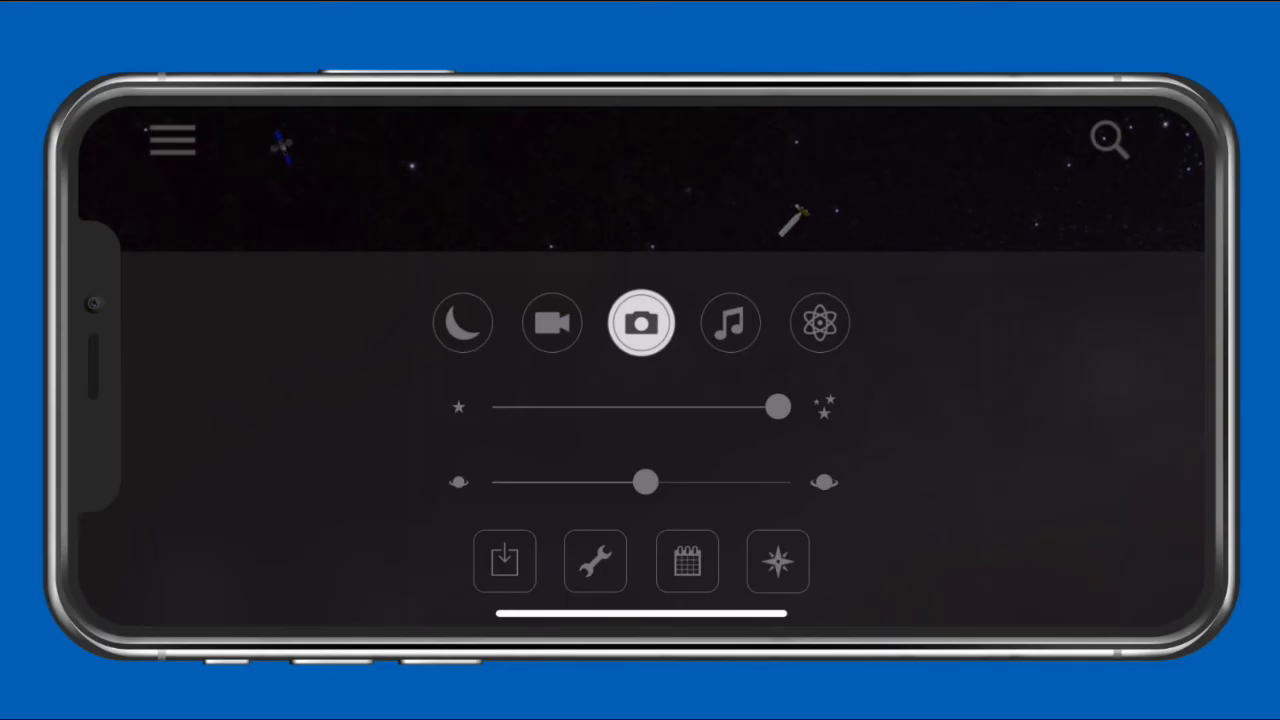
# Step: Start calibrating the sky view, bringing up the Auto or Manual calibration prompt
pyautogui.click(688, 560)
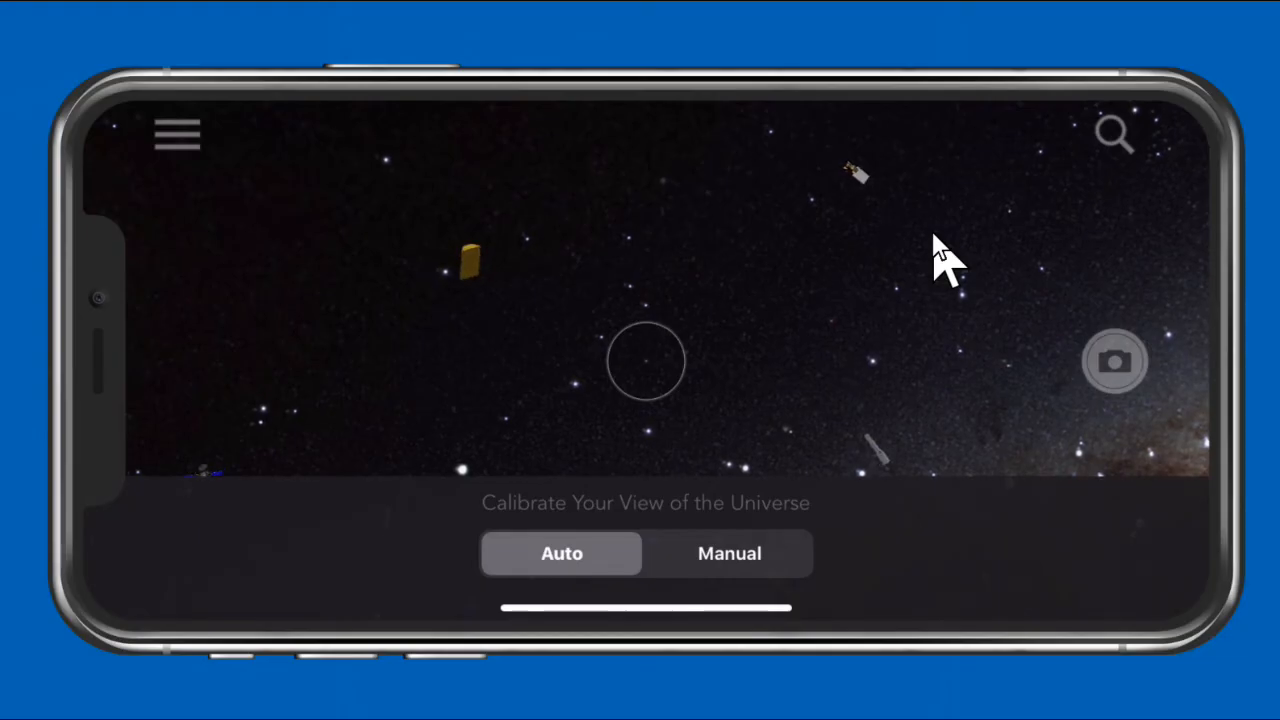
# Step: Switch calibration to Manual and drag the handle back and forth to align the sky view
pyautogui.click(728, 552)
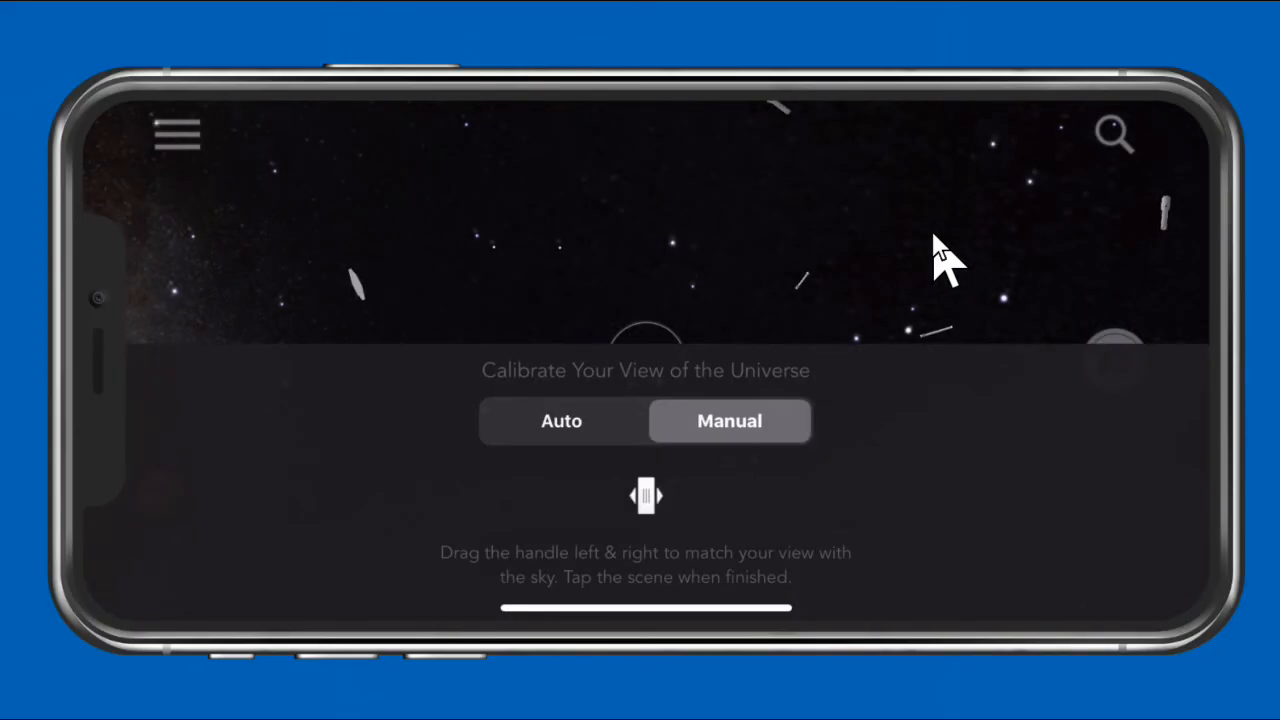
pyautogui.moveTo(644, 496); pyautogui.dragTo(688, 496)
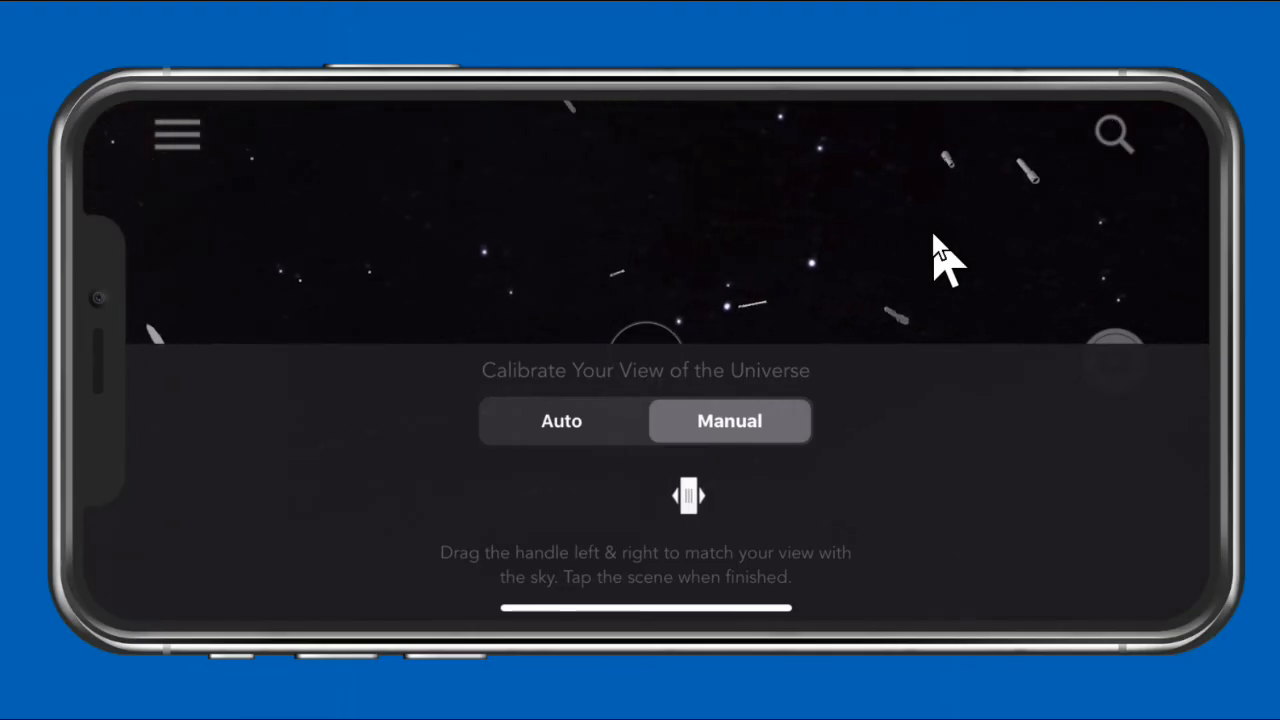
pyautogui.moveTo(688, 496); pyautogui.dragTo(644, 496)
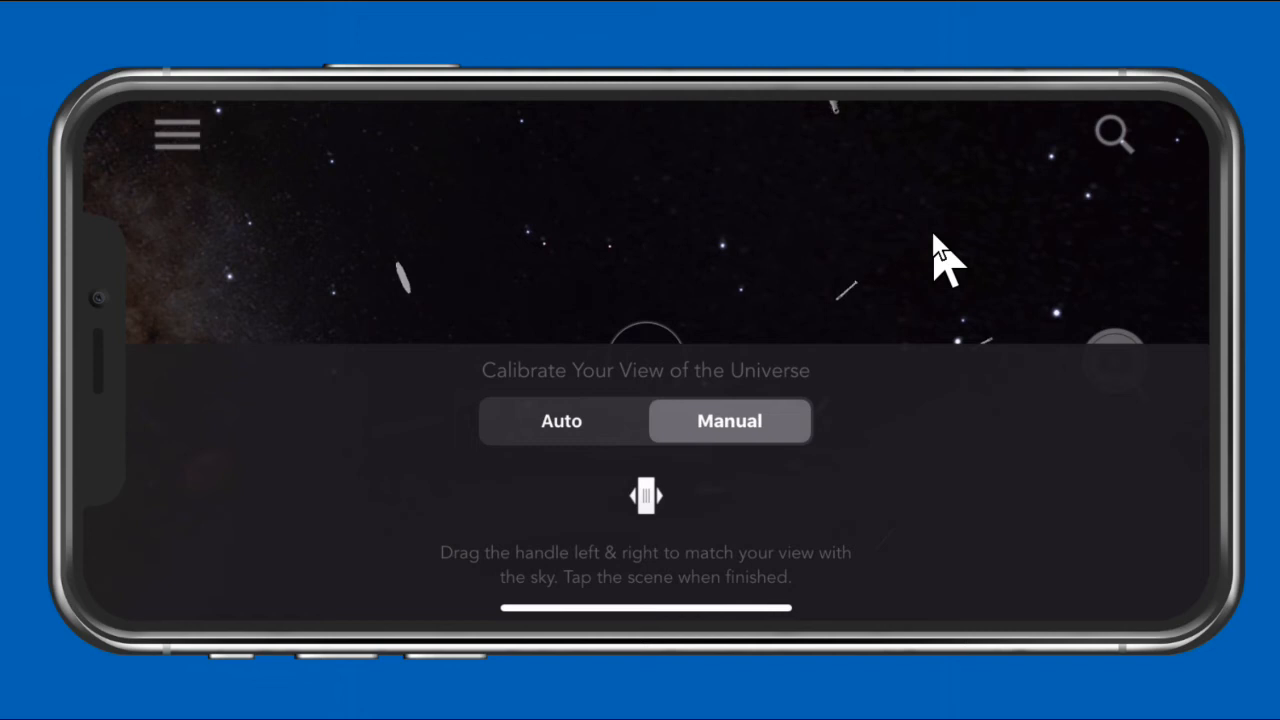
pyautogui.moveTo(644, 496); pyautogui.dragTo(684, 496)
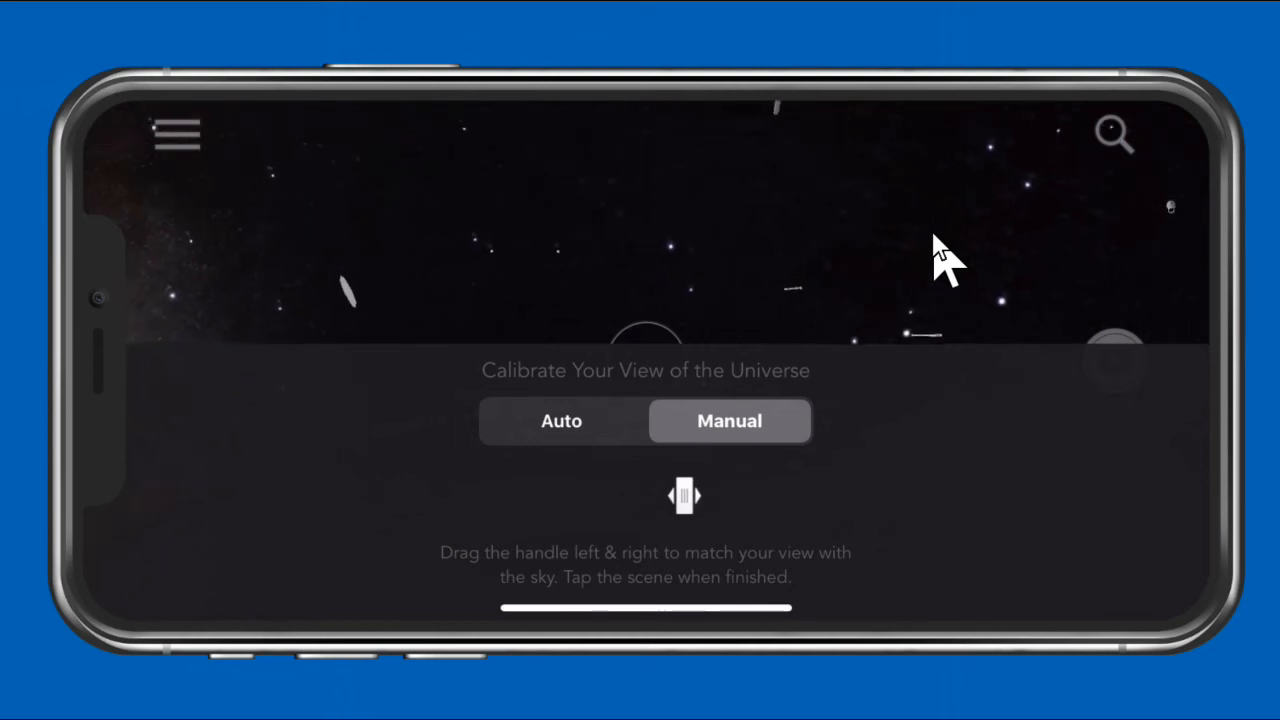
pyautogui.moveTo(684, 496); pyautogui.dragTo(644, 496)
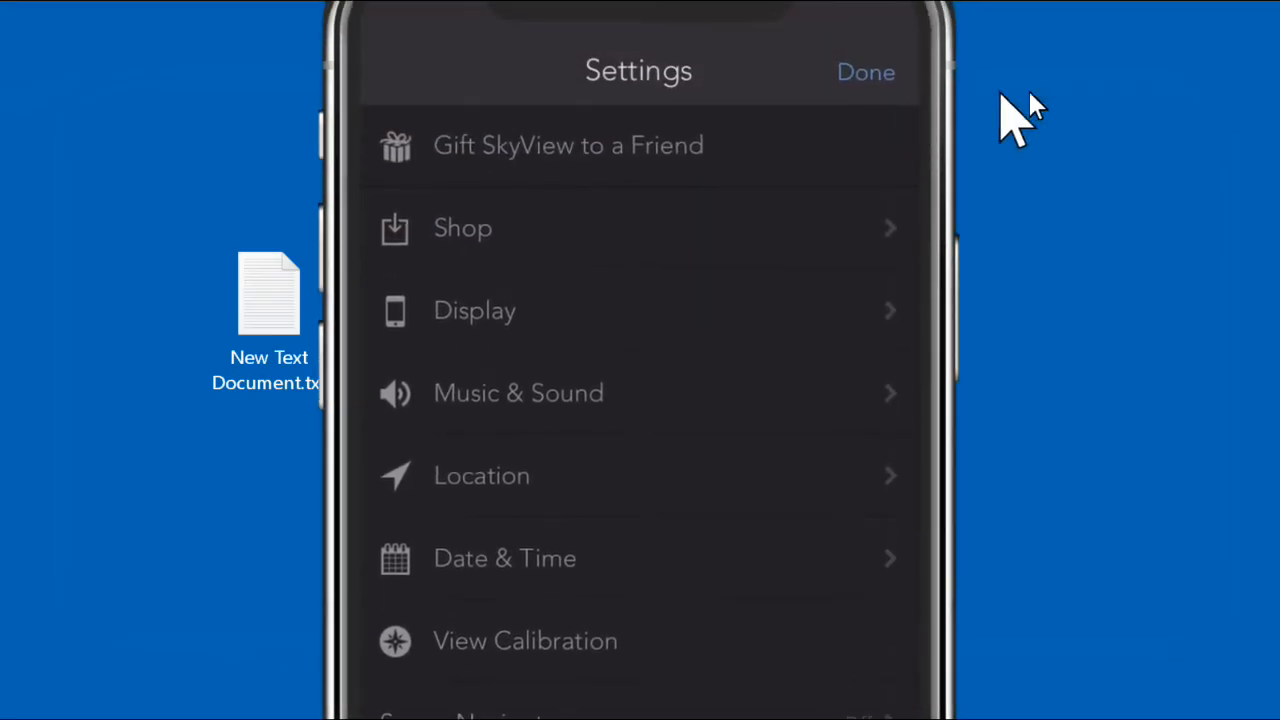
pyautogui.moveTo(1110, 114)
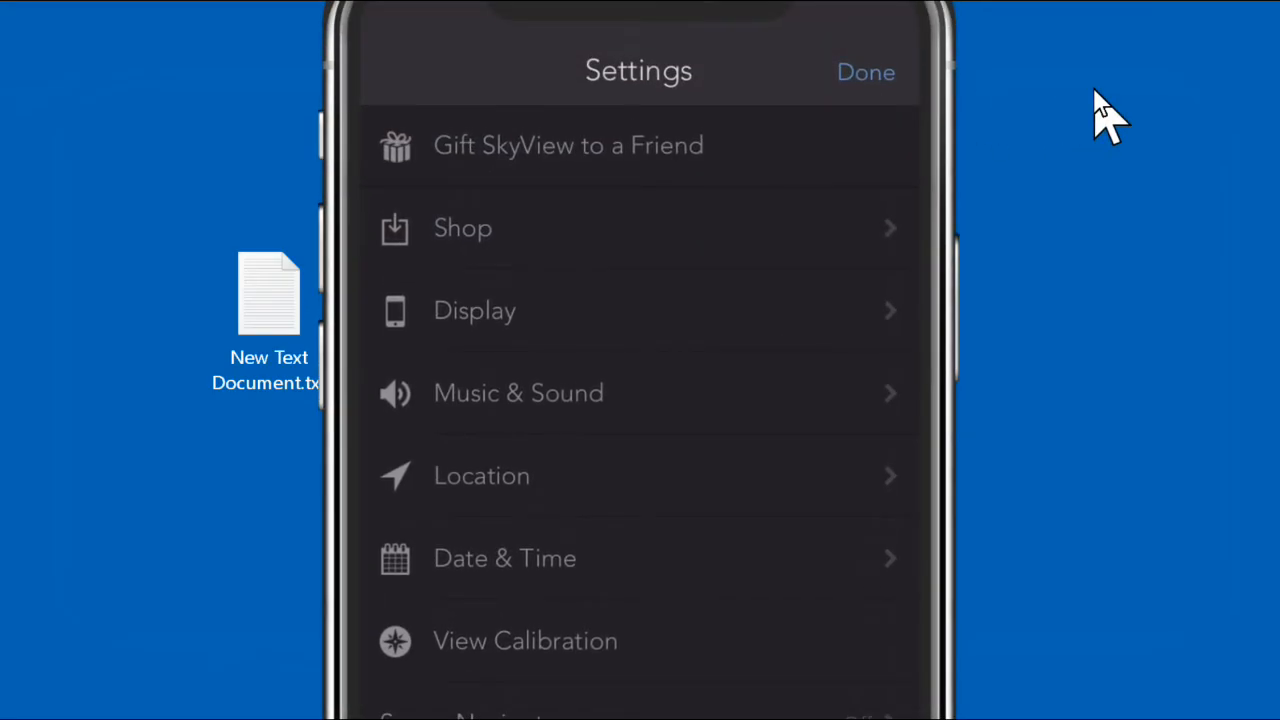
pyautogui.moveTo(720, 240)
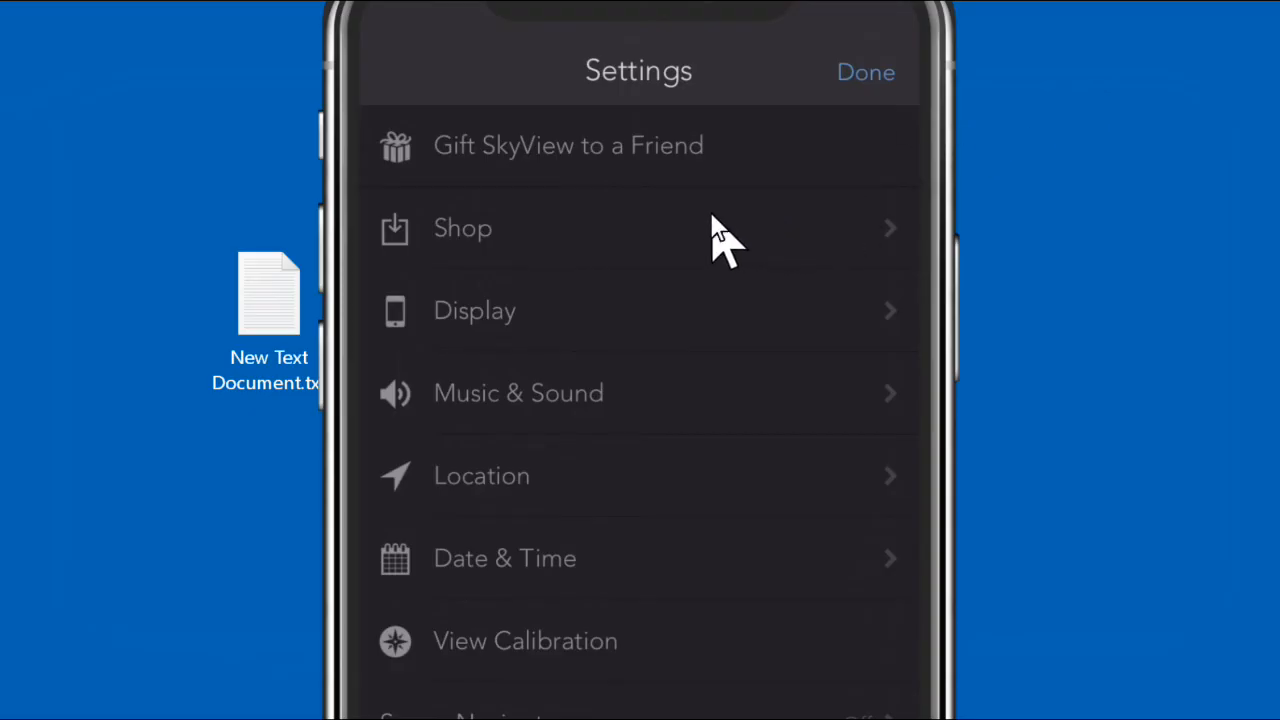
pyautogui.moveTo(480, 184)
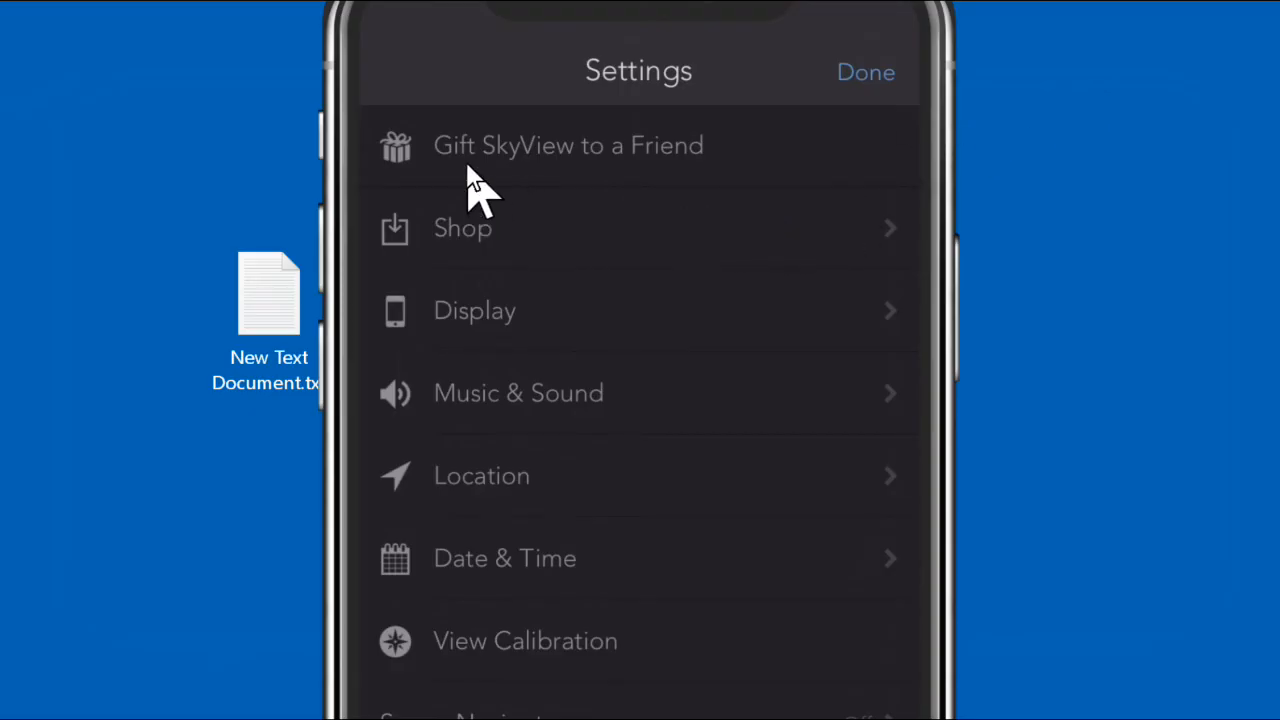
pyautogui.moveTo(660, 180)
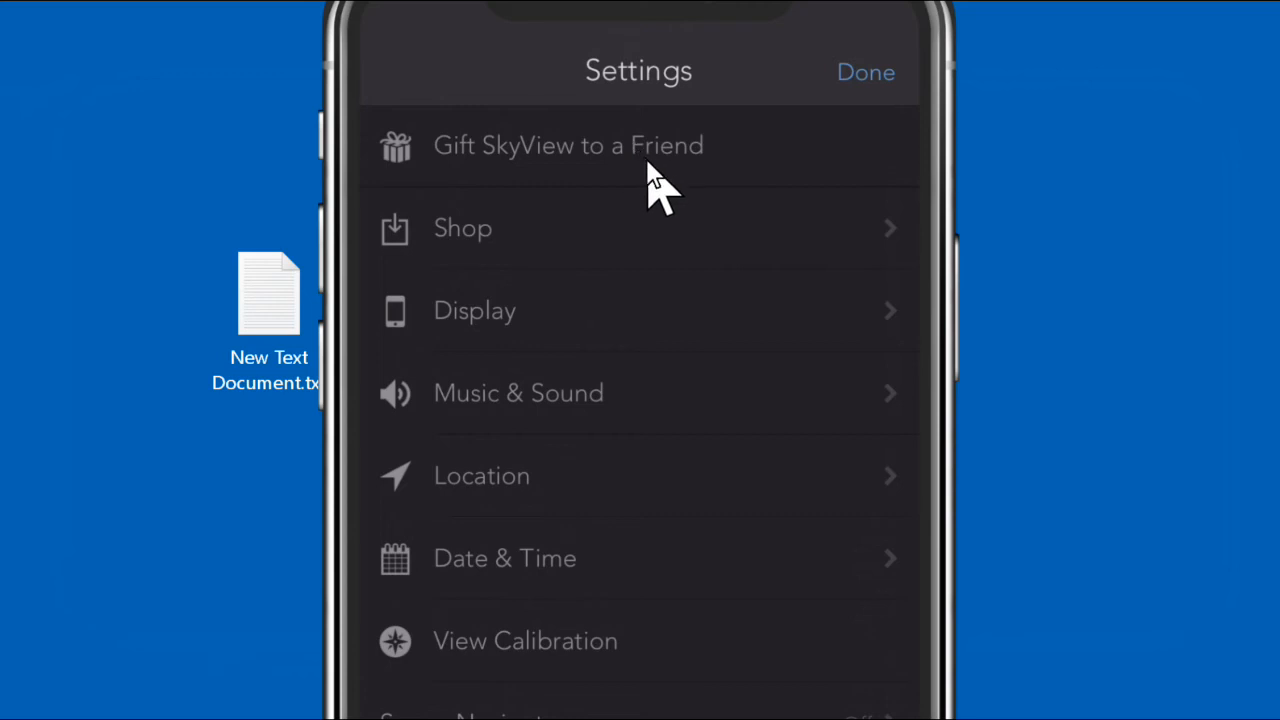
pyautogui.moveTo(630, 200)
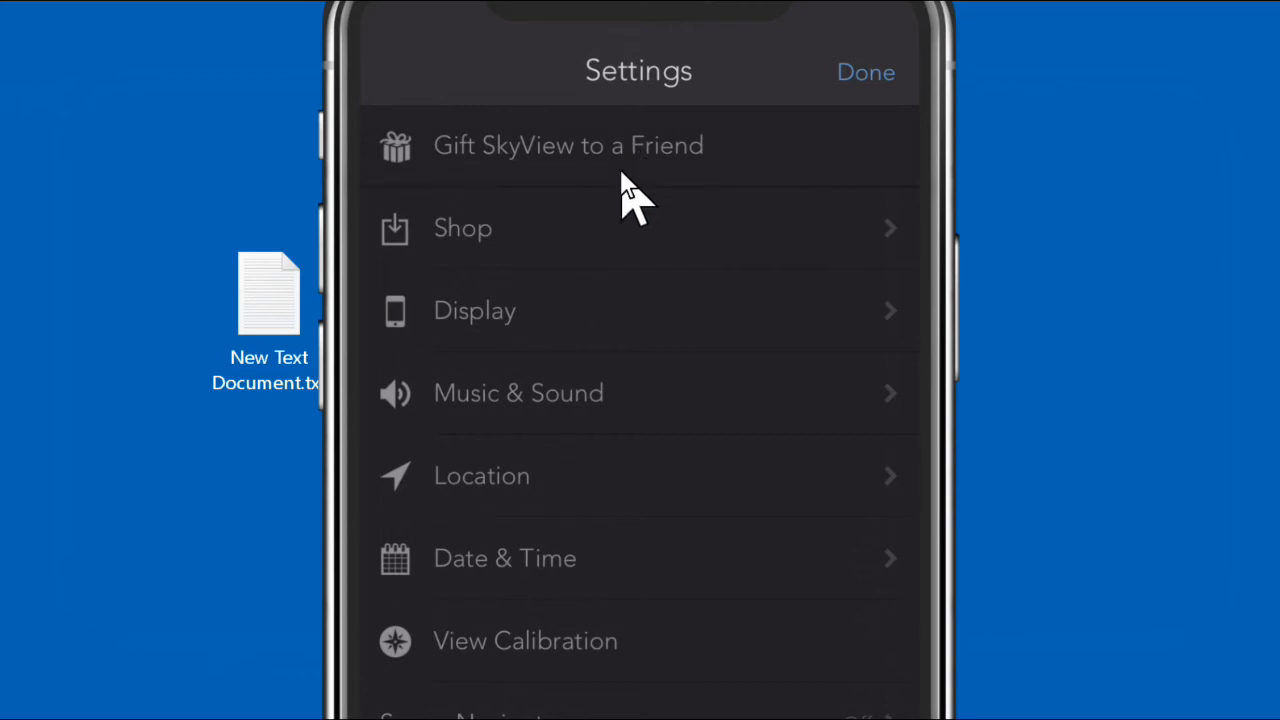
# Step: In Display settings, toggle Satellites under Sky Objects and leave it unchecked
pyautogui.click(464, 228)
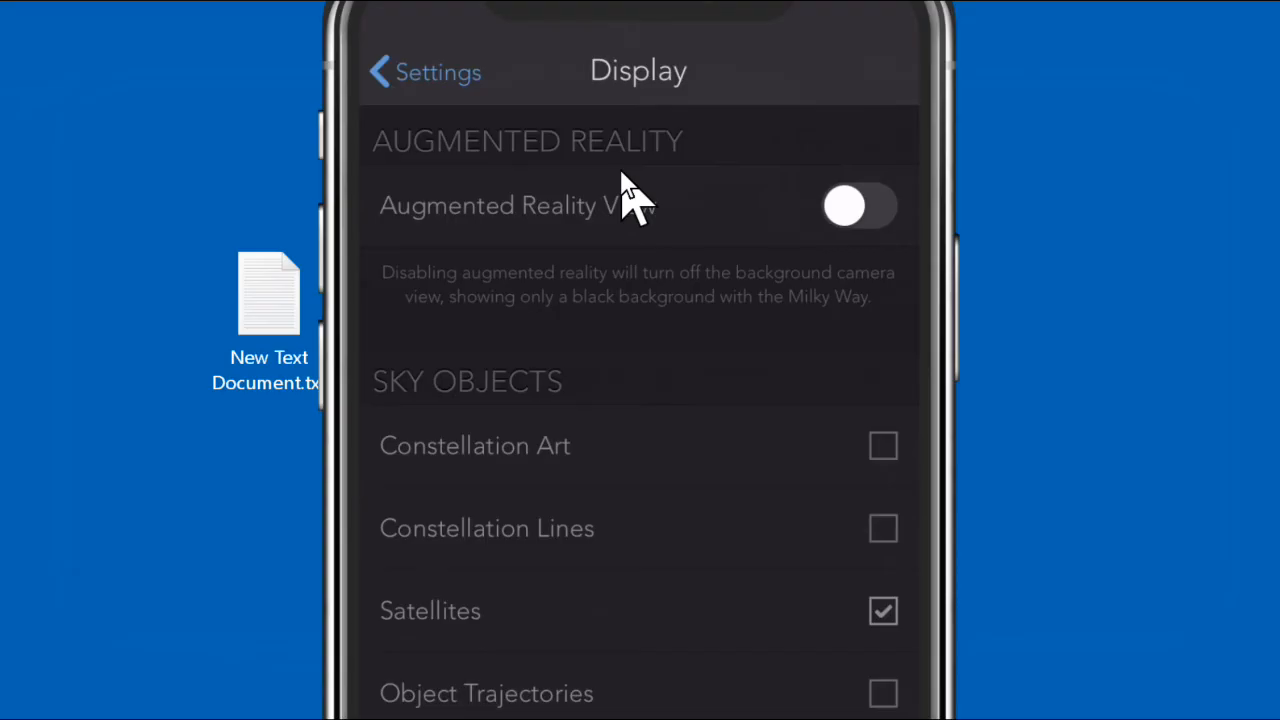
pyautogui.moveTo(878, 464)
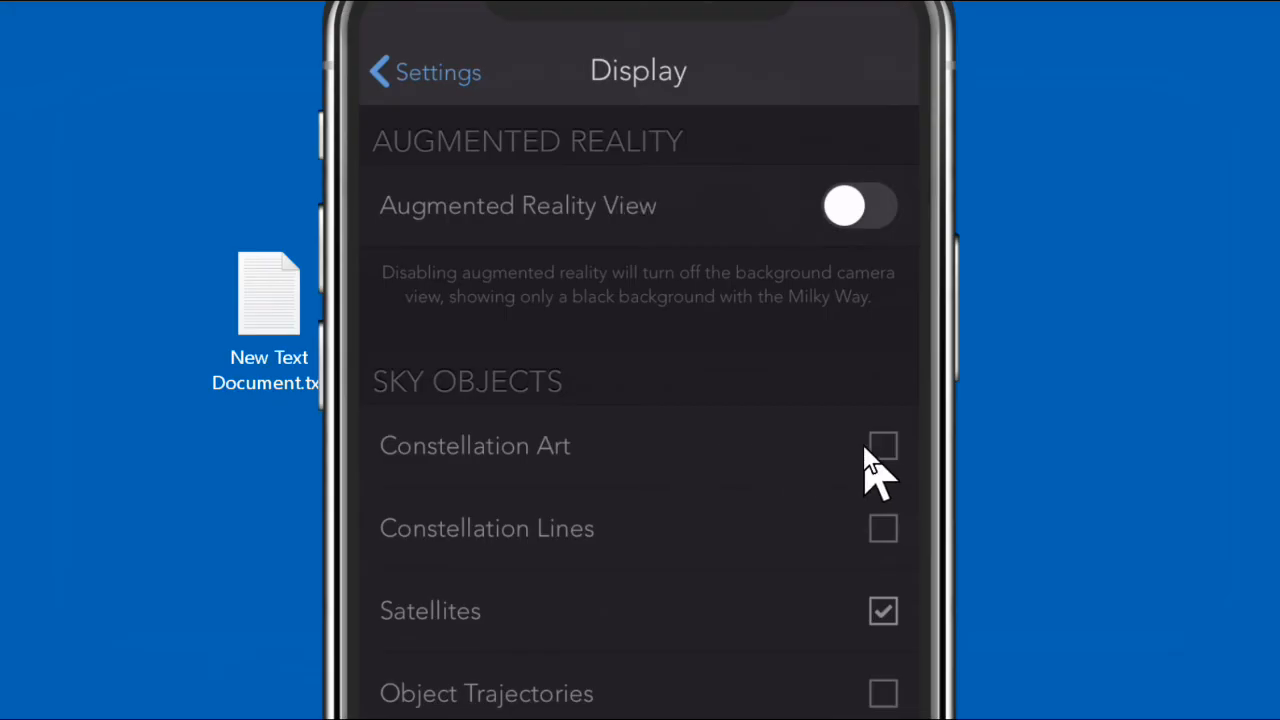
pyautogui.moveTo(556, 560)
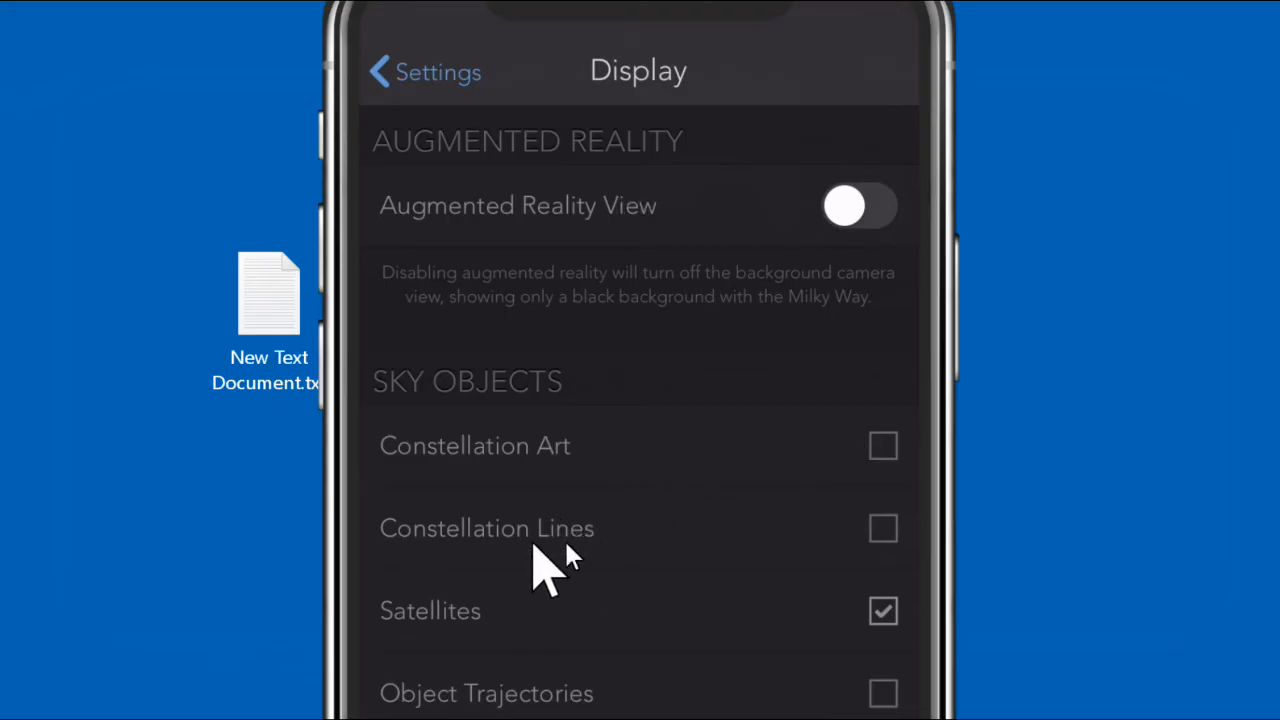
pyautogui.moveTo(904, 544)
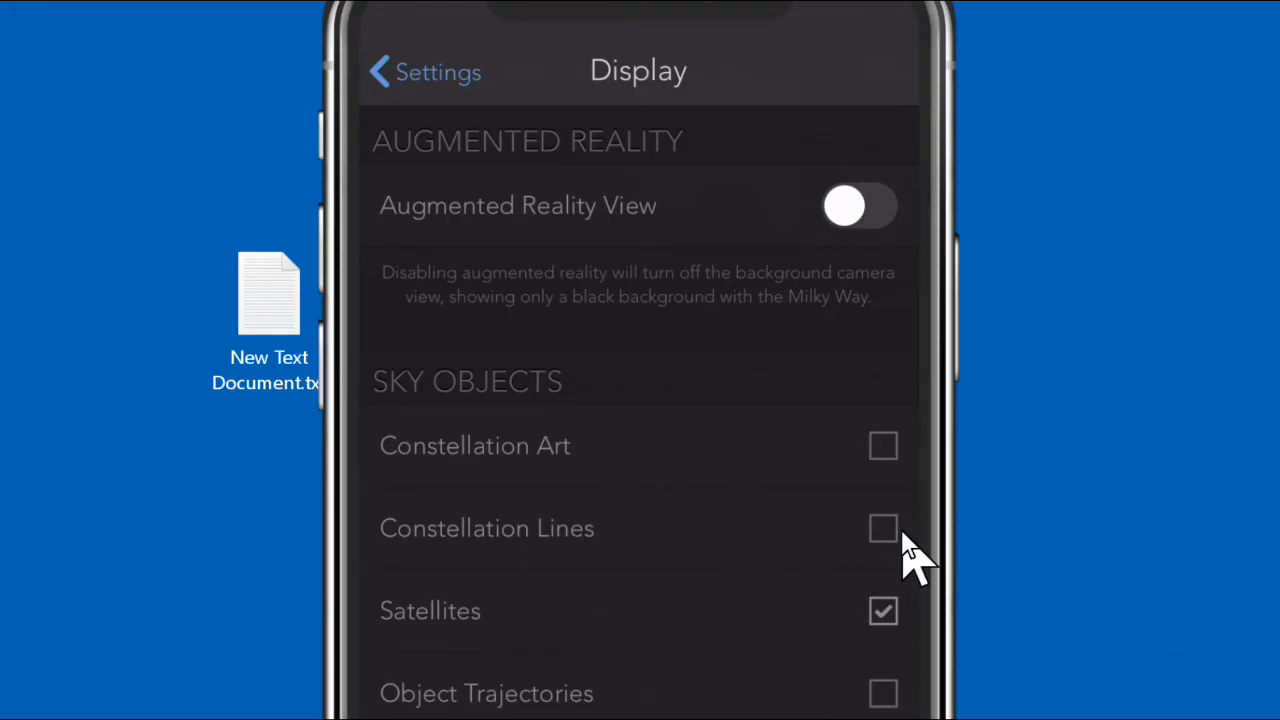
pyautogui.moveTo(624, 630)
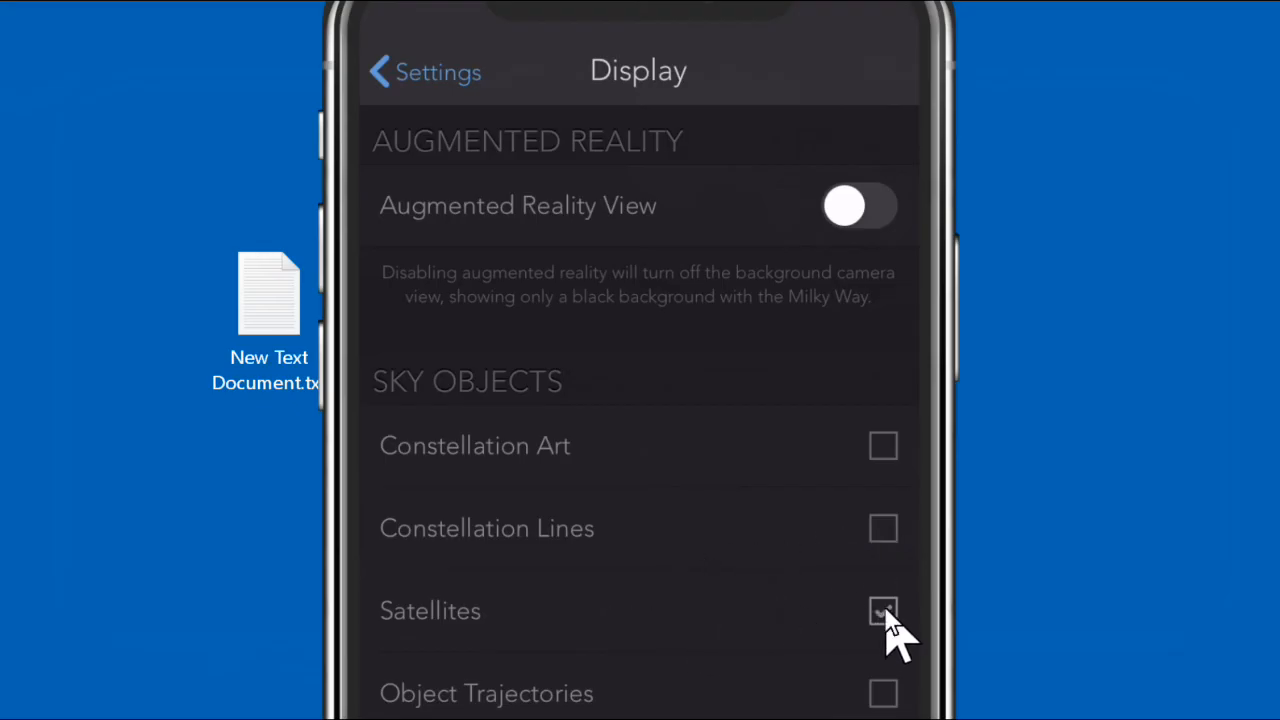
pyautogui.click(882, 612)
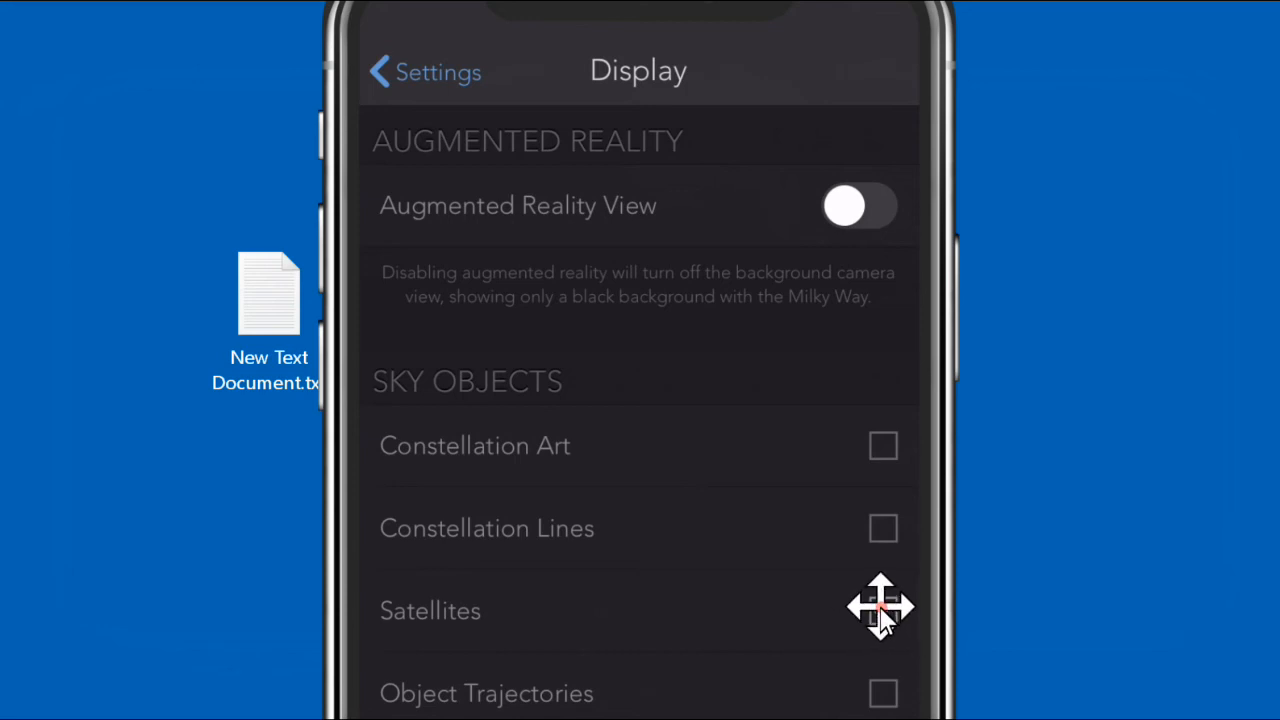
pyautogui.click(884, 612)
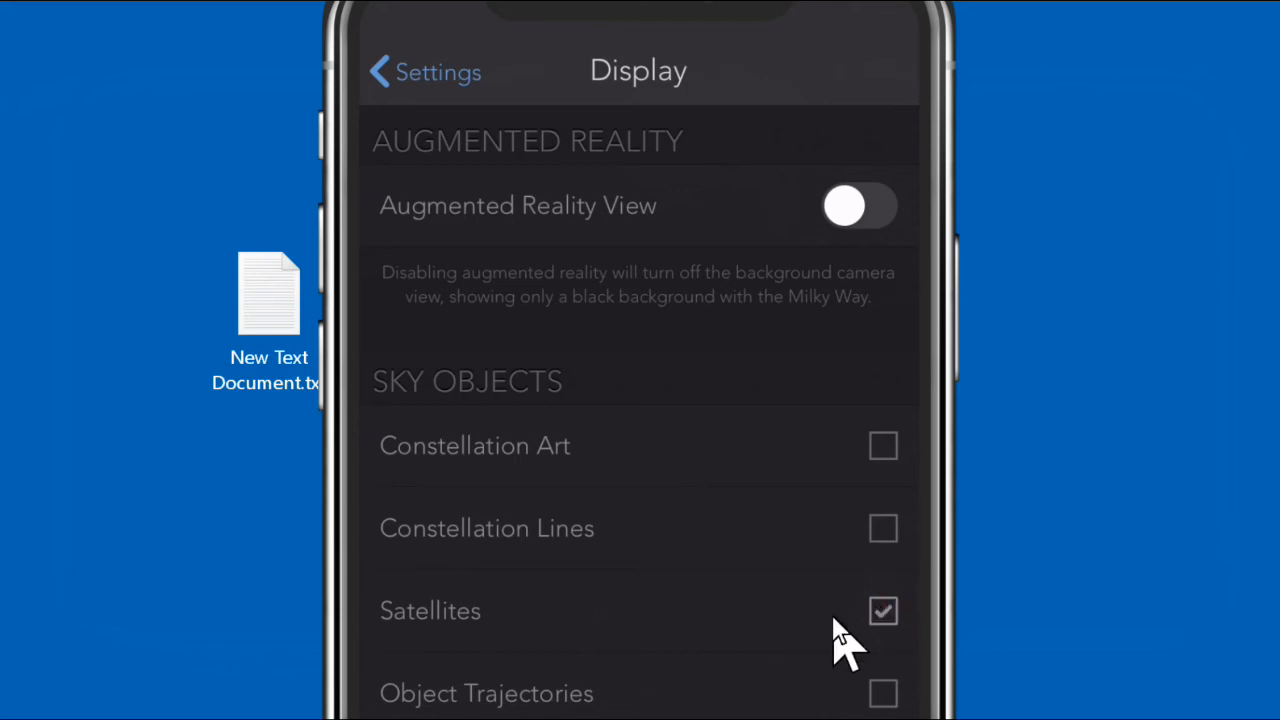
pyautogui.click(882, 612)
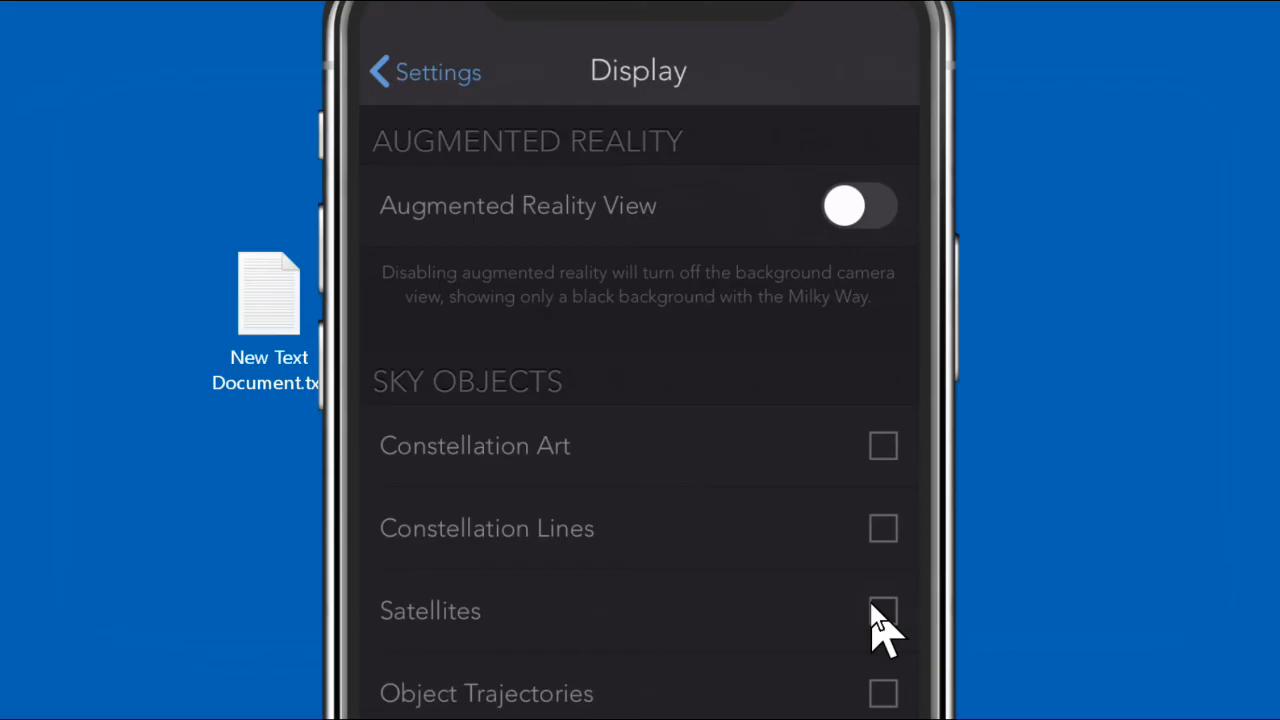
pyautogui.moveTo(884, 644)
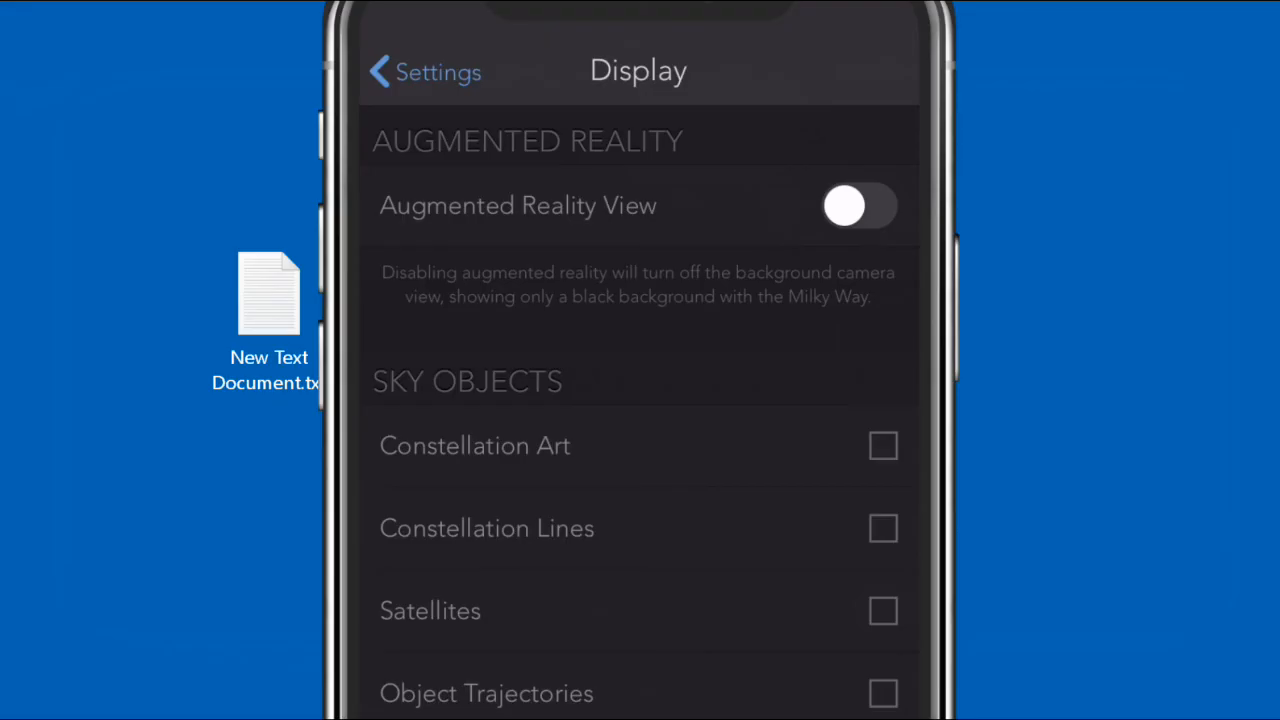
pyautogui.moveTo(804, 240)
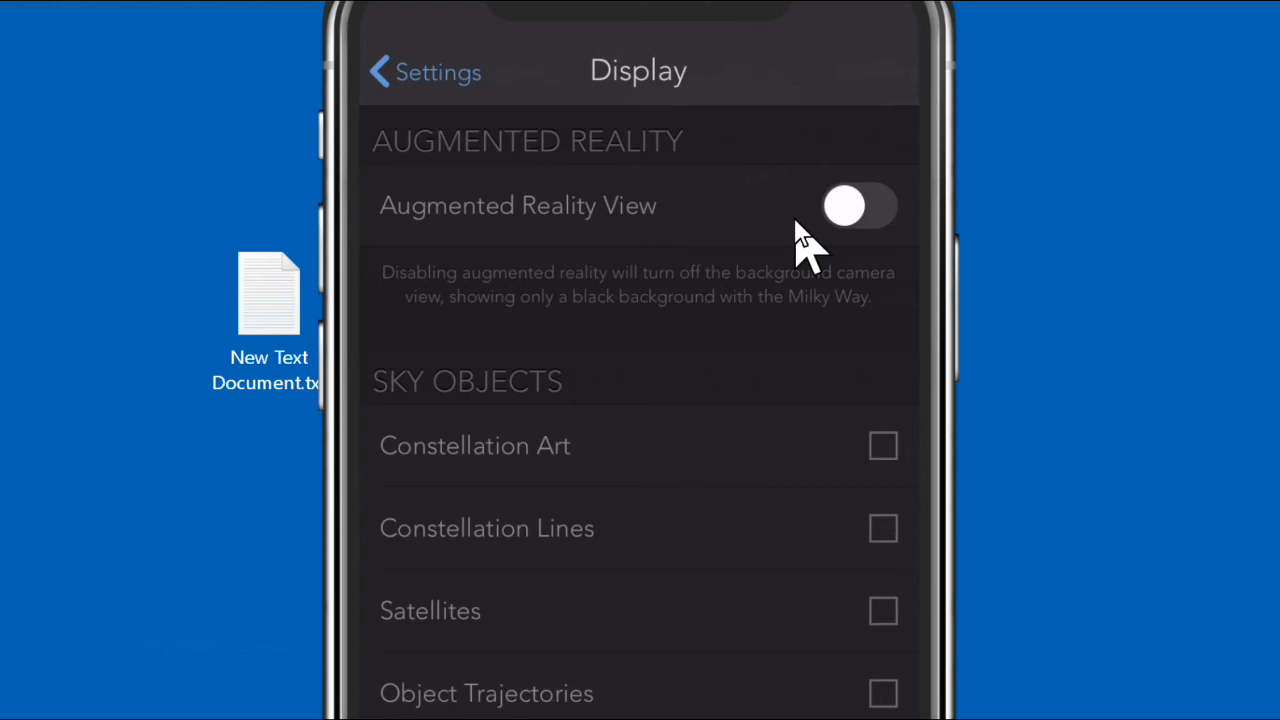
pyautogui.moveTo(924, 310)
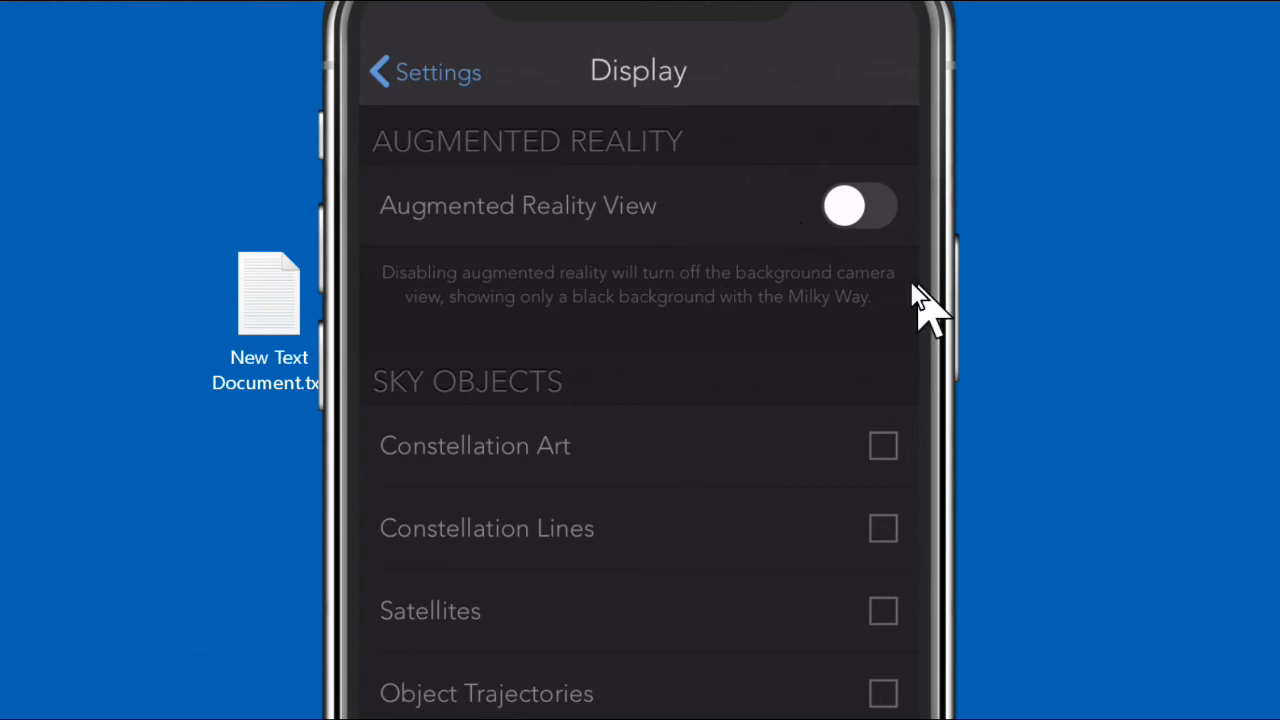
pyautogui.moveTo(820, 240)
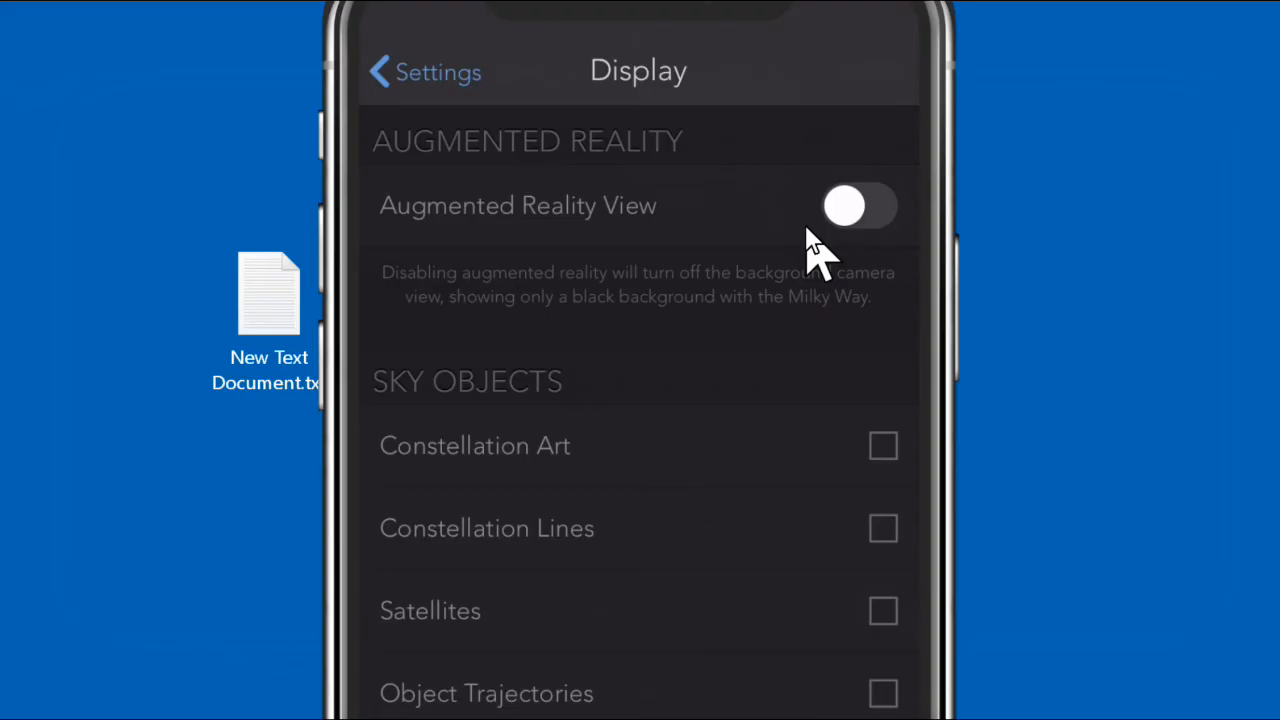
pyautogui.moveTo(536, 290)
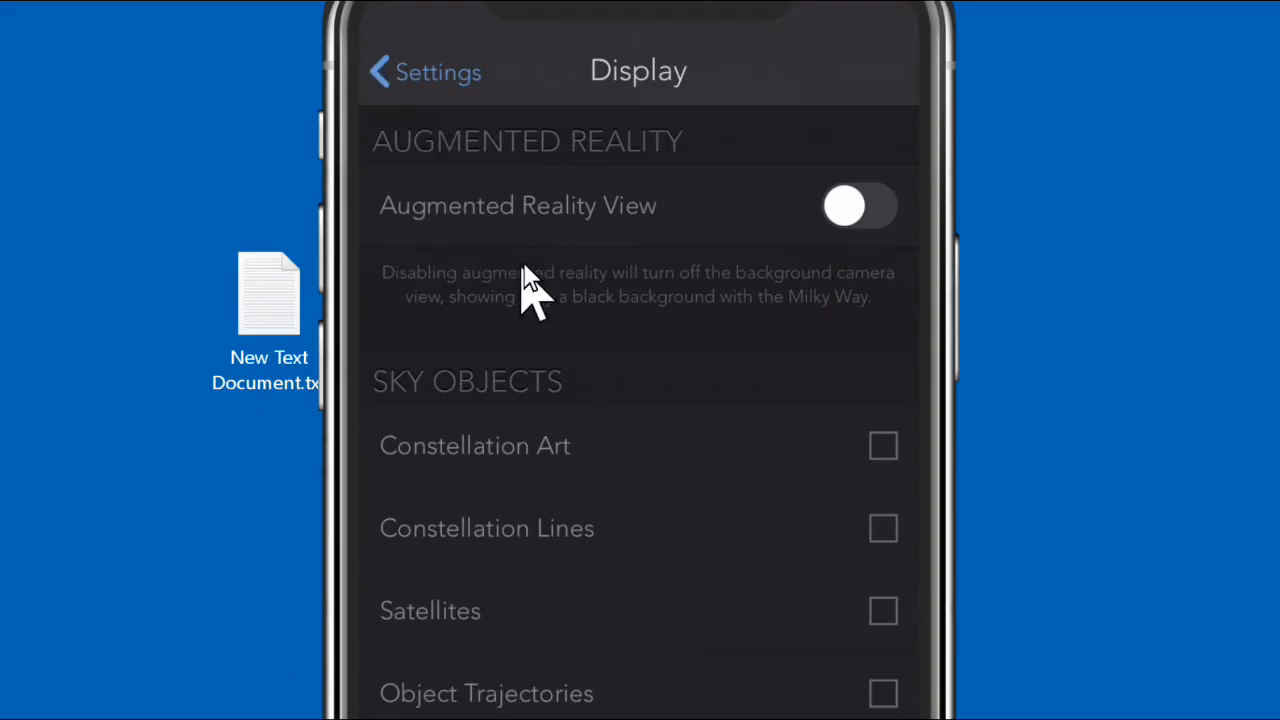
pyautogui.moveTo(684, 224)
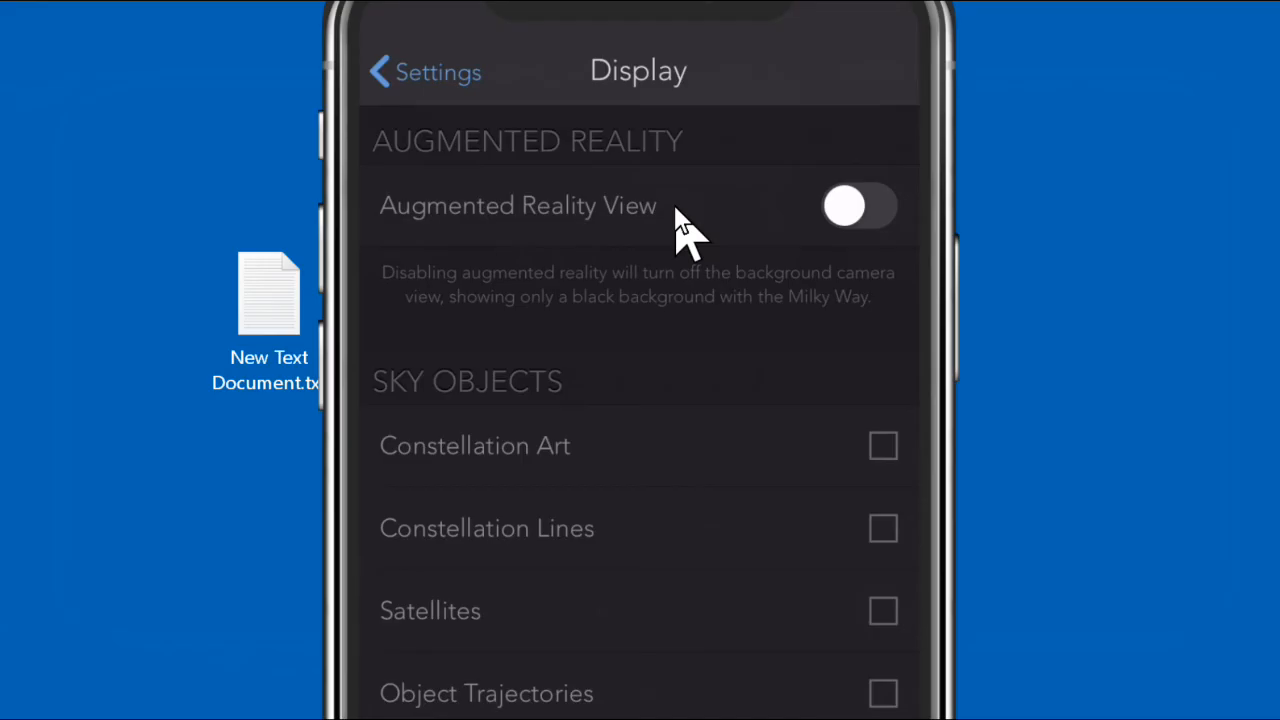
pyautogui.moveTo(378, 64)
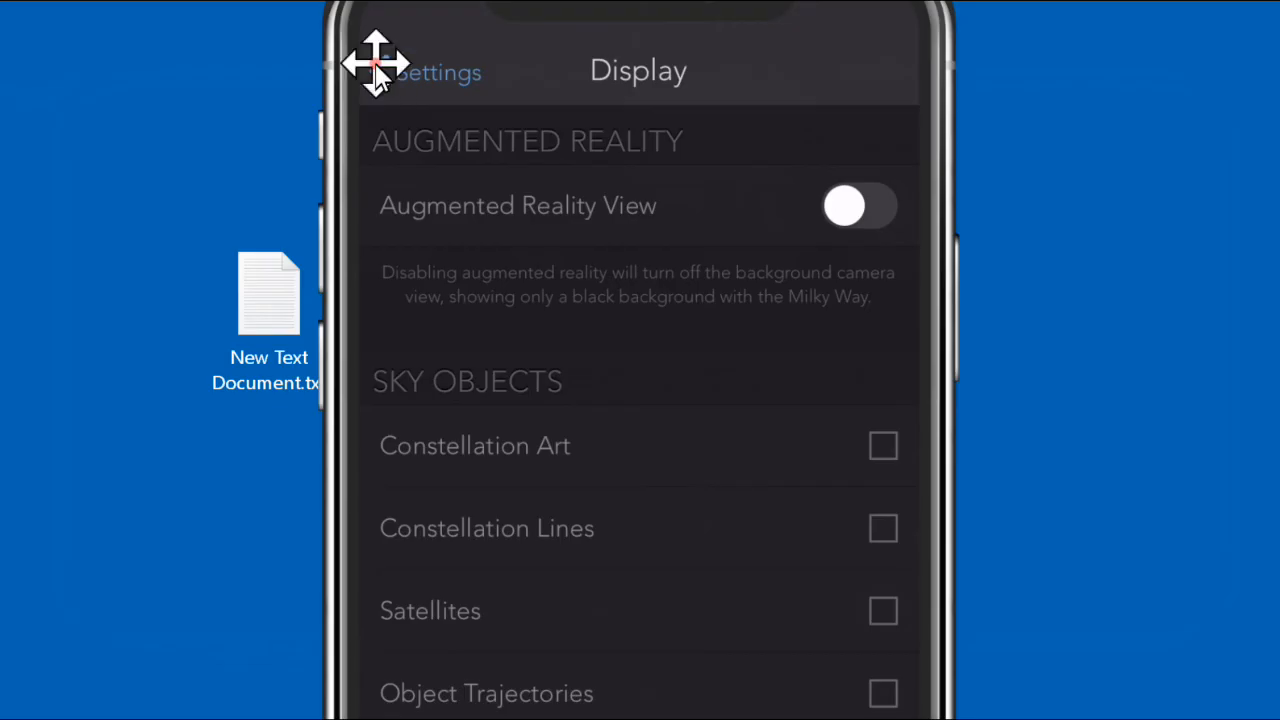
# Step: Return to the Settings list and go to the Music & Sound settings
pyautogui.click(436, 72)
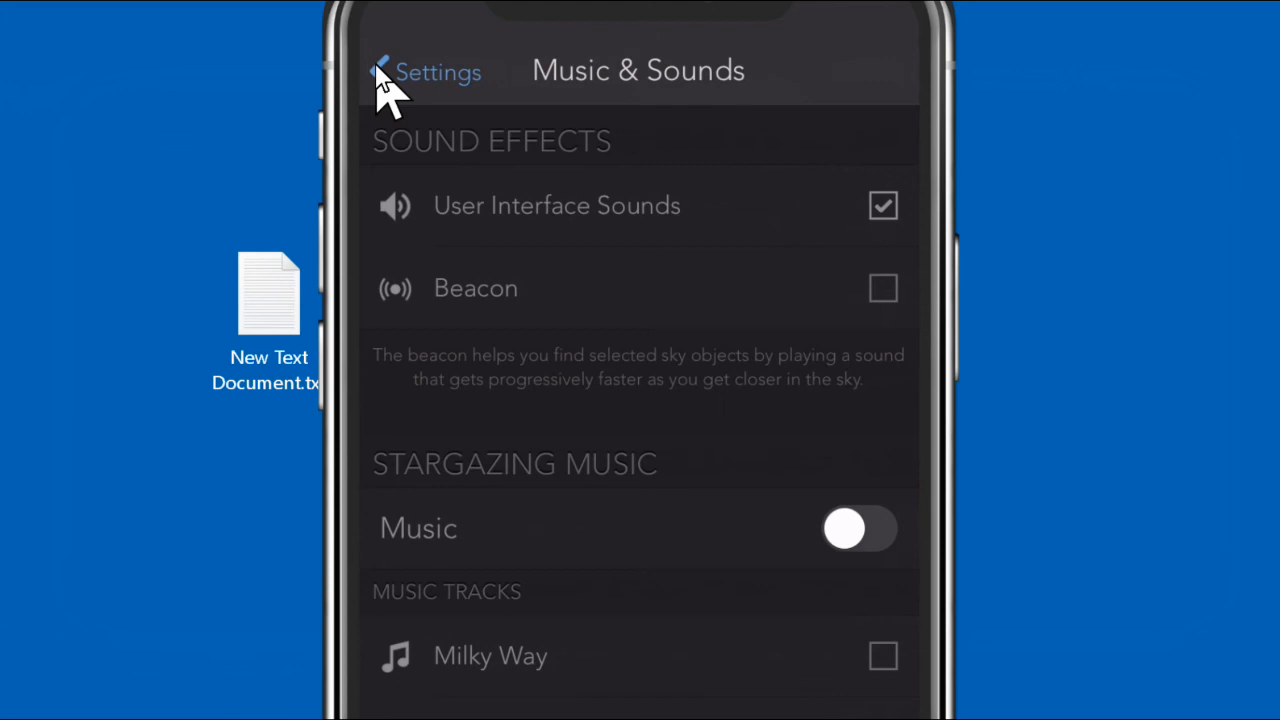
pyautogui.scroll(3)
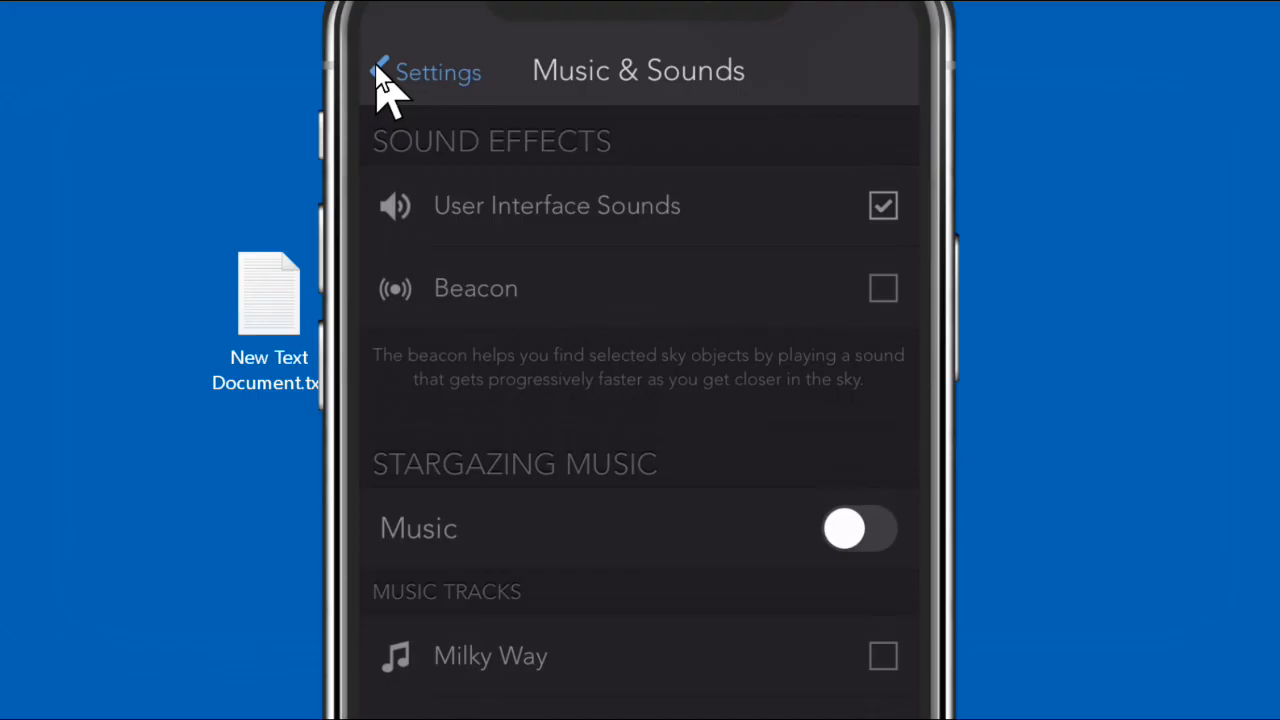
pyautogui.moveTo(836, 204)
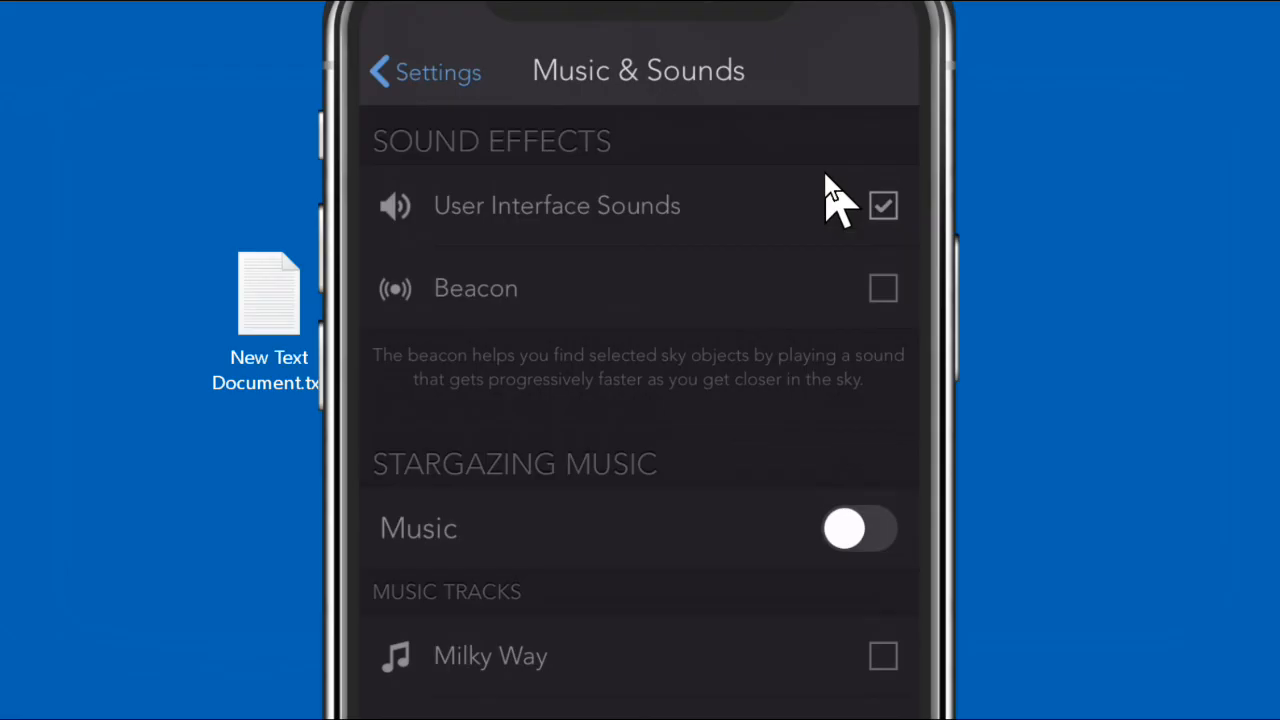
pyautogui.moveTo(850, 310)
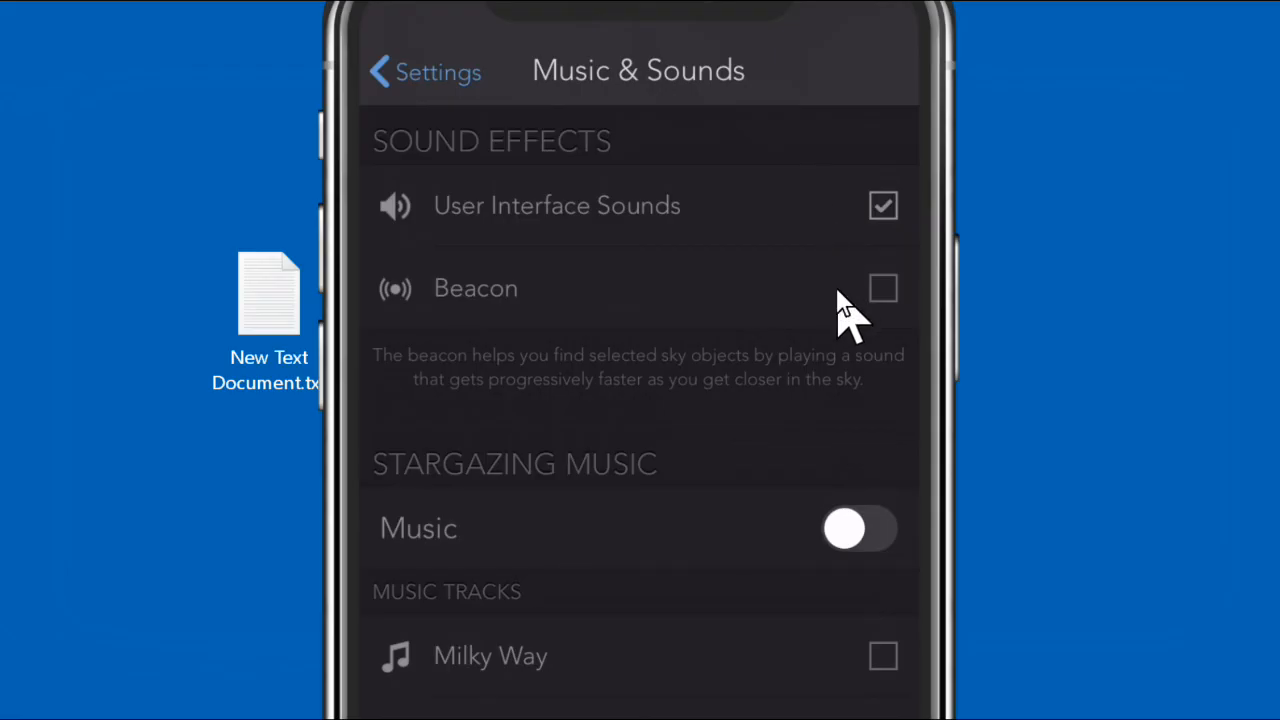
pyautogui.moveTo(776, 240)
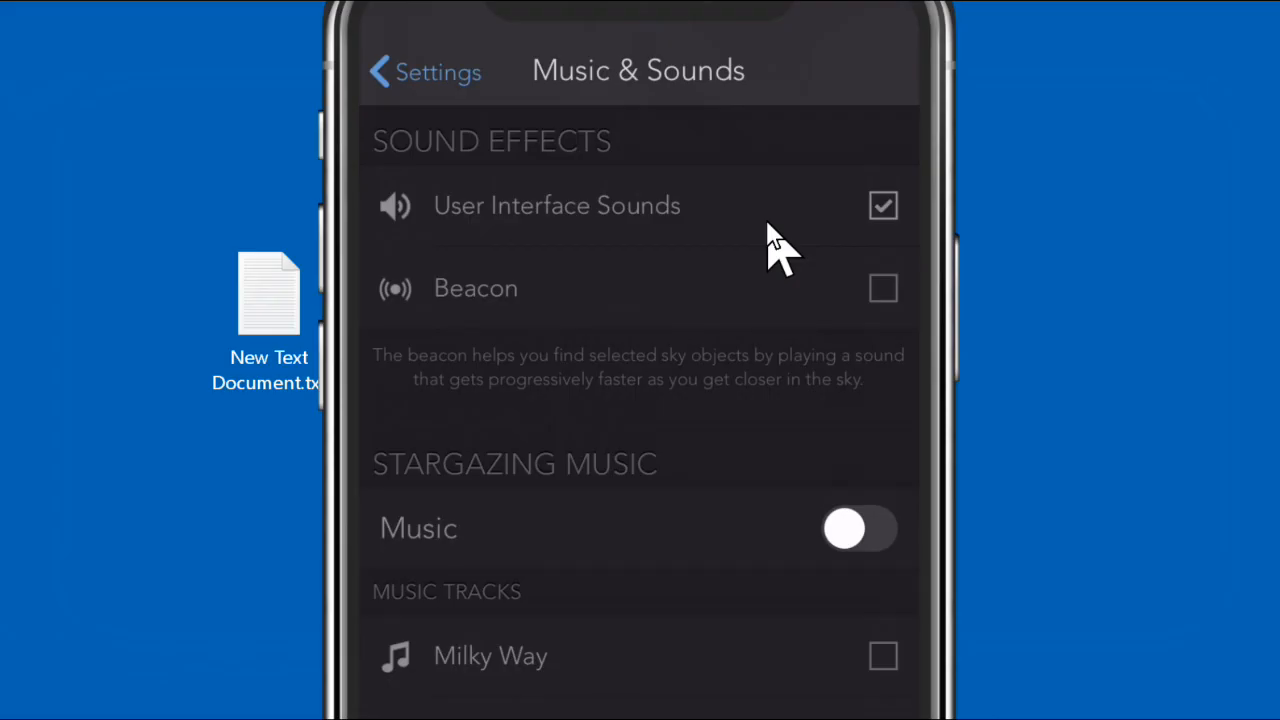
# Step: Leave Music & Sounds for the Settings list to review the Location page
pyautogui.click(424, 72)
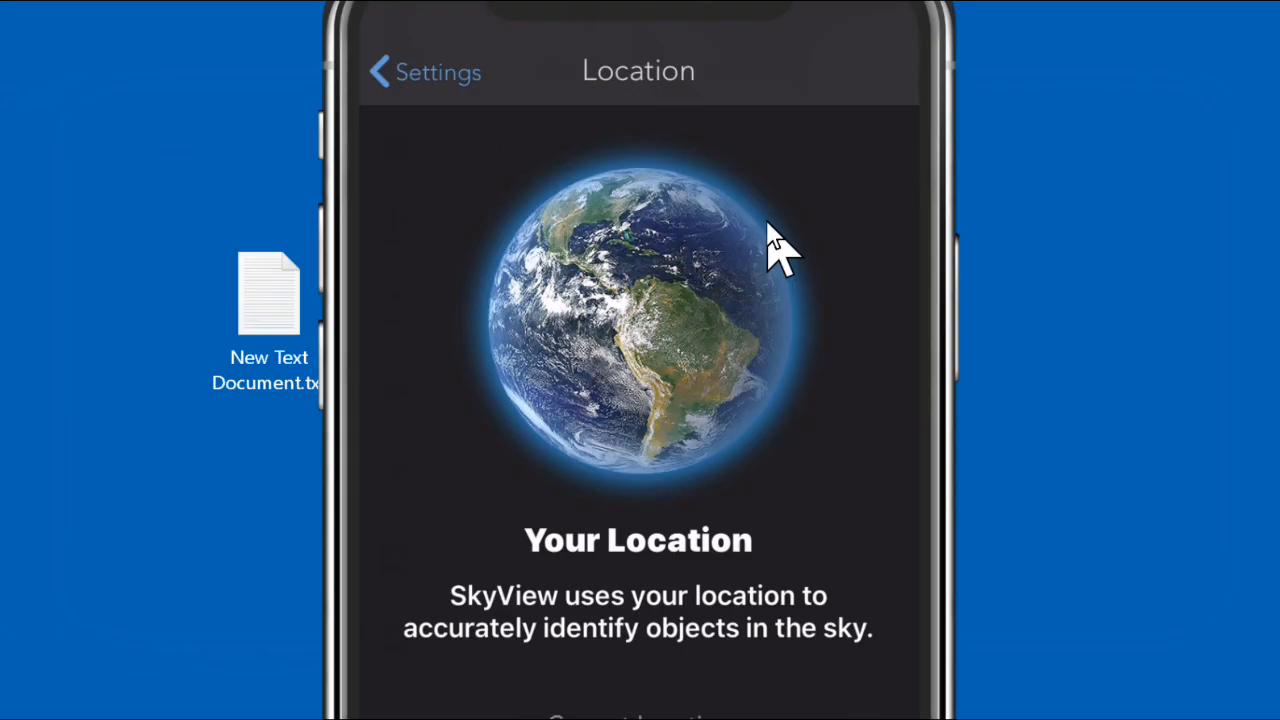
pyautogui.moveTo(780, 250)
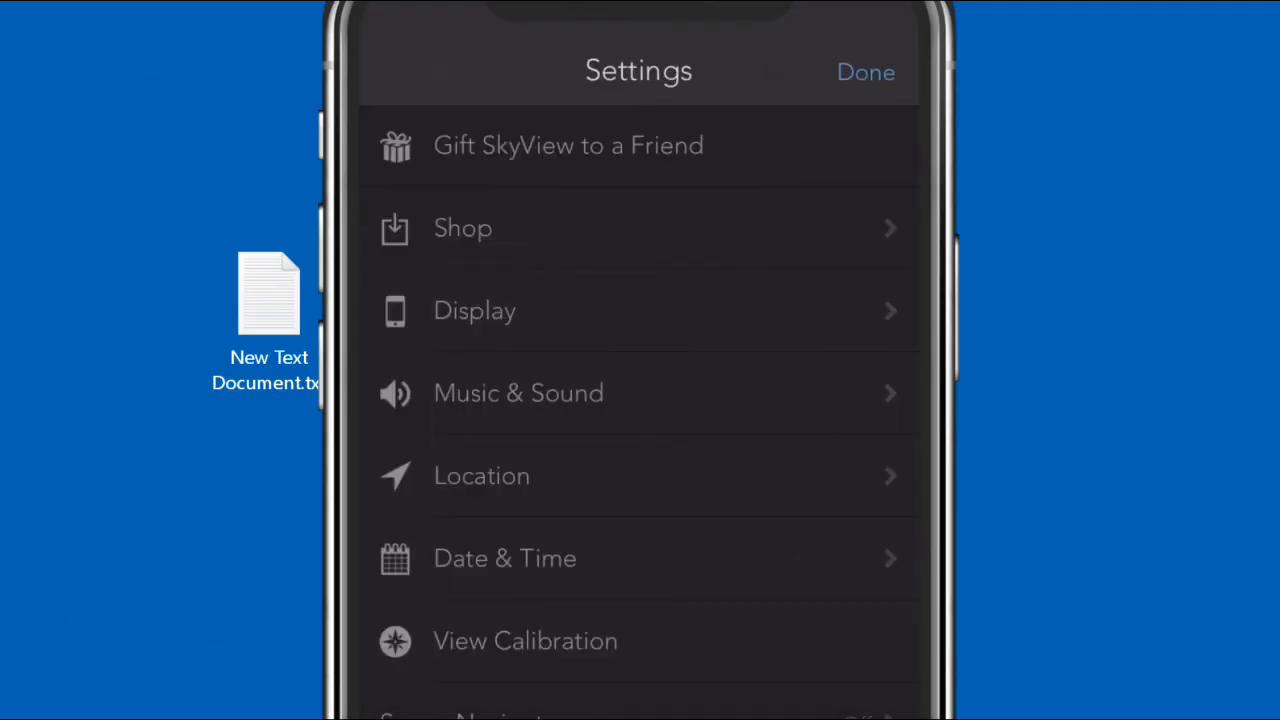
# Step: Close Settings with Done and exit SkyView to the home screen
pyautogui.click(864, 72)
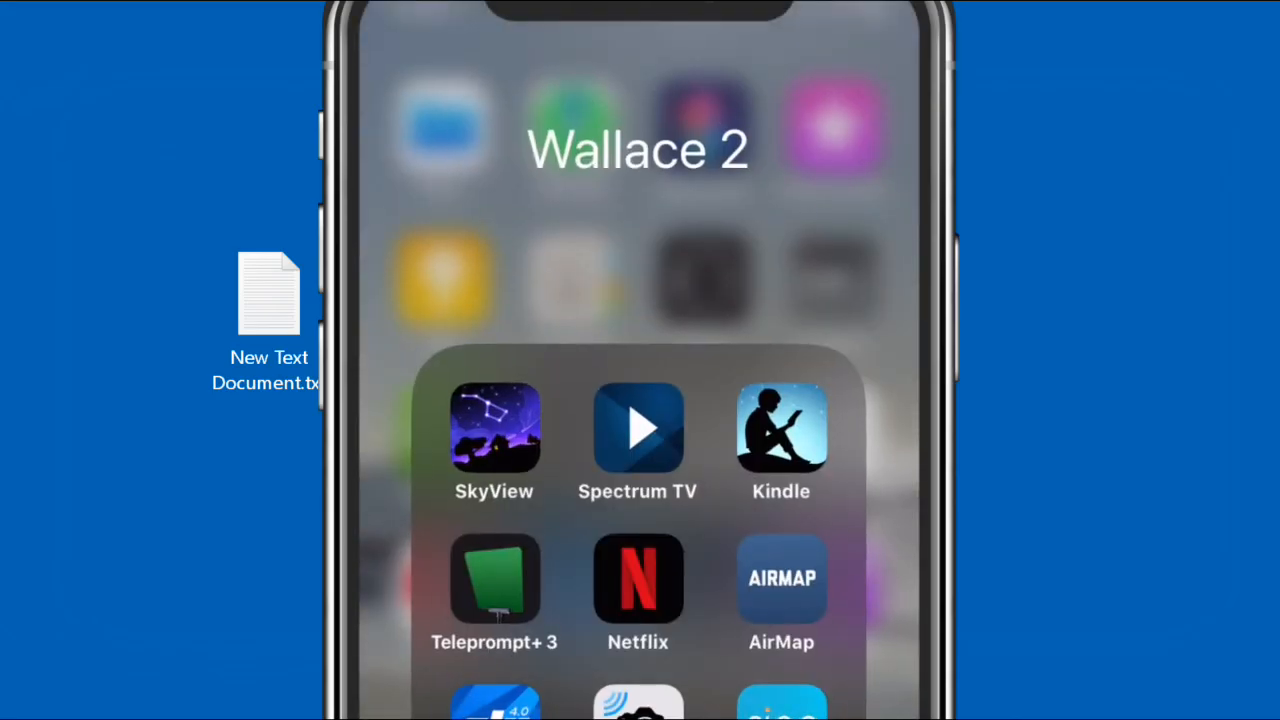
pyautogui.click(494, 430)
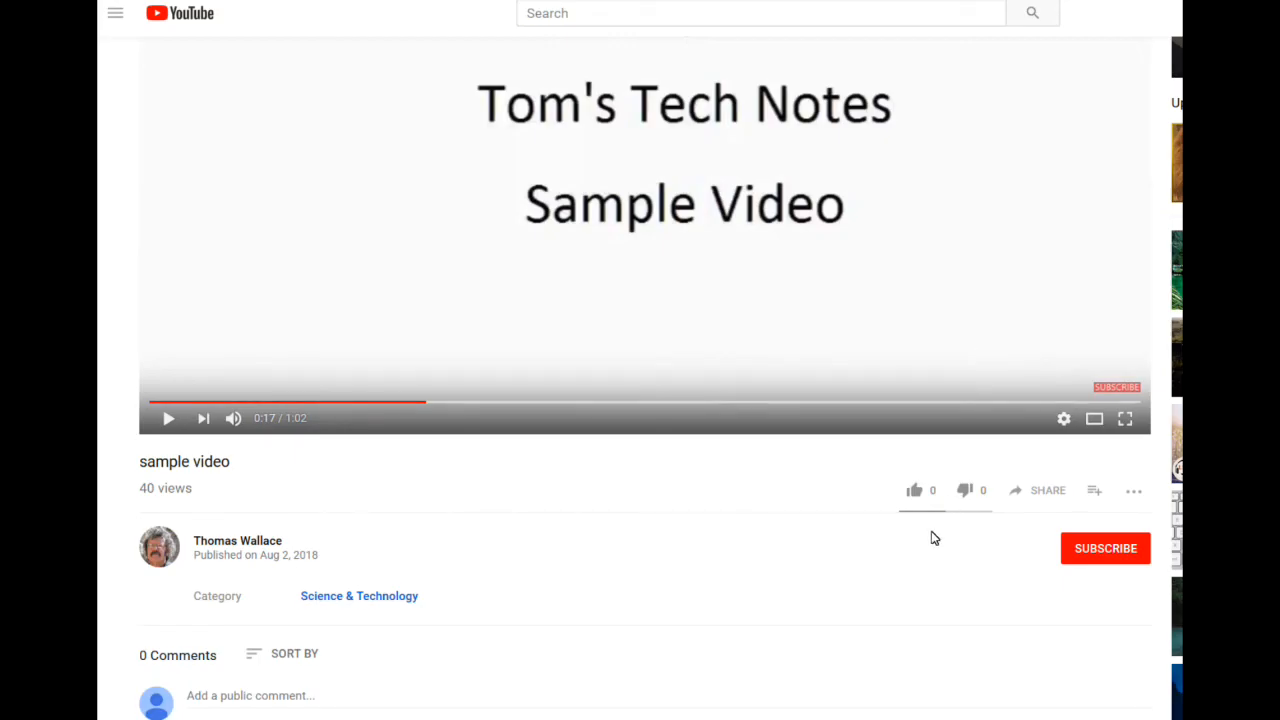
pyautogui.moveTo(288, 640)
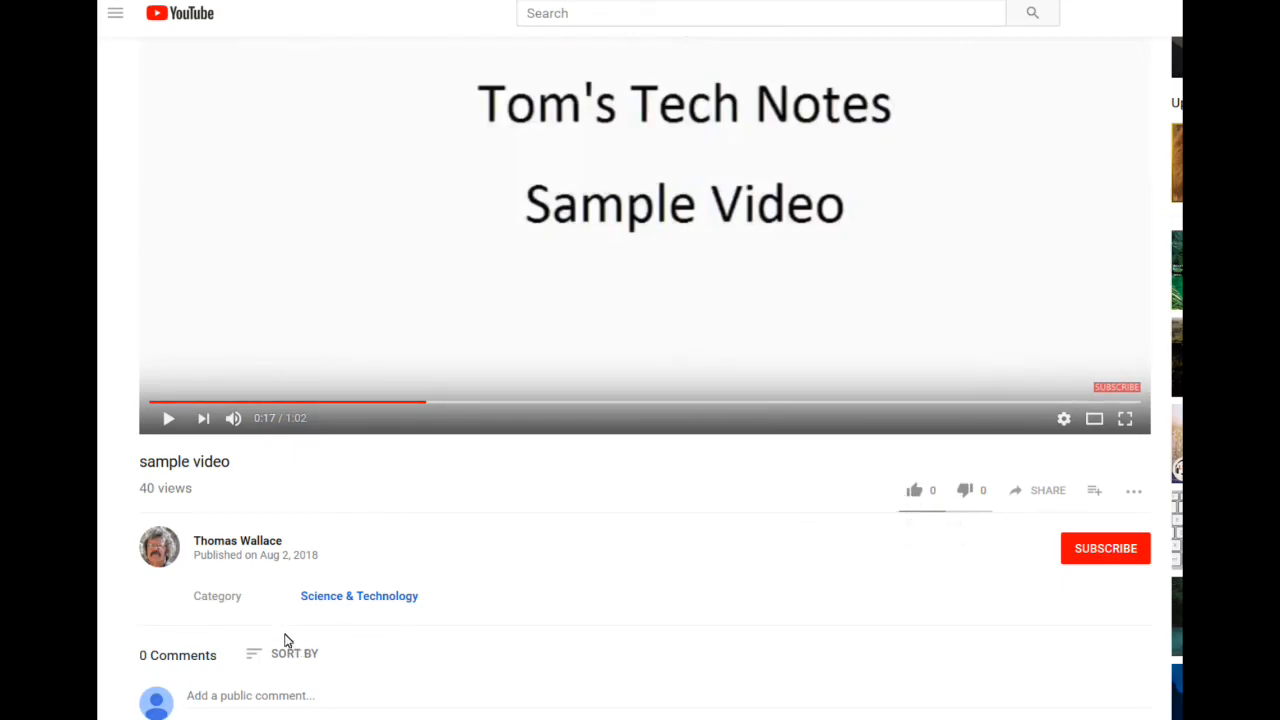
pyautogui.moveTo(1164, 580)
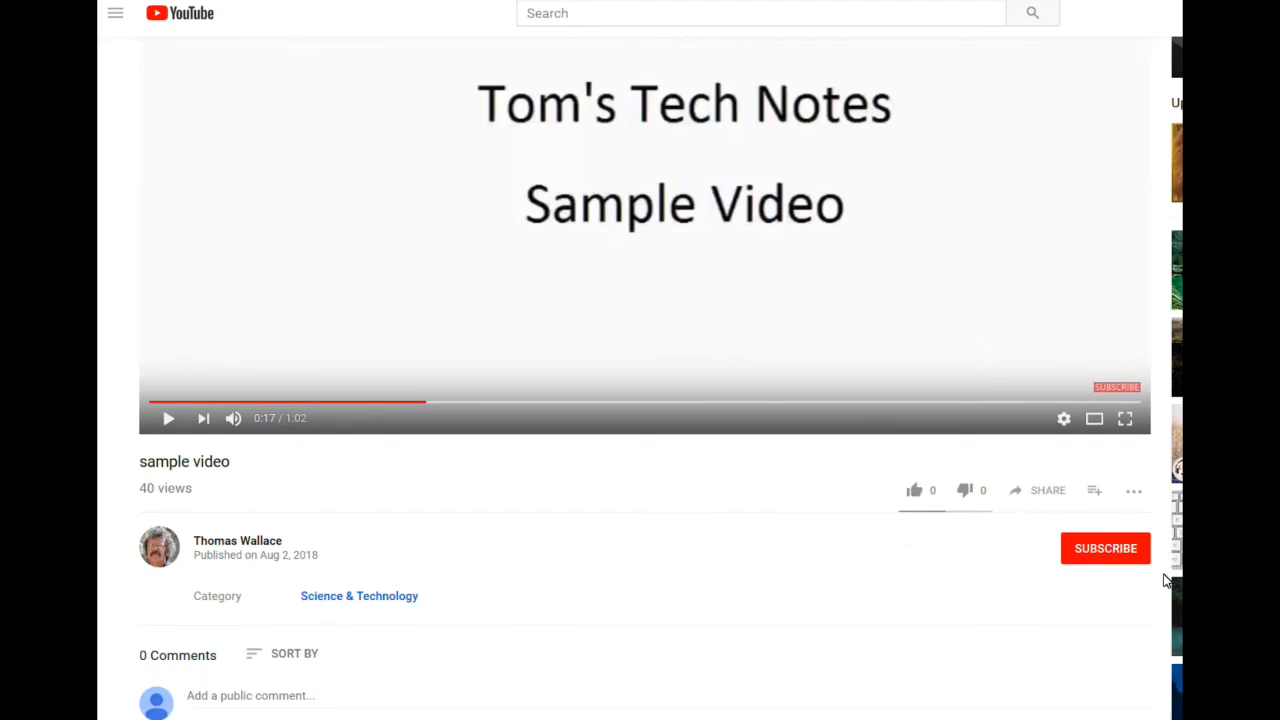
pyautogui.moveTo(1008, 540)
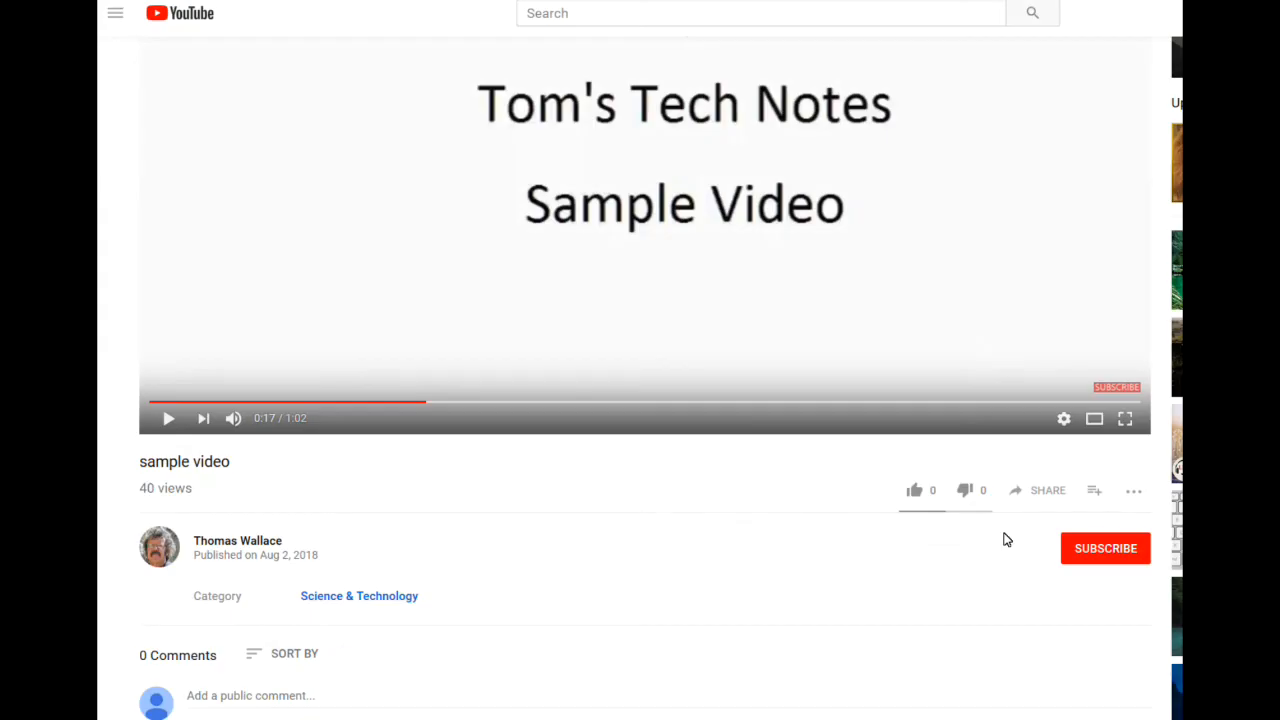